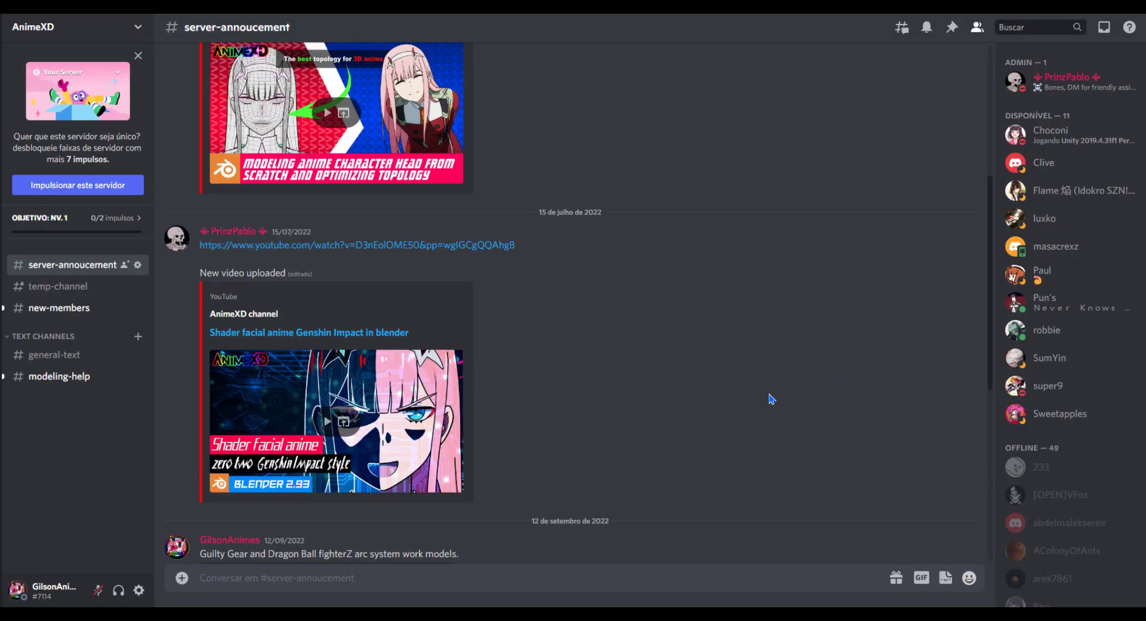
# - Browse the temp-channel and new-members channels in the AnimeXD server
pyautogui.click(60, 287)
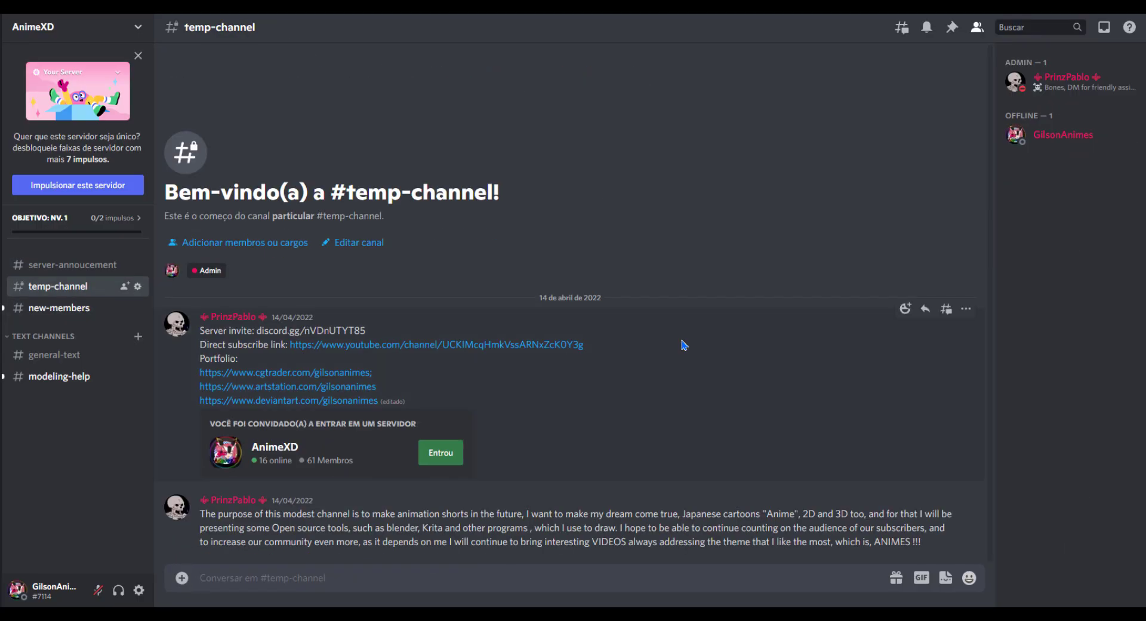
pyautogui.click(60, 308)
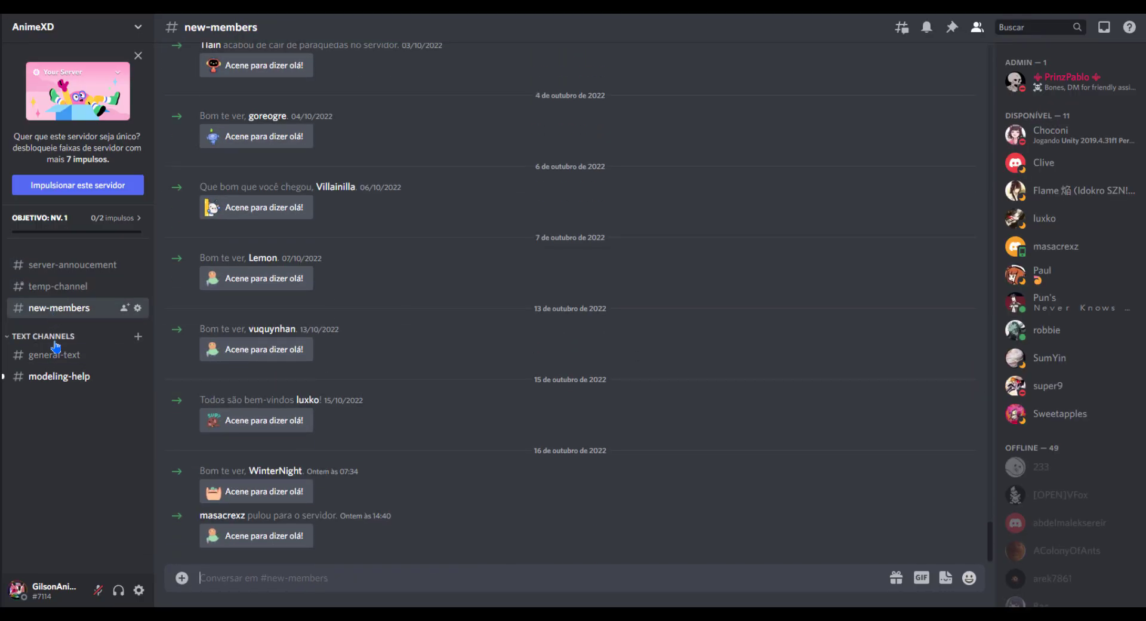
pyautogui.click(59, 376)
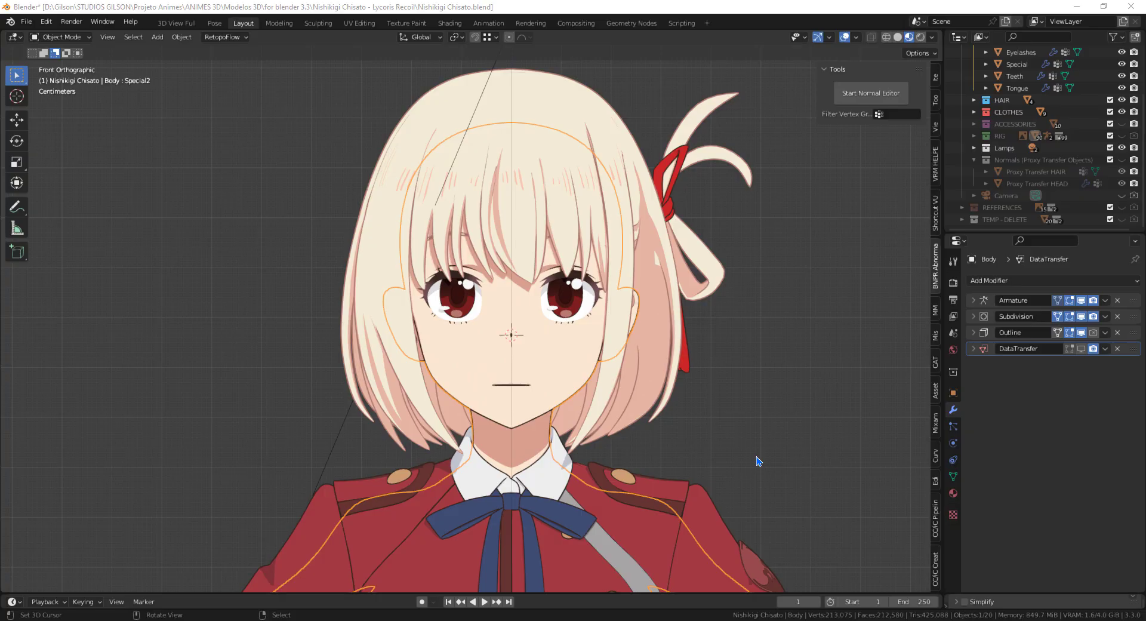
pyautogui.moveTo(795, 451)
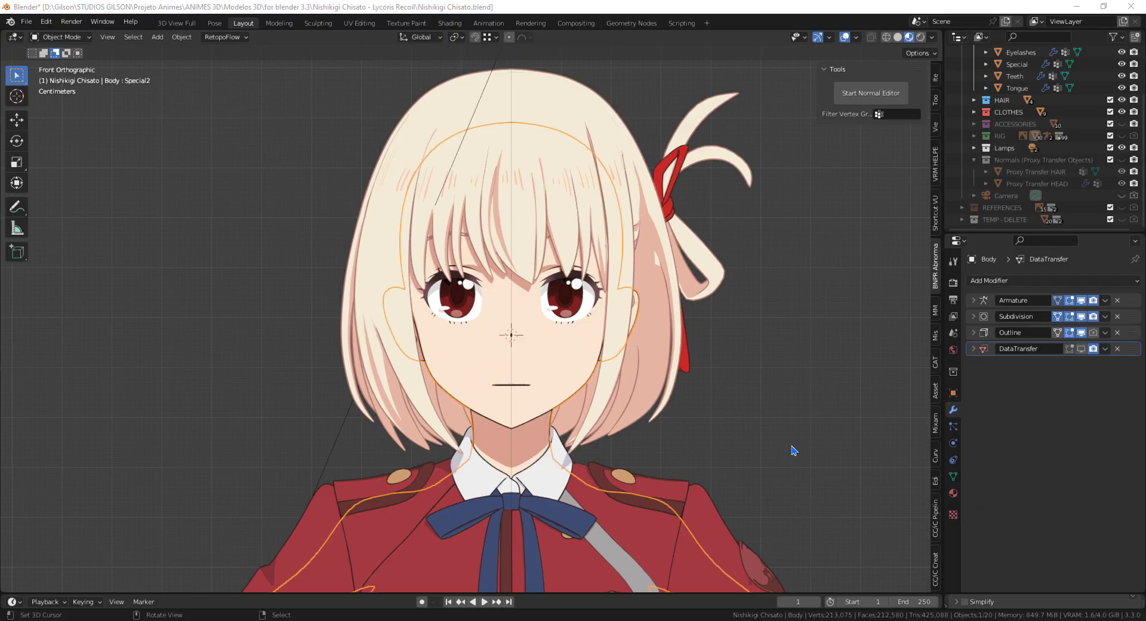
pyautogui.moveTo(580, 204)
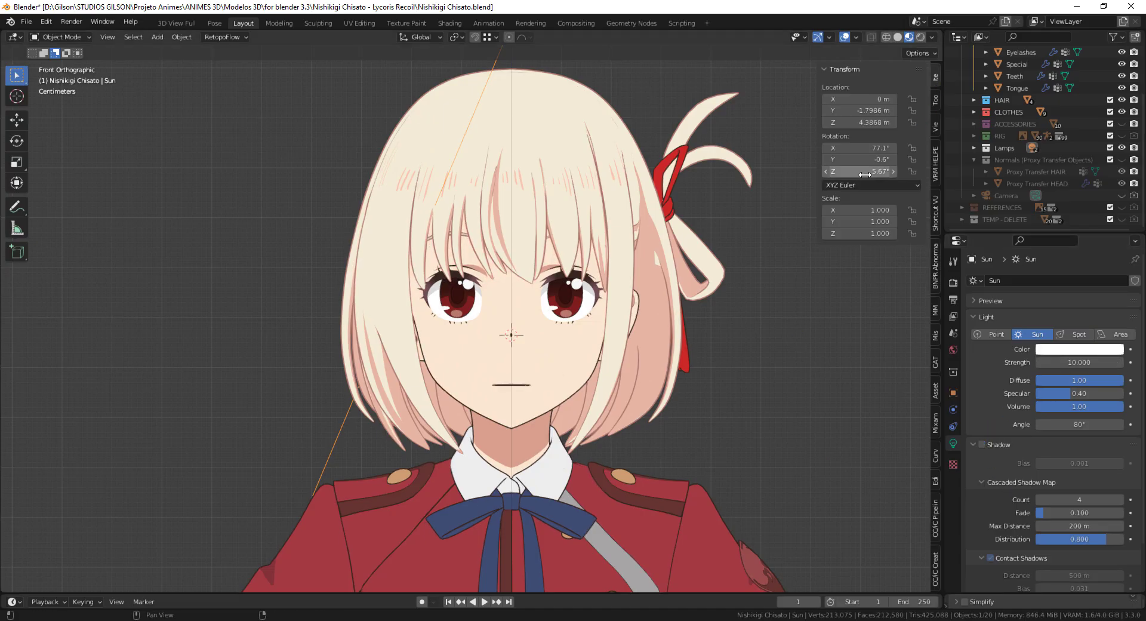
# - Nudge the Sun lamp's Rotation Z to about 5.67° in the N-panel
pyautogui.moveTo(861, 170); pyautogui.dragTo(877, 171)
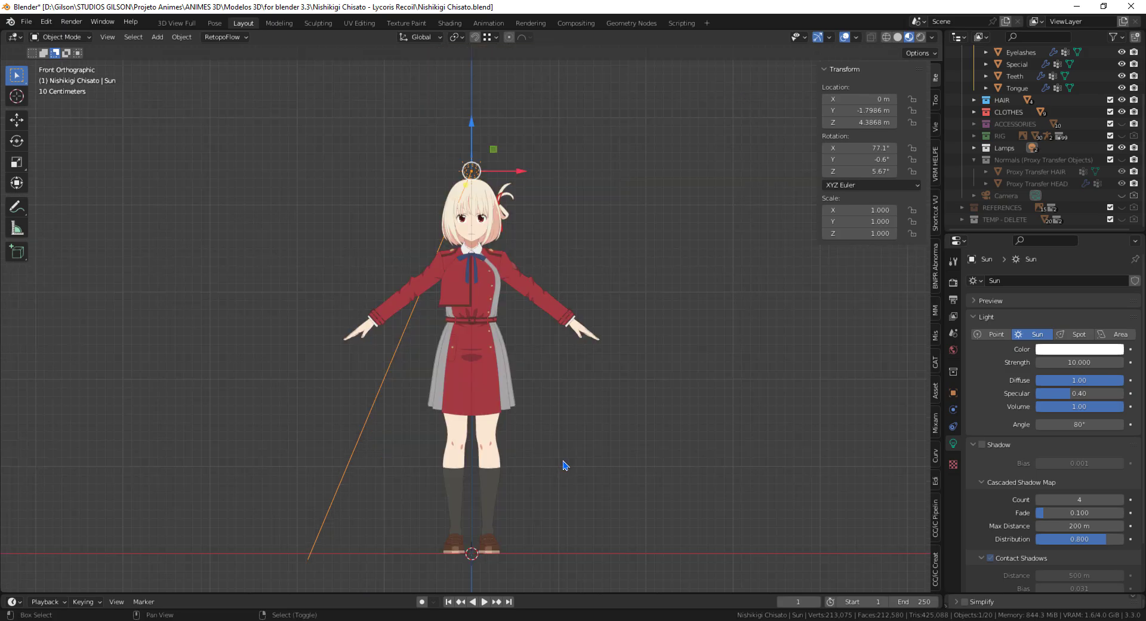
# - Add a UV sphere mesh and move it up into the character's head
pyautogui.click(157, 37)
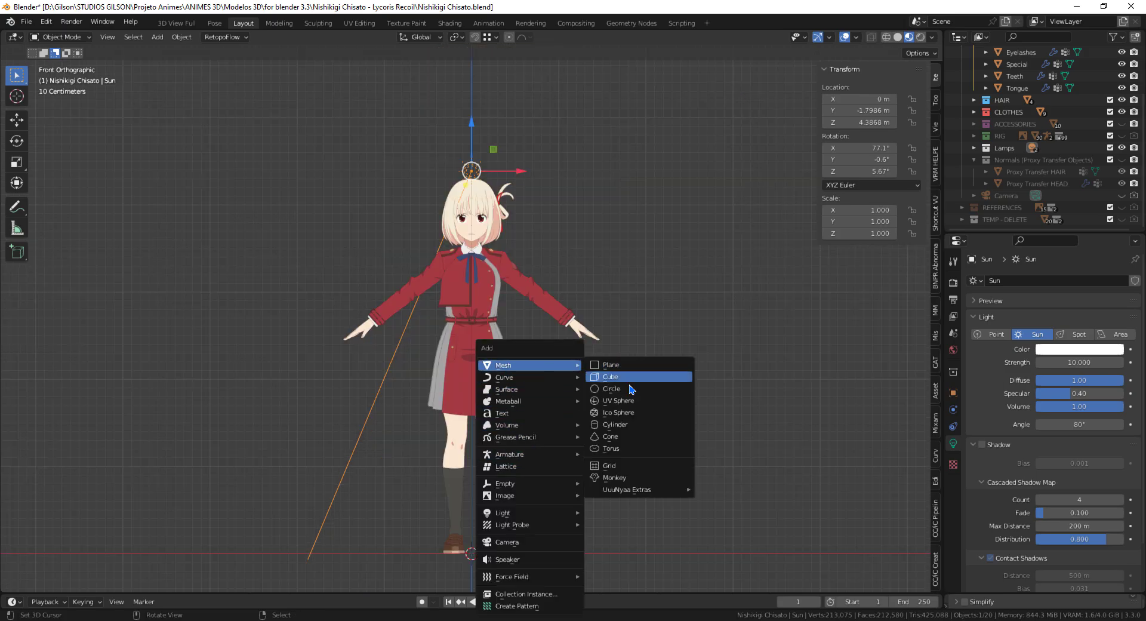
pyautogui.click(611, 389)
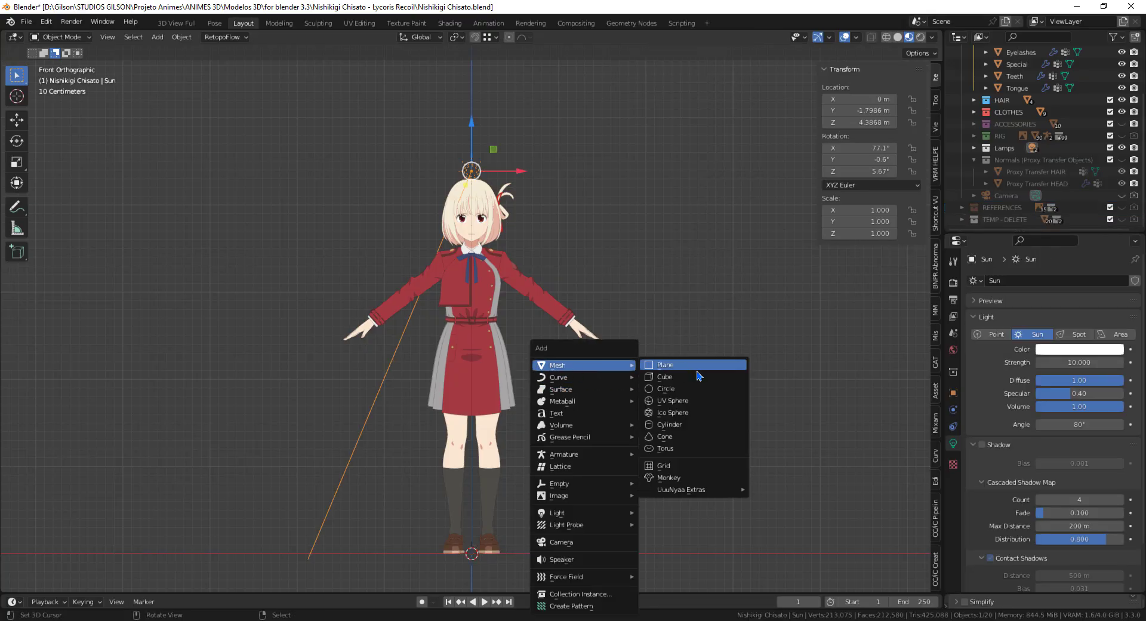
pyautogui.click(672, 401)
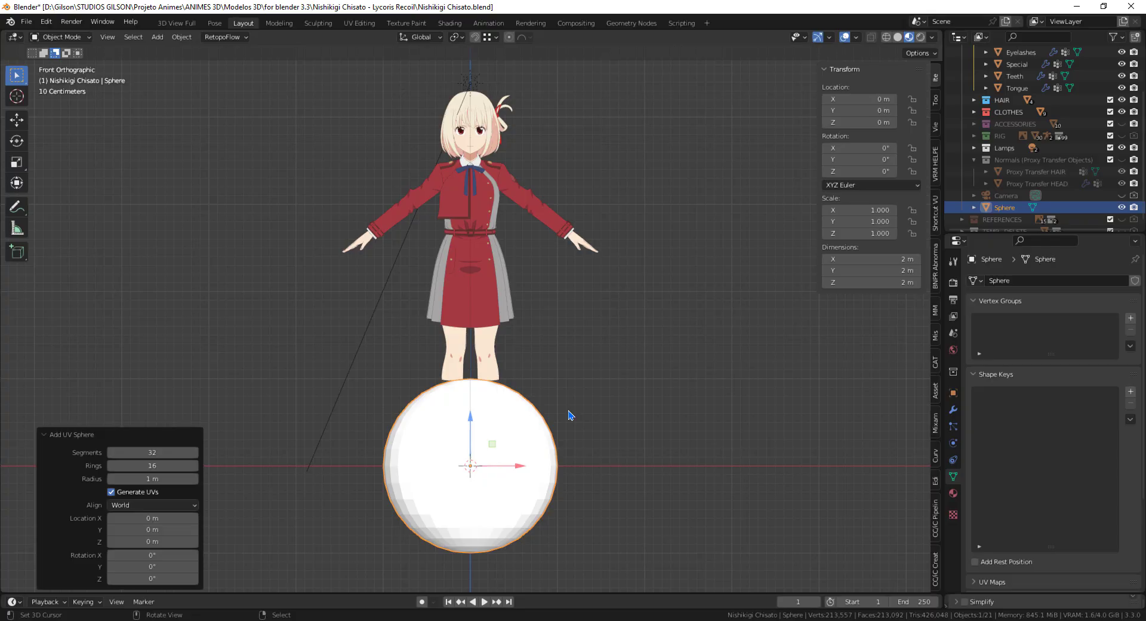
pyautogui.moveTo(470, 468); pyautogui.dragTo(470, 142)
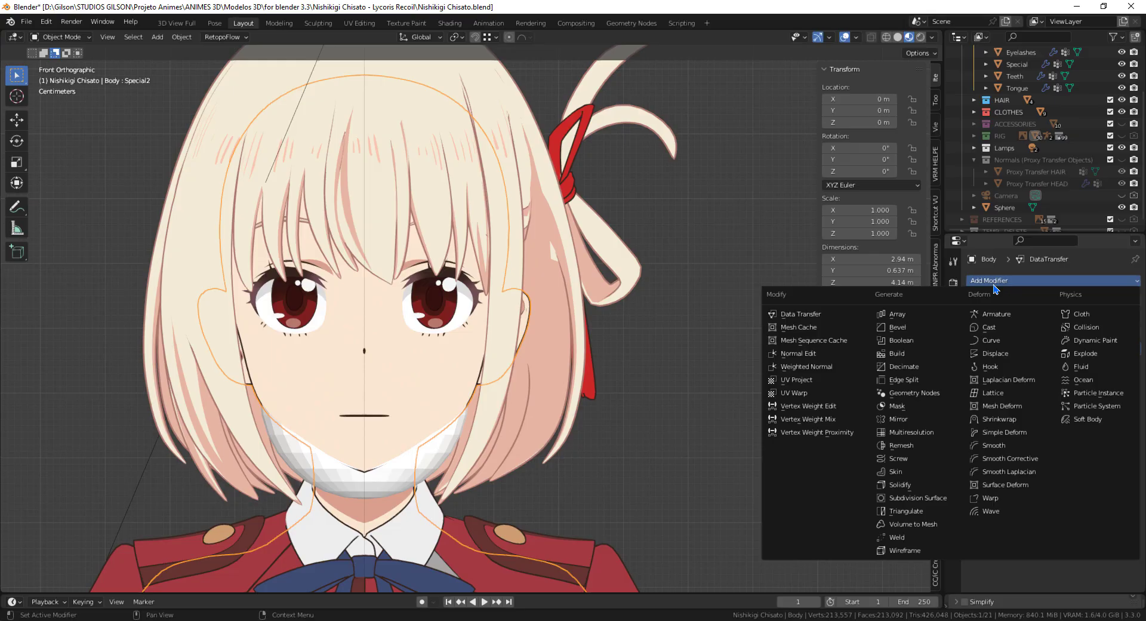
pyautogui.moveTo(797, 353)
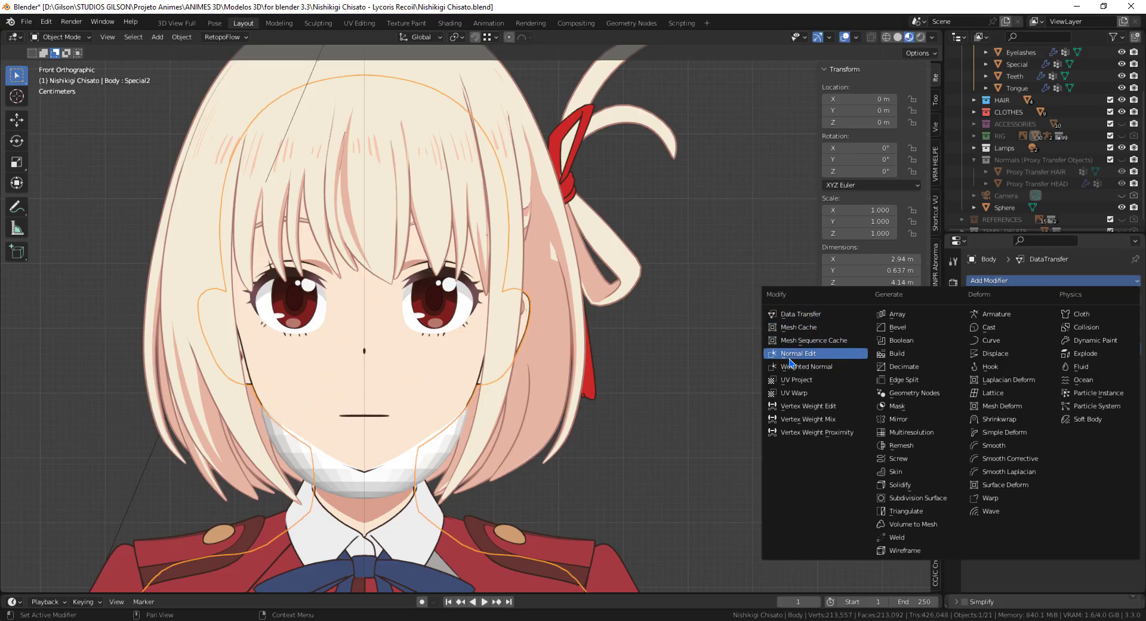
pyautogui.moveTo(799, 357)
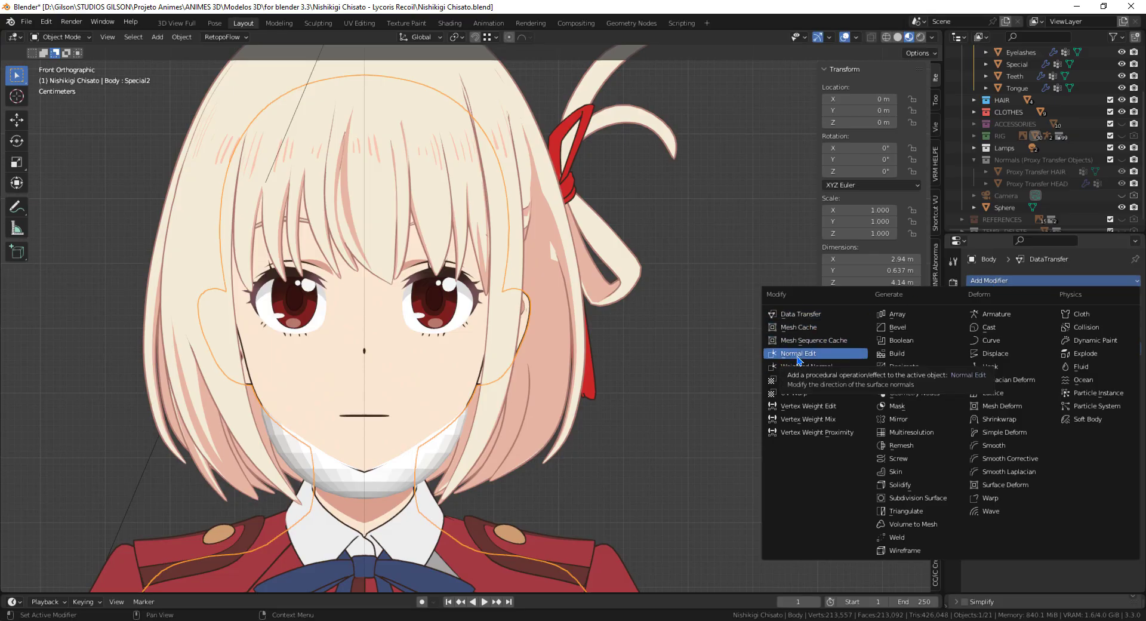
# - Add a Normal Edit modifier to the Body with the Sphere as its target
pyautogui.click(798, 353)
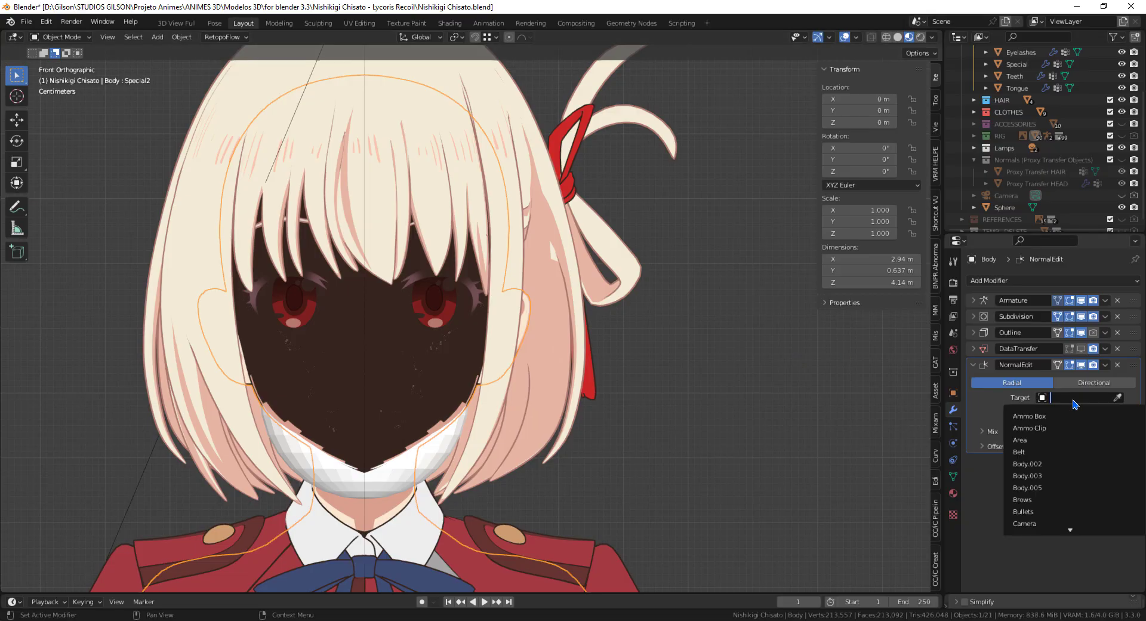
pyautogui.write('sp')
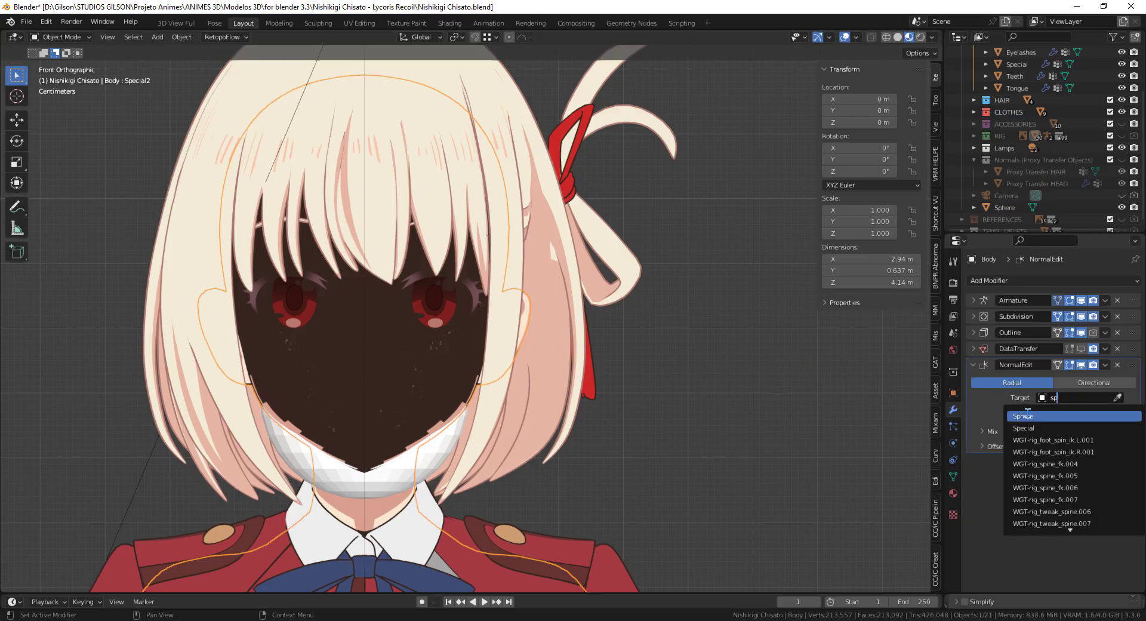
pyautogui.click(1023, 415)
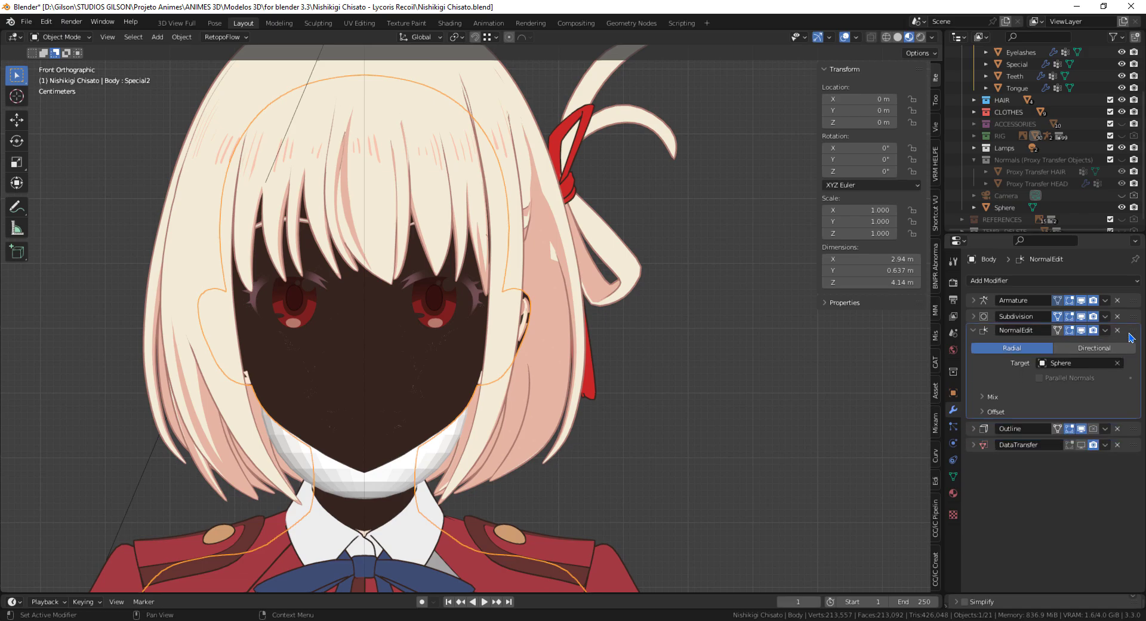
pyautogui.click(898, 37)
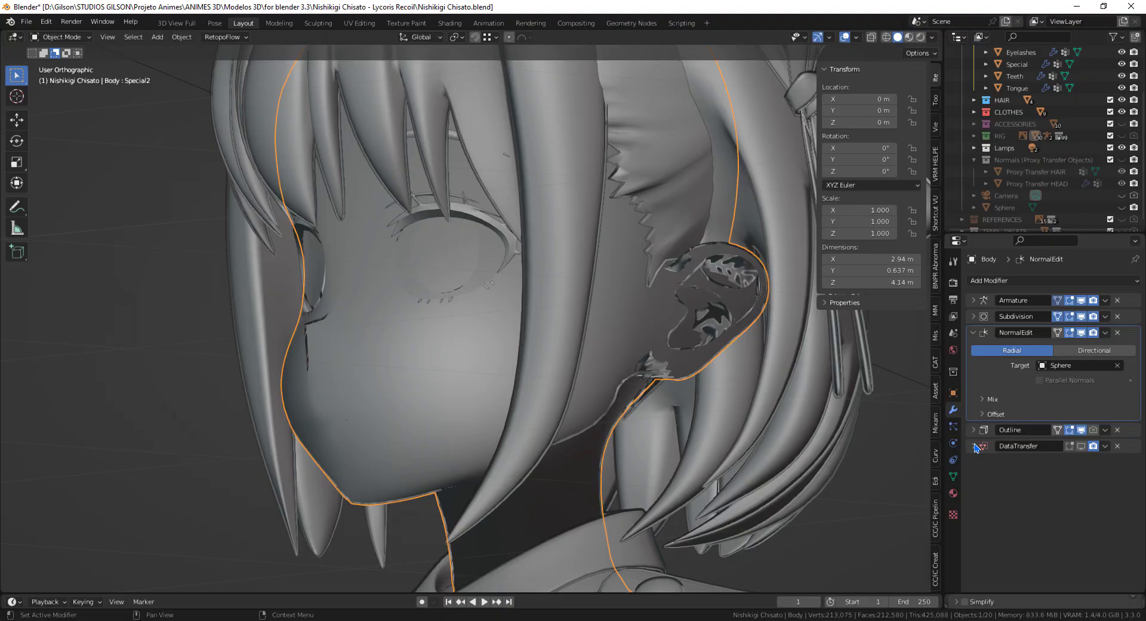
# - Check the NORMALS vertex group in Weight Paint and Edit Mode, then return to Object Mode
pyautogui.click(982, 399)
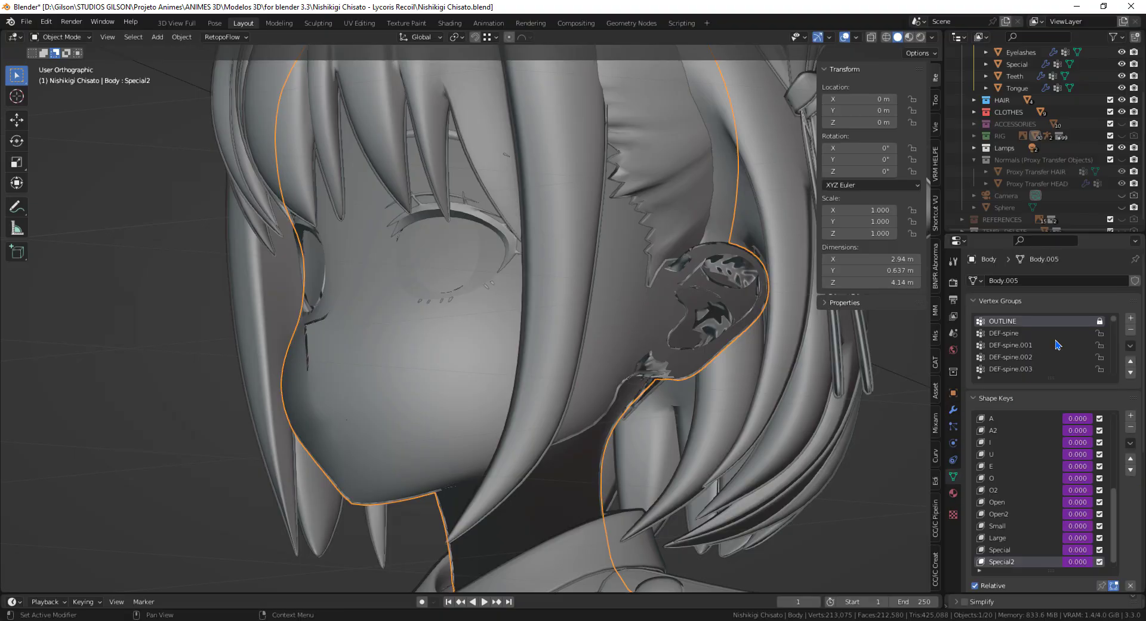
pyautogui.scroll(-3)
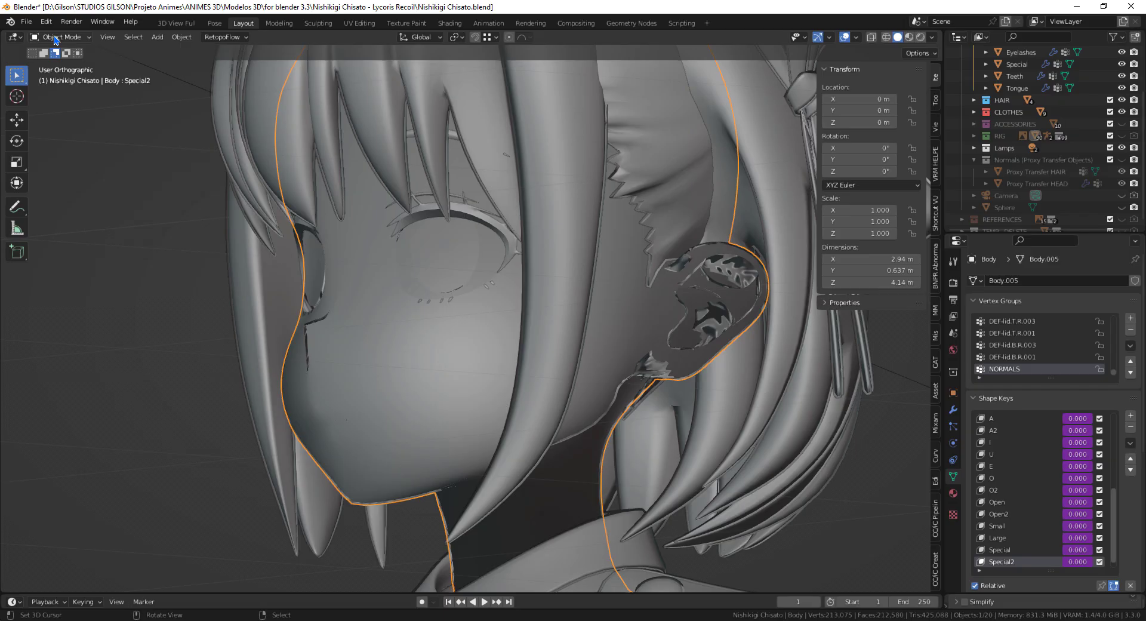
pyautogui.click(62, 37)
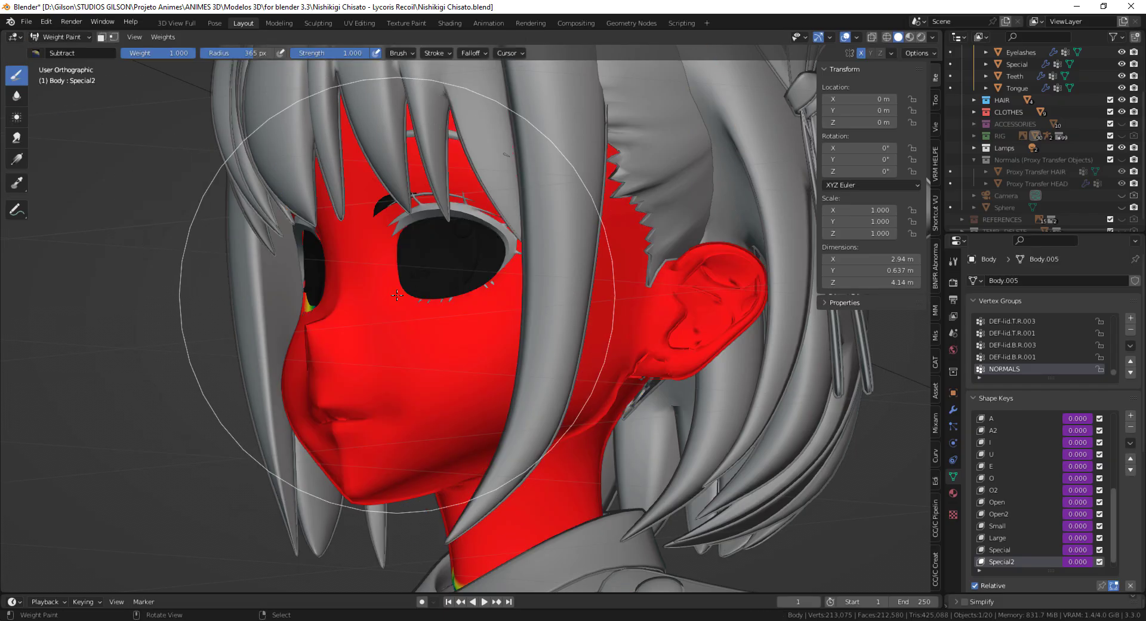
pyautogui.moveTo(385, 360)
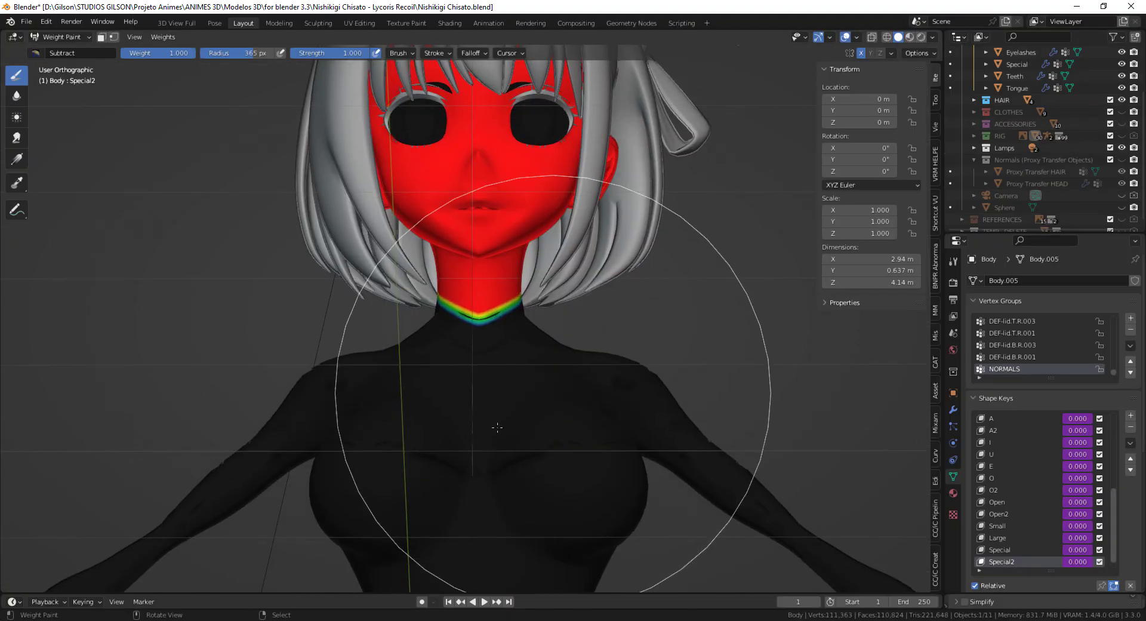
pyautogui.scroll(-3)
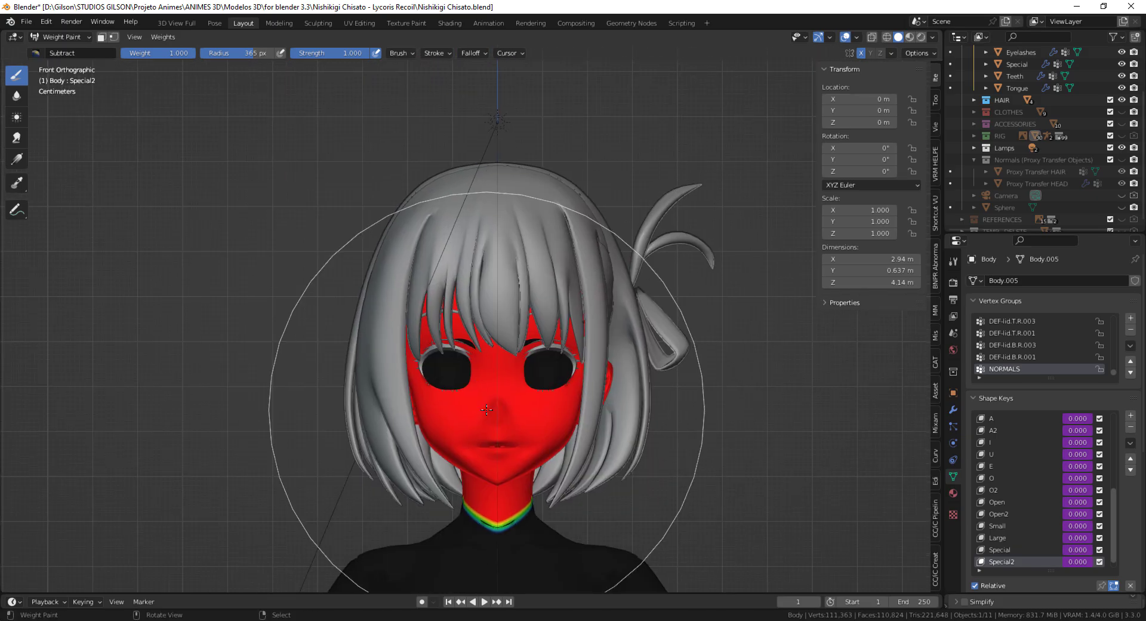
pyautogui.press('Tab')
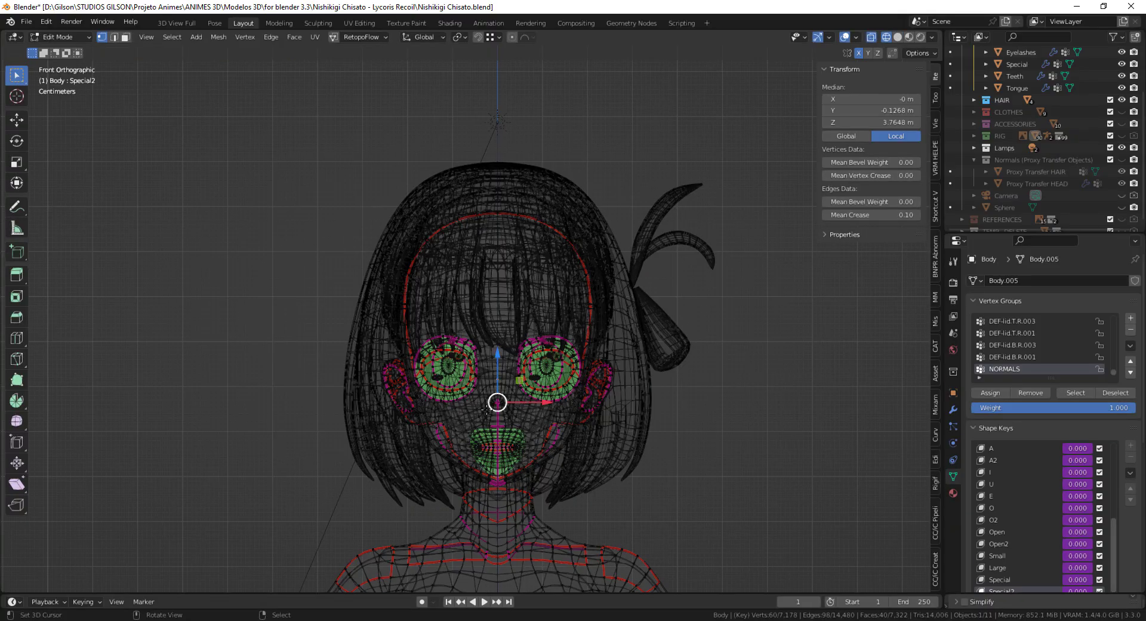
pyautogui.click(60, 37)
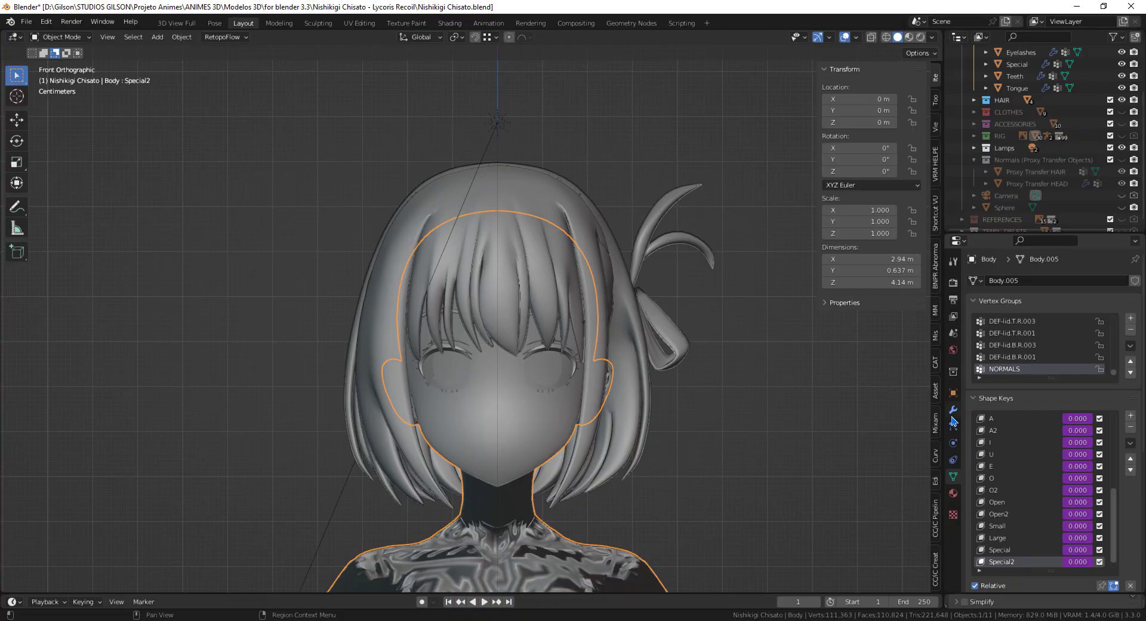
# - Restrict the Normal Edit modifier to the NORMALS vertex group
pyautogui.click(1087, 447)
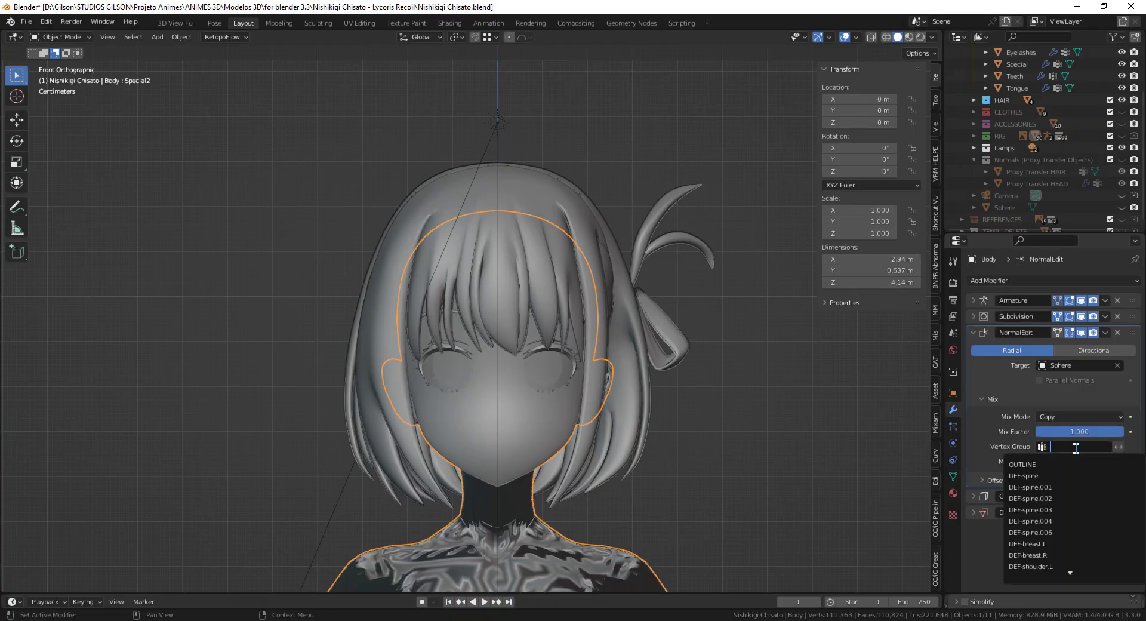
pyautogui.write('no')
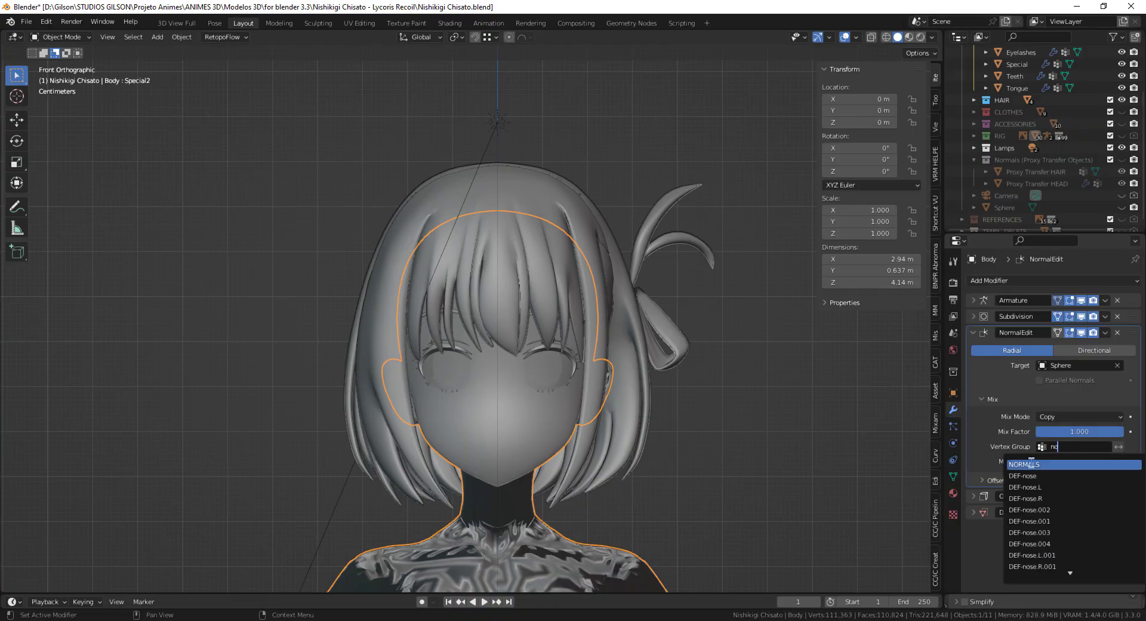
pyautogui.click(1024, 465)
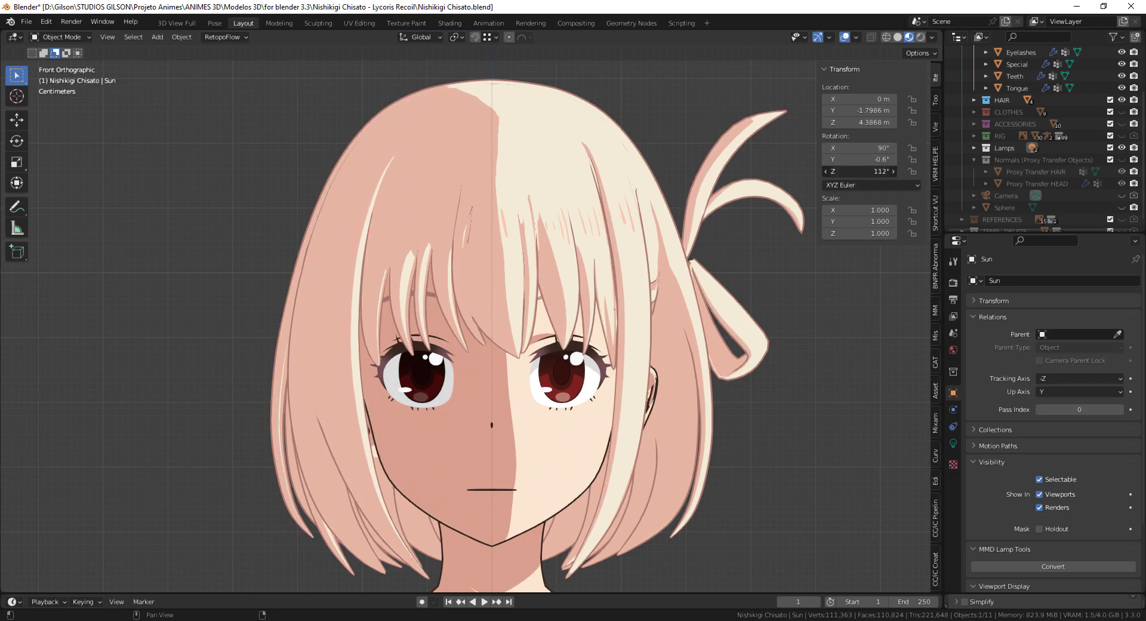
# - Rotate the Sun lamp until the character's face is mostly lit
pyautogui.moveTo(884, 170); pyautogui.dragTo(840, 170)
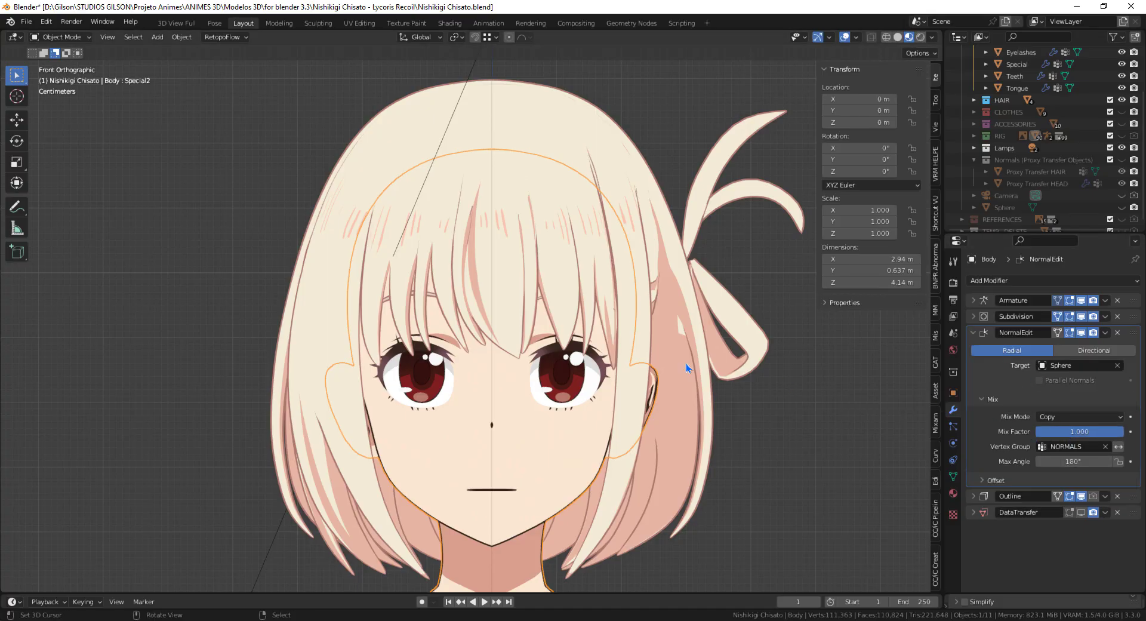
# - Side-light the face with the Sun and enable Use Custom Normals on the Subdivision modifier
pyautogui.click(976, 316)
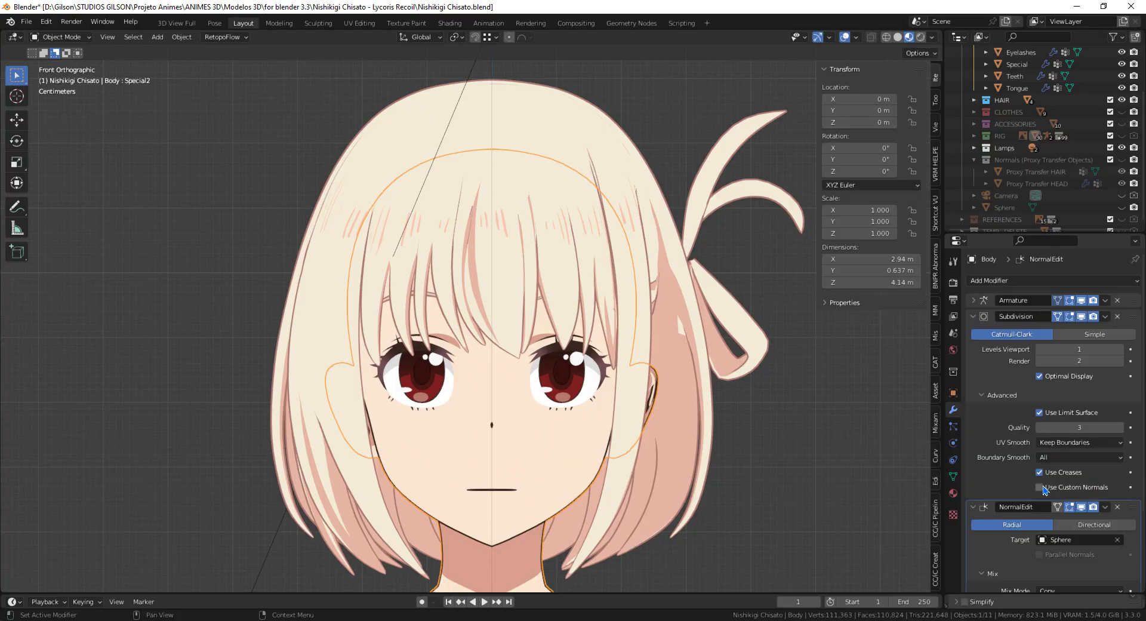
pyautogui.click(1038, 487)
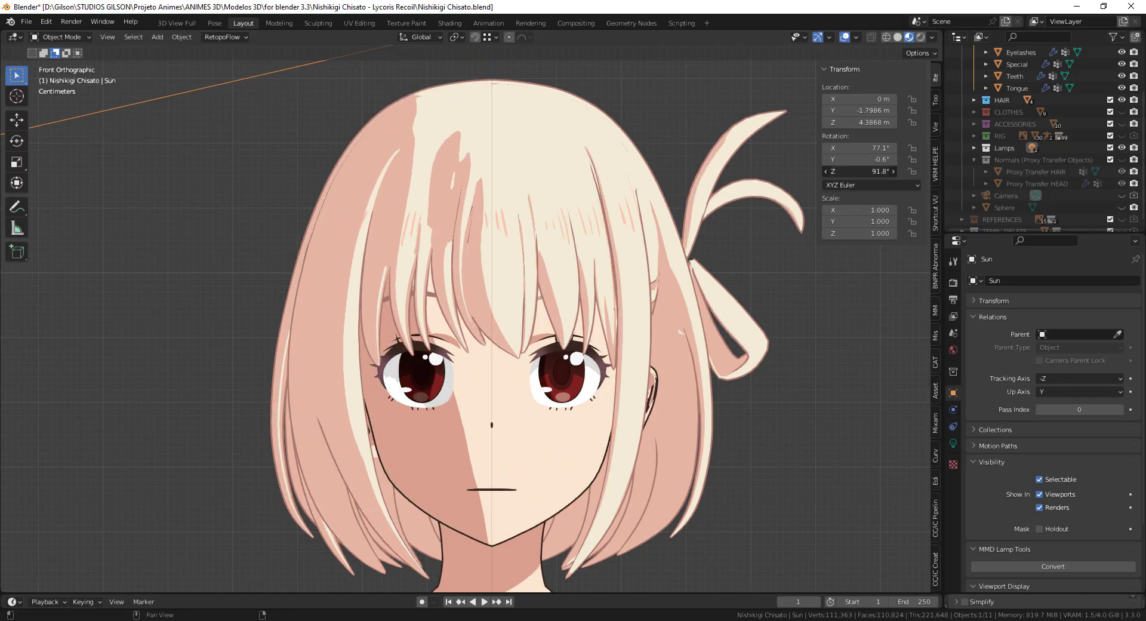
pyautogui.moveTo(840, 171); pyautogui.dragTo(859, 171)
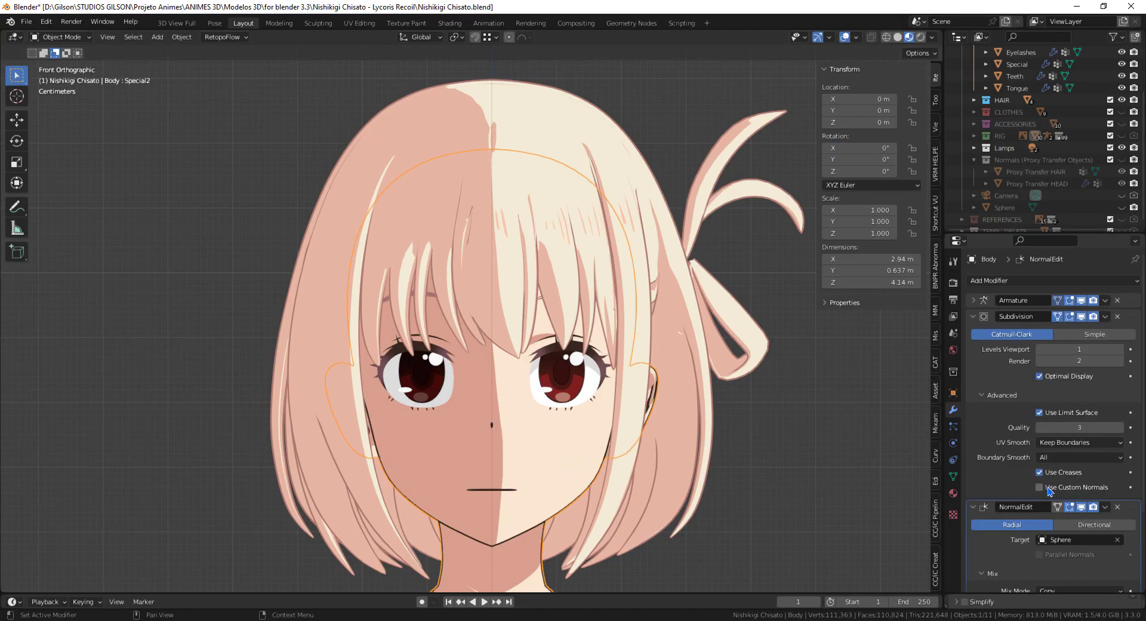
pyautogui.click(1038, 487)
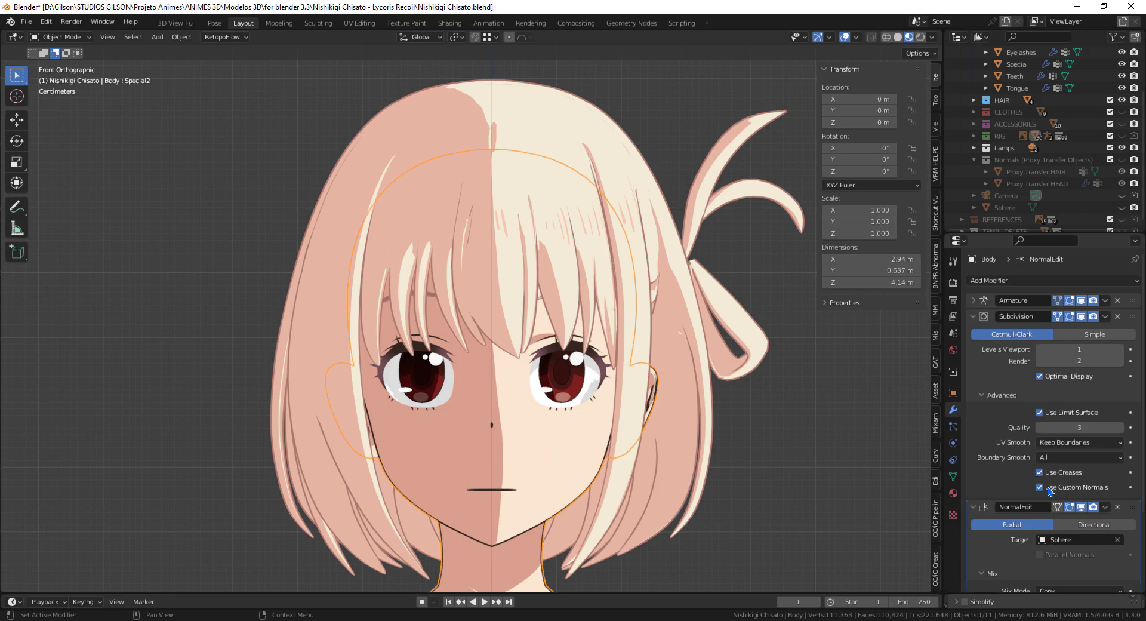
pyautogui.moveTo(496, 491)
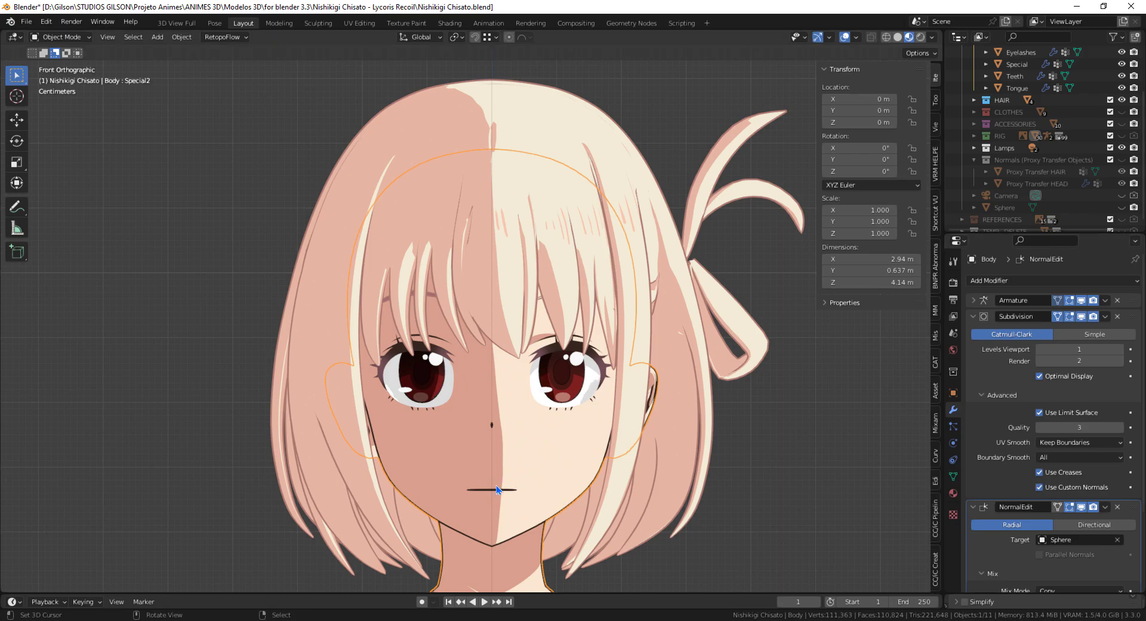
pyautogui.moveTo(532, 477)
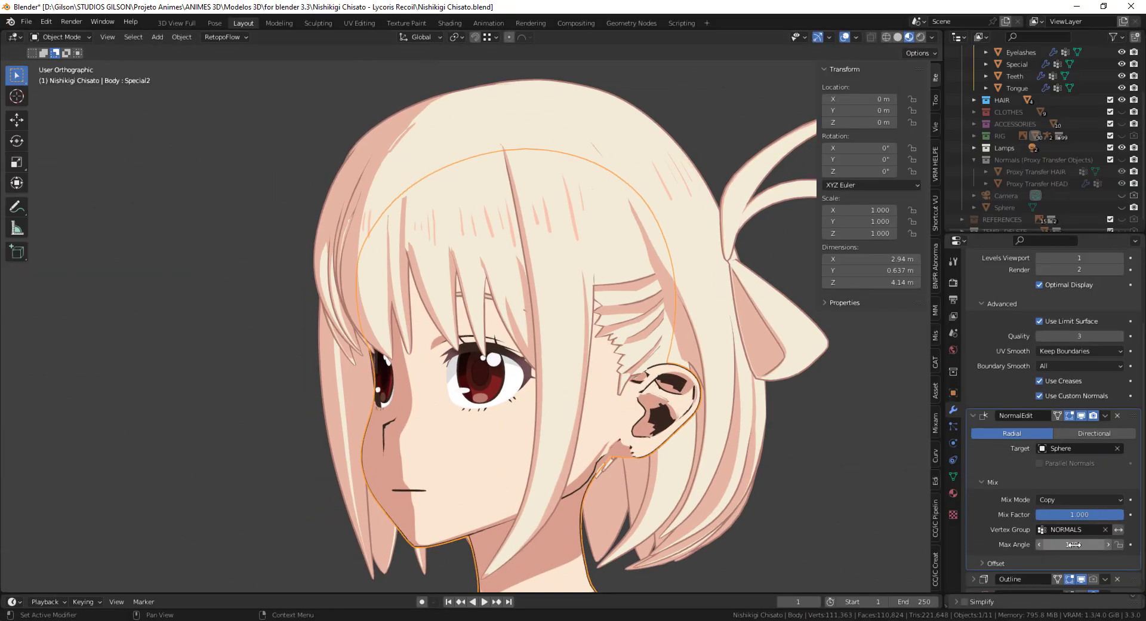
# - Raise the Normal Edit Max Angle to 180°, checking the result from the front view
pyautogui.click(1075, 544)
pyautogui.write('60')
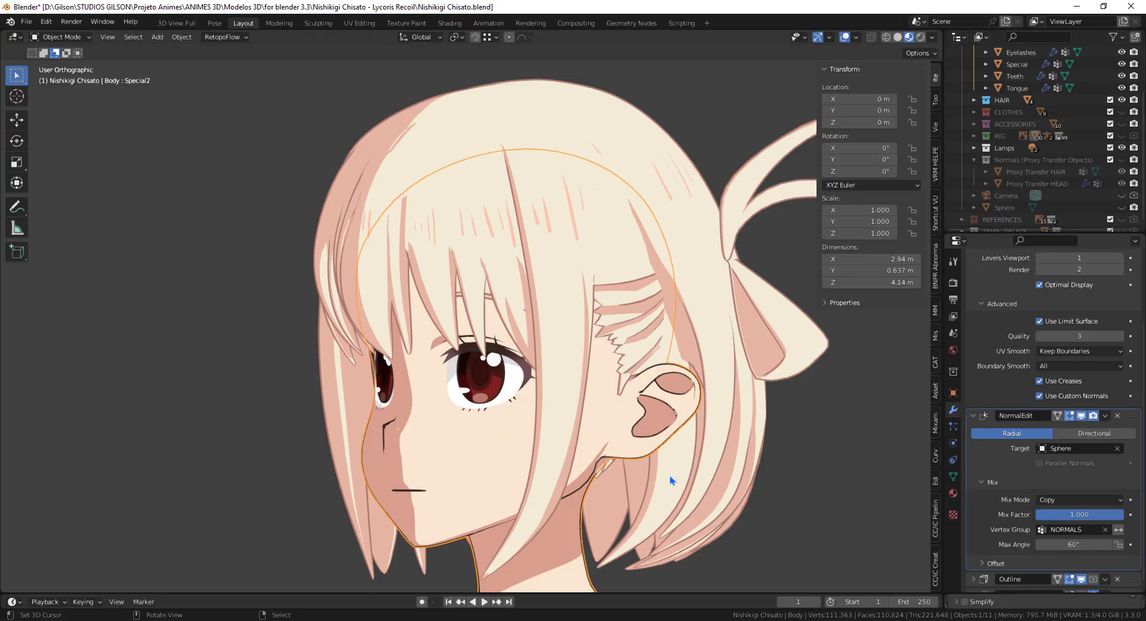
pyautogui.press('KP_1')
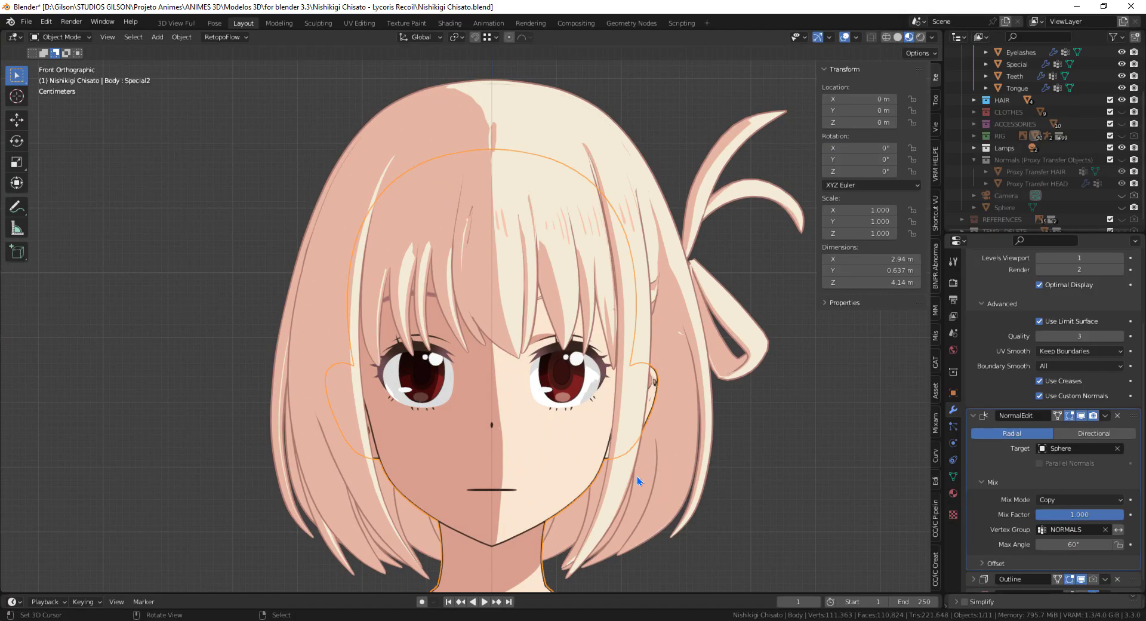
pyautogui.moveTo(345, 199)
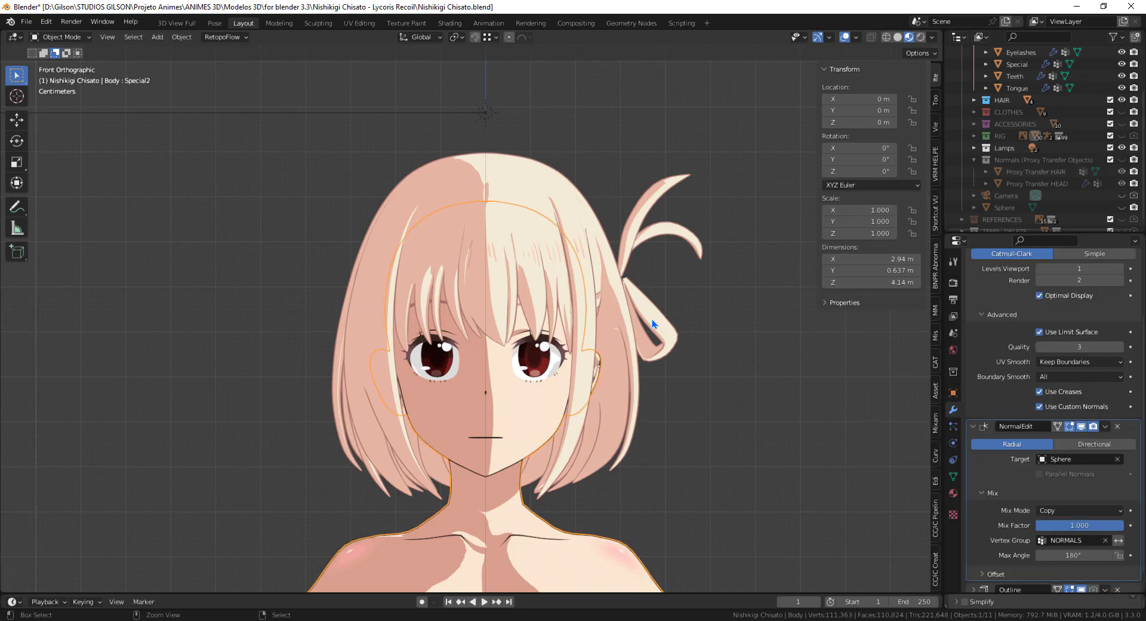
pyautogui.click(1038, 407)
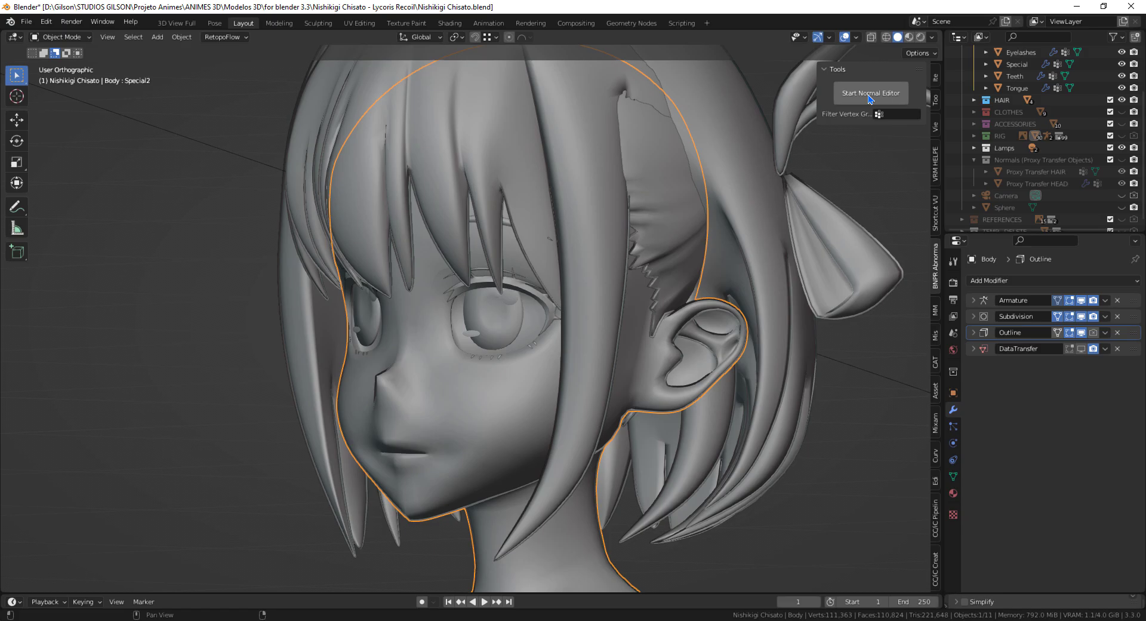
pyautogui.moveTo(880, 95)
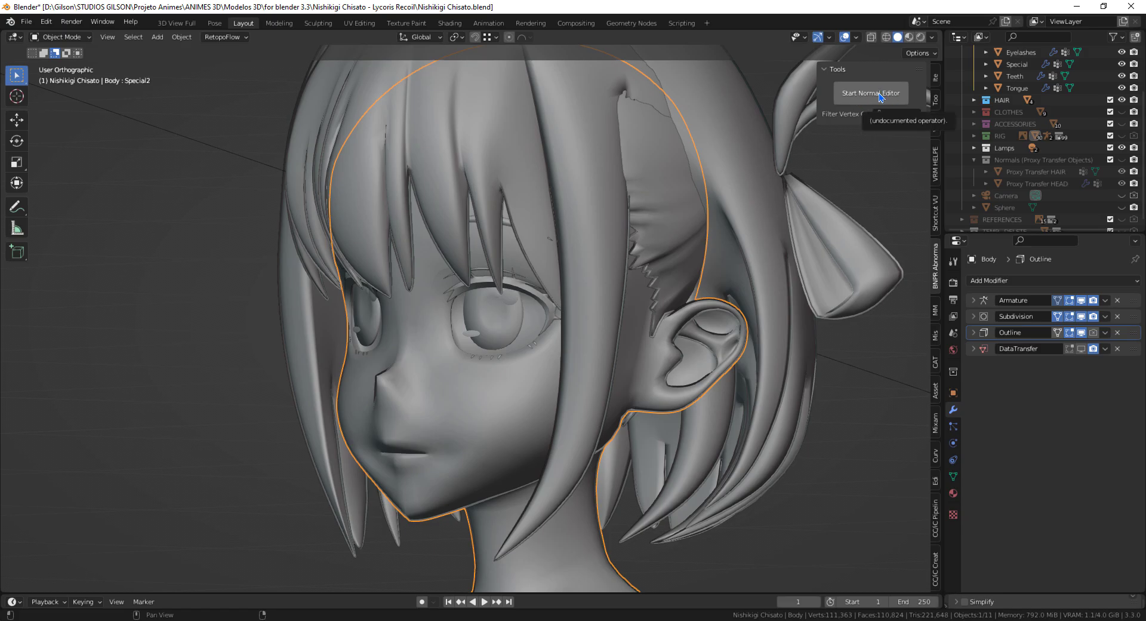
# - Hide the hair, view the head from the right, and start the Abnormal normal editor
pyautogui.press('Tab')
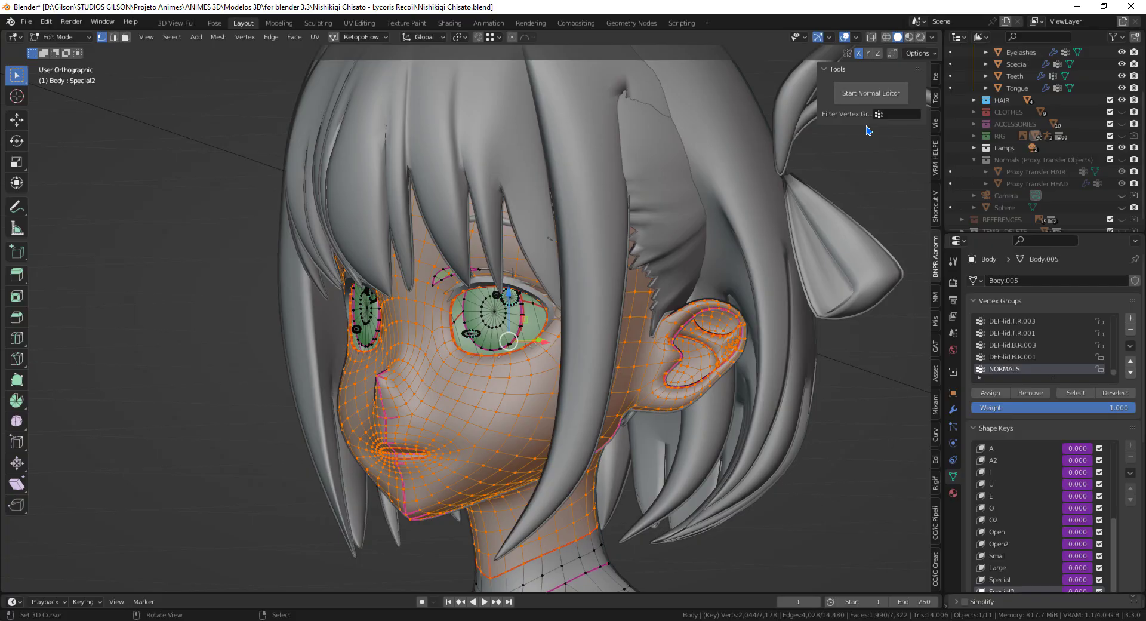
pyautogui.click(1122, 100)
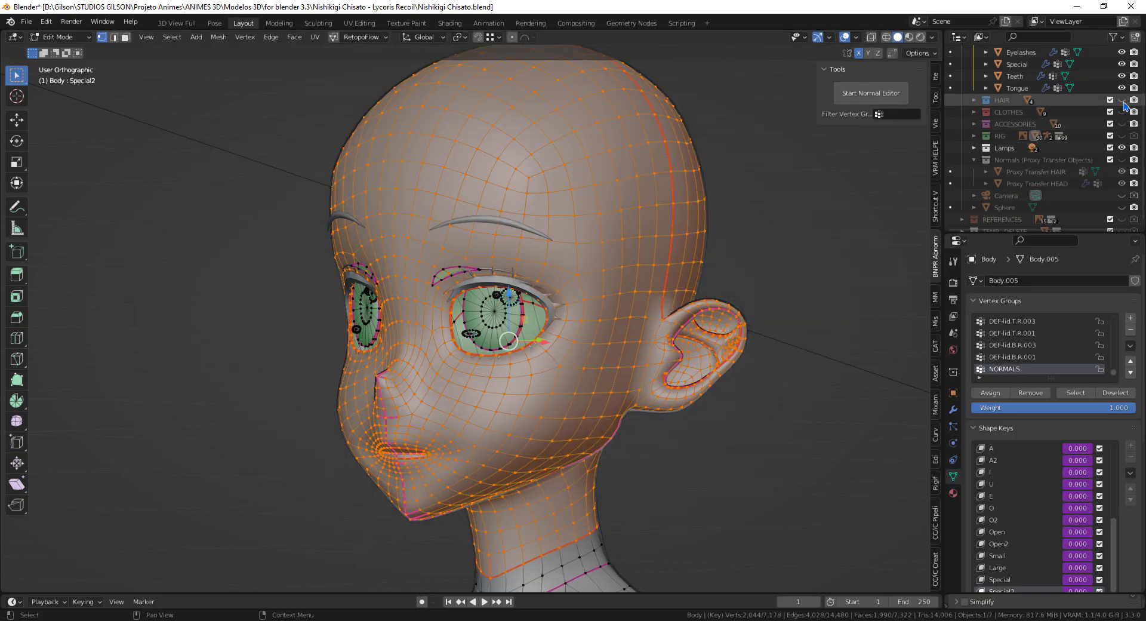
pyautogui.press('KP_3')
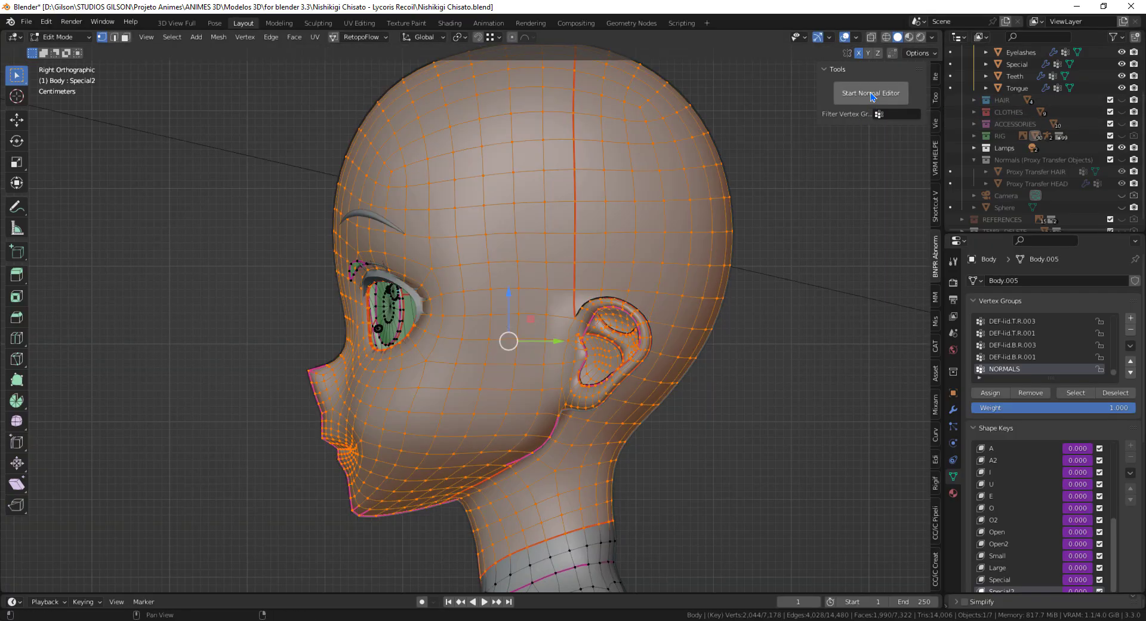
pyautogui.click(870, 93)
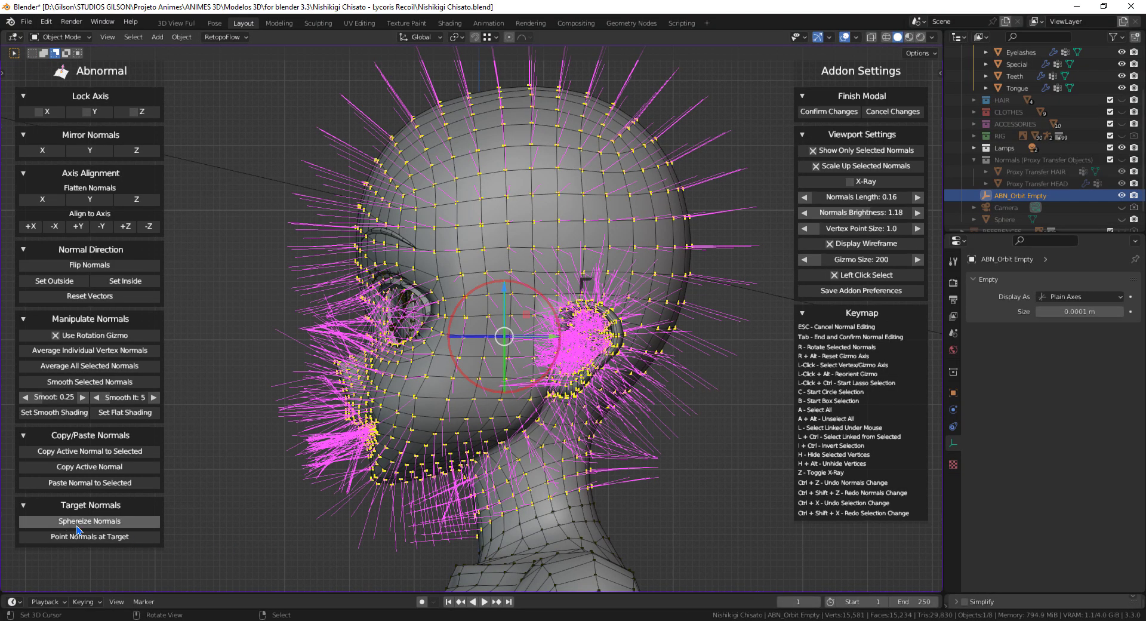
# - Spherize the head's normals, confirm the spherize and commit the changes to the mesh
pyautogui.click(88, 522)
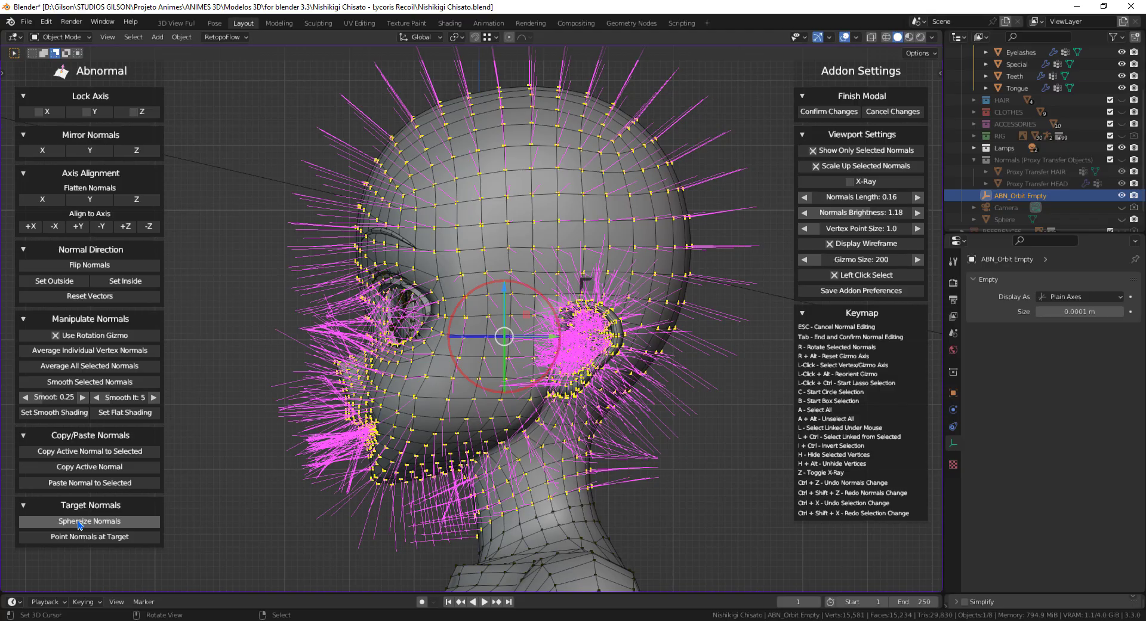
pyautogui.click(89, 522)
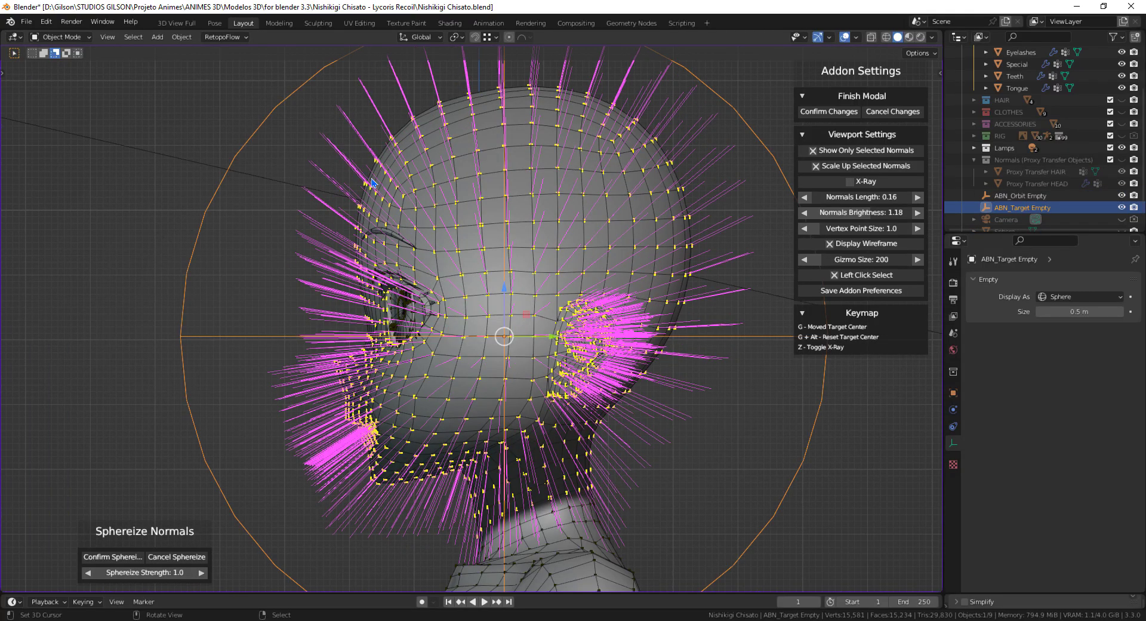
pyautogui.moveTo(406, 525)
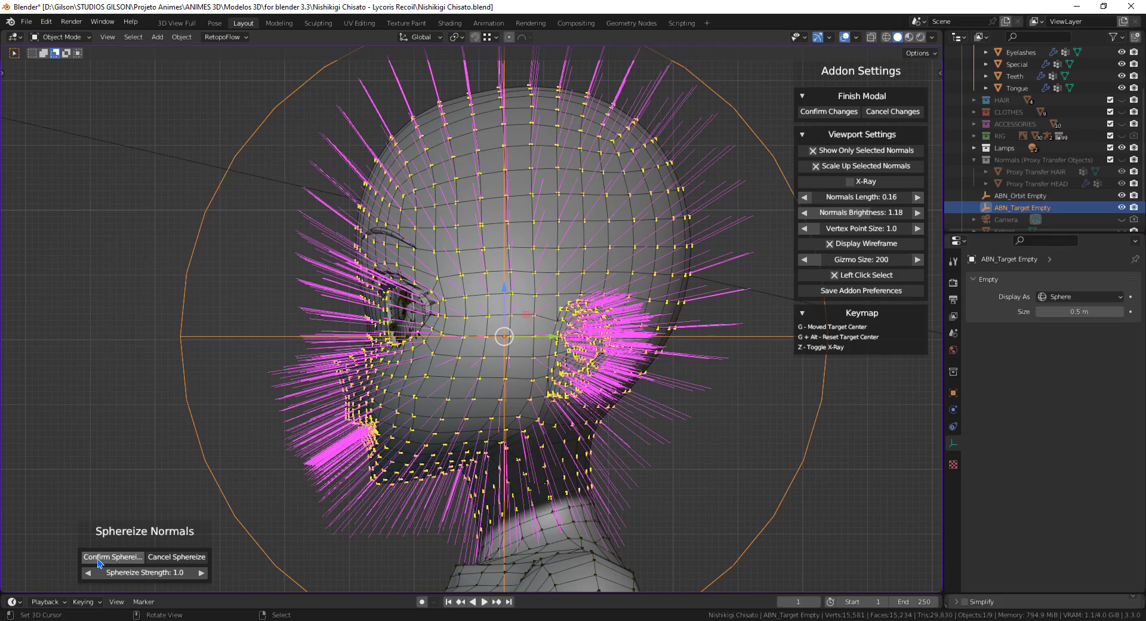
pyautogui.click(114, 557)
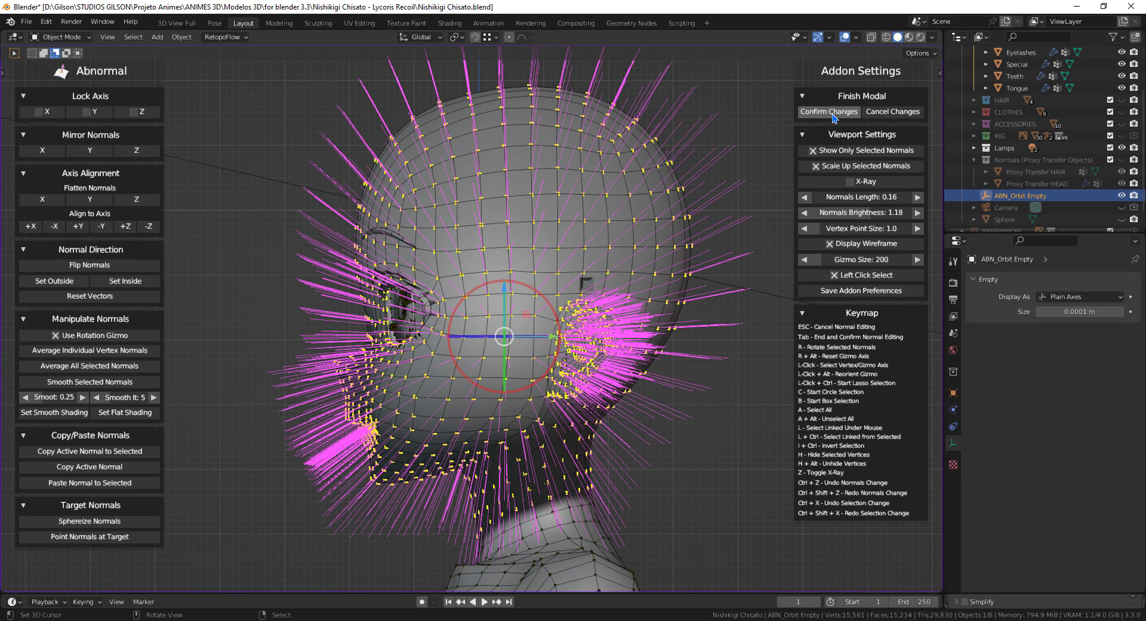
pyautogui.click(829, 112)
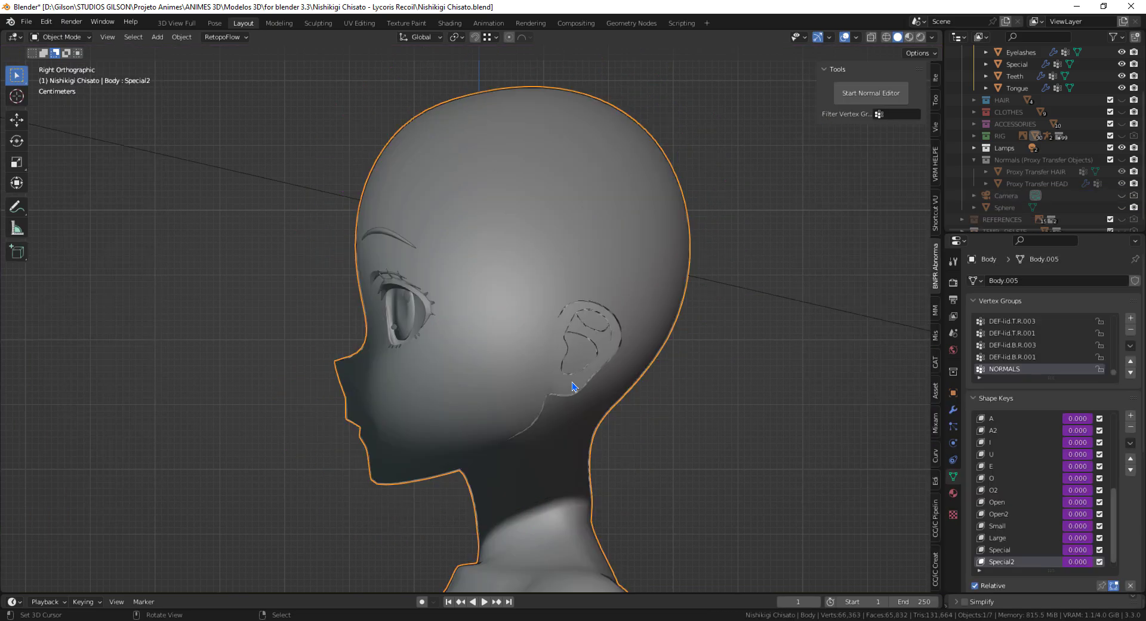
# - Show the face front-on in Material Preview and rotate the Sun to 90° to light it from one side
pyautogui.moveTo(574, 384); pyautogui.dragTo(665, 364)
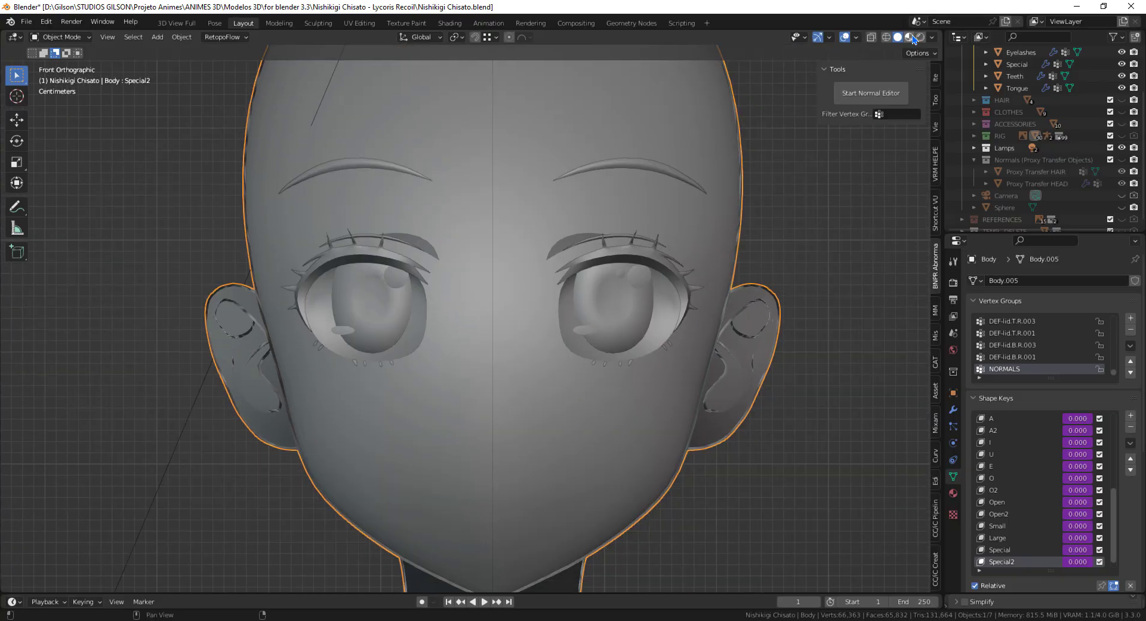
pyautogui.click(907, 37)
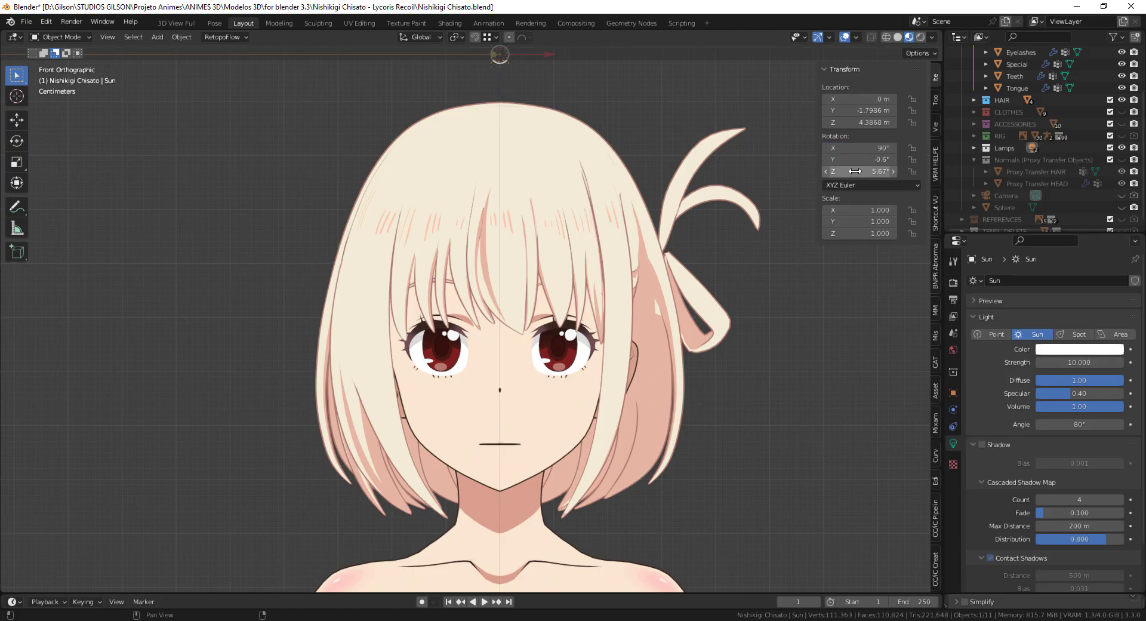
pyautogui.moveTo(858, 171); pyautogui.dragTo(913, 171)
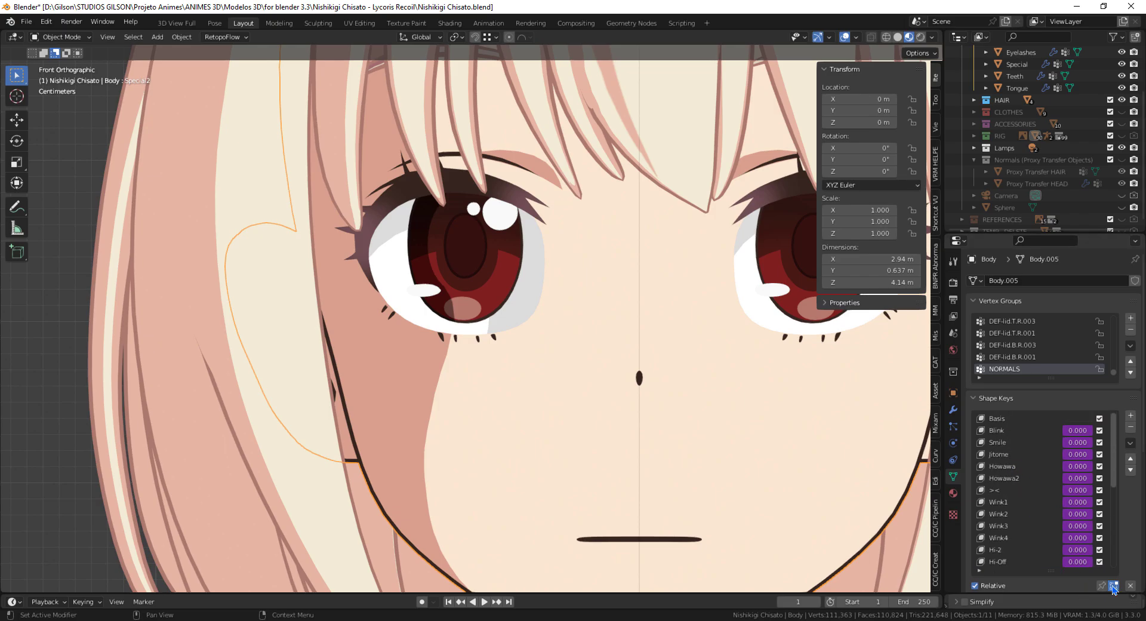
# - Pin the active shape key and preview a different expression to check the toon shading
pyautogui.click(1111, 586)
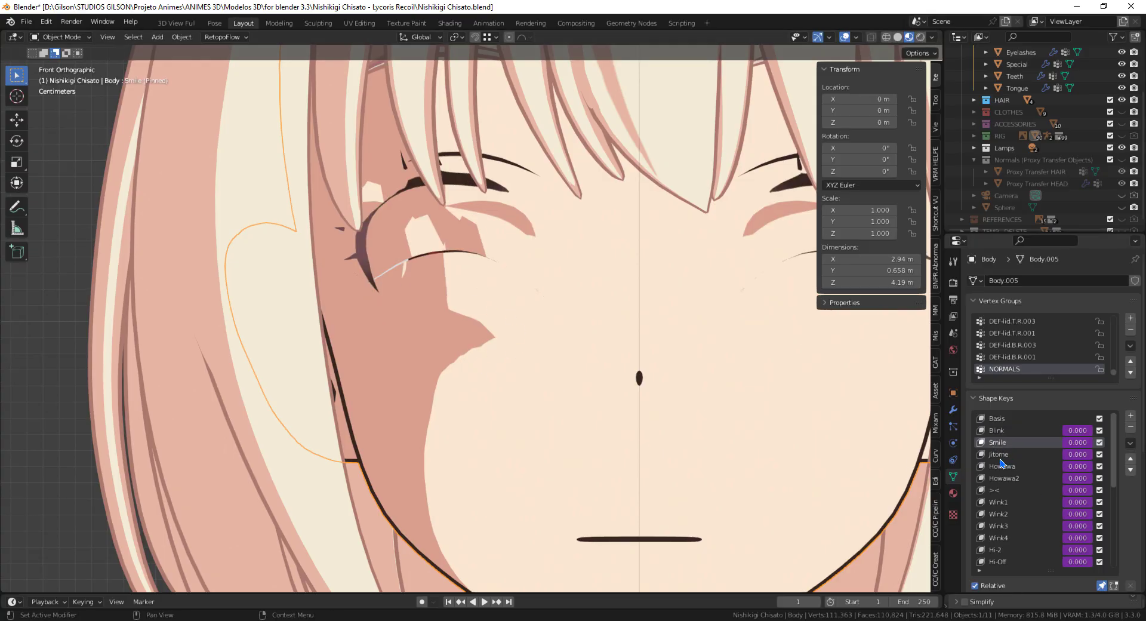
pyautogui.click(1002, 465)
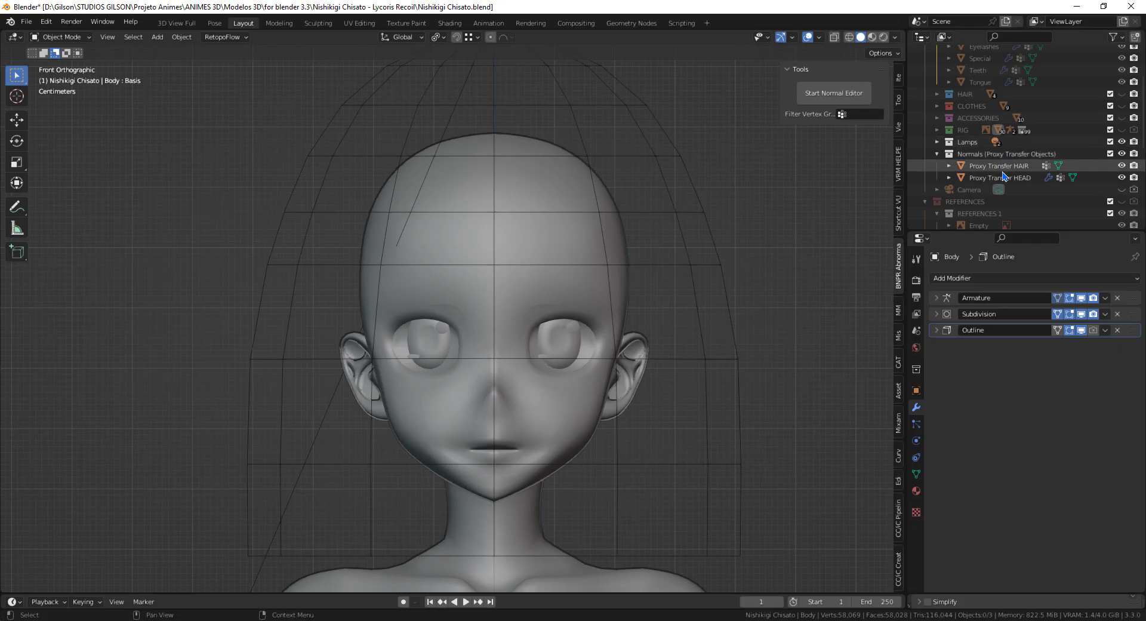
pyautogui.click(1000, 178)
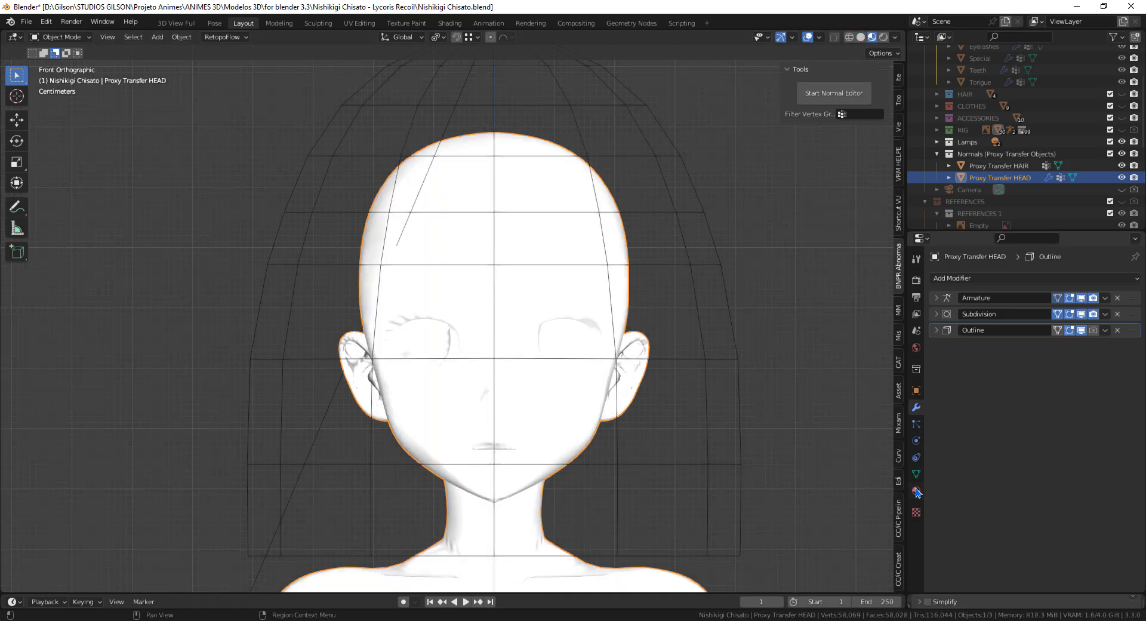
pyautogui.click(916, 489)
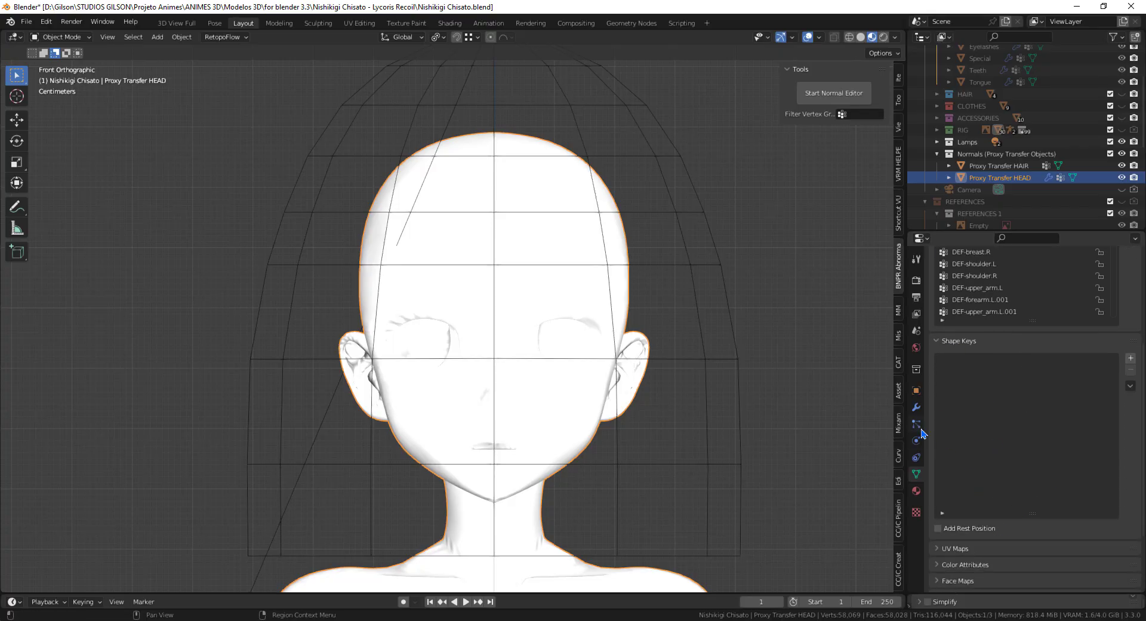
pyautogui.click(916, 407)
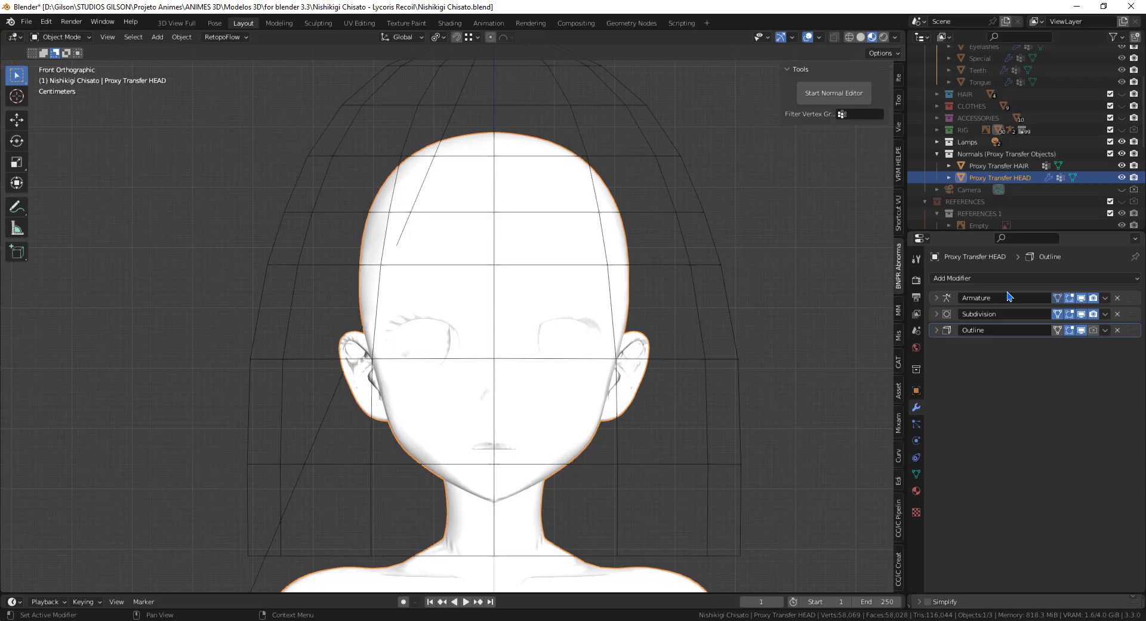
pyautogui.moveTo(998, 398)
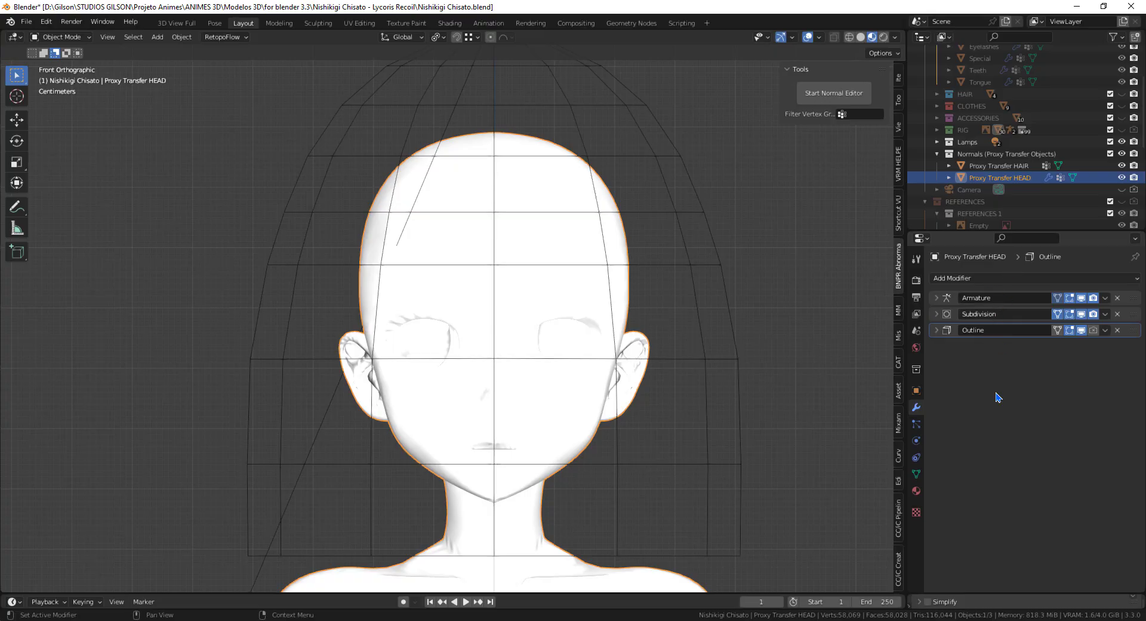
pyautogui.click(915, 474)
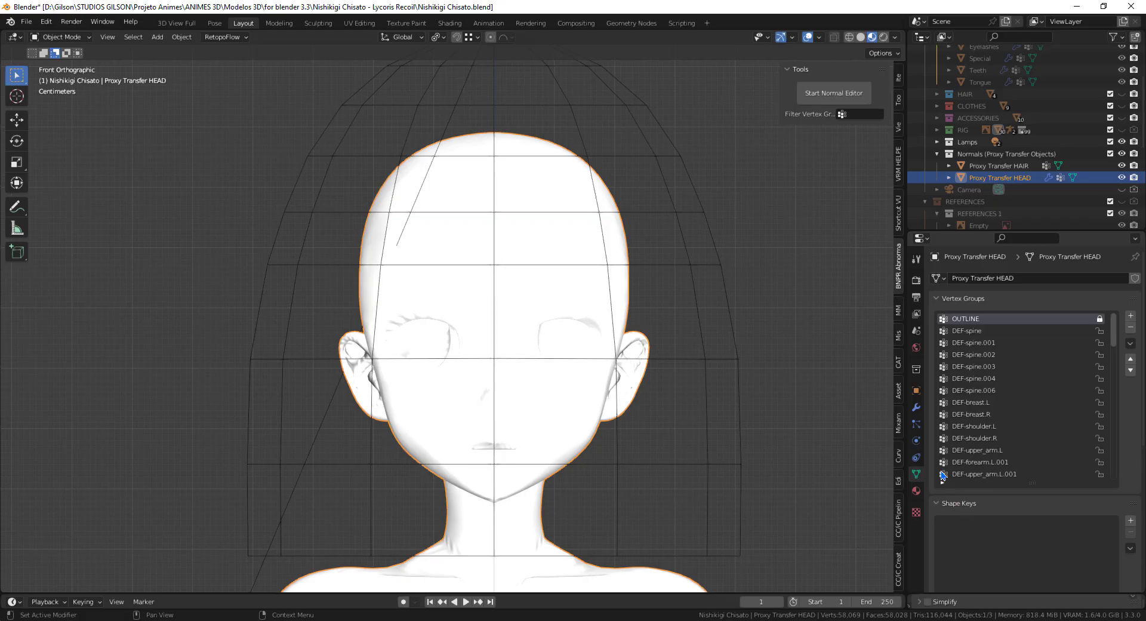
pyautogui.click(916, 407)
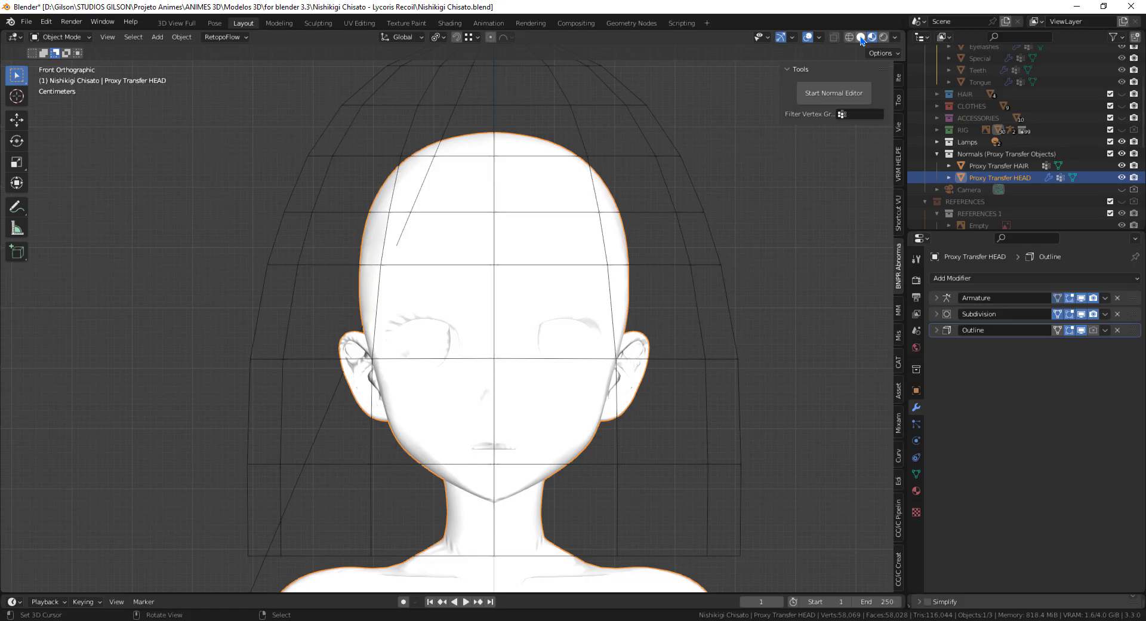
pyautogui.click(867, 37)
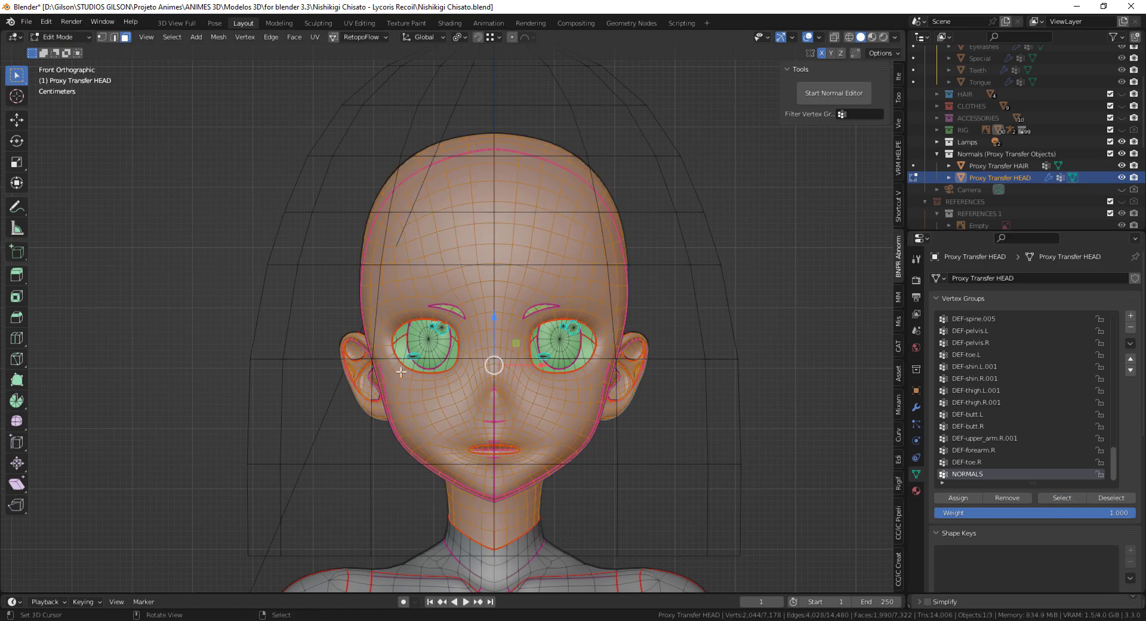
pyautogui.moveTo(638, 342)
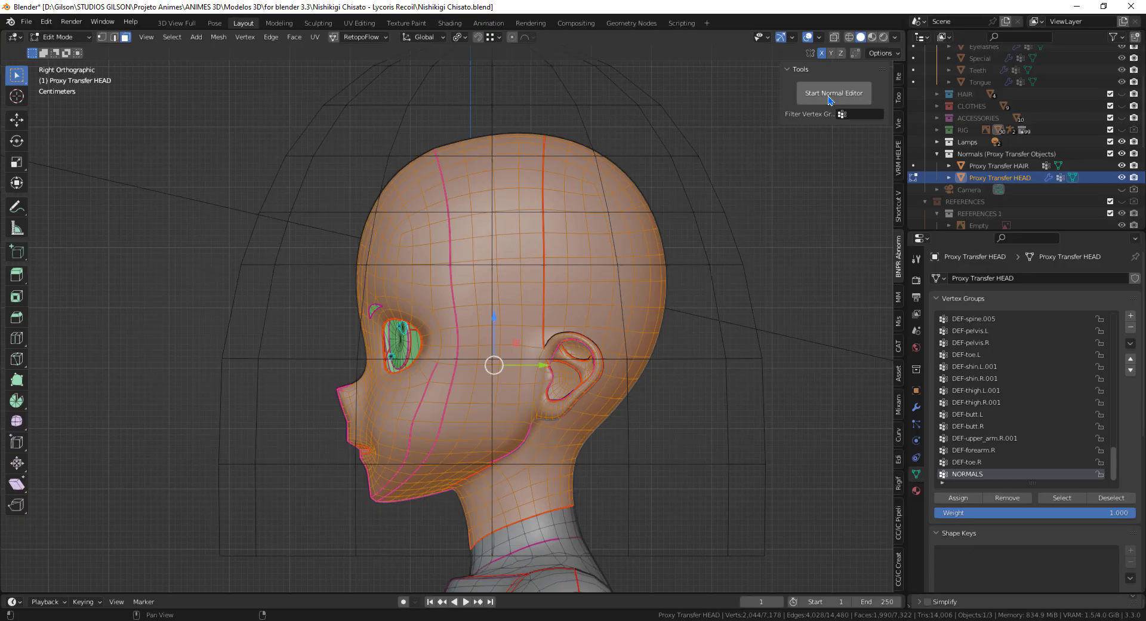
# - View the proxy head from the top and start the Abnormal normal editor on it
pyautogui.click(833, 93)
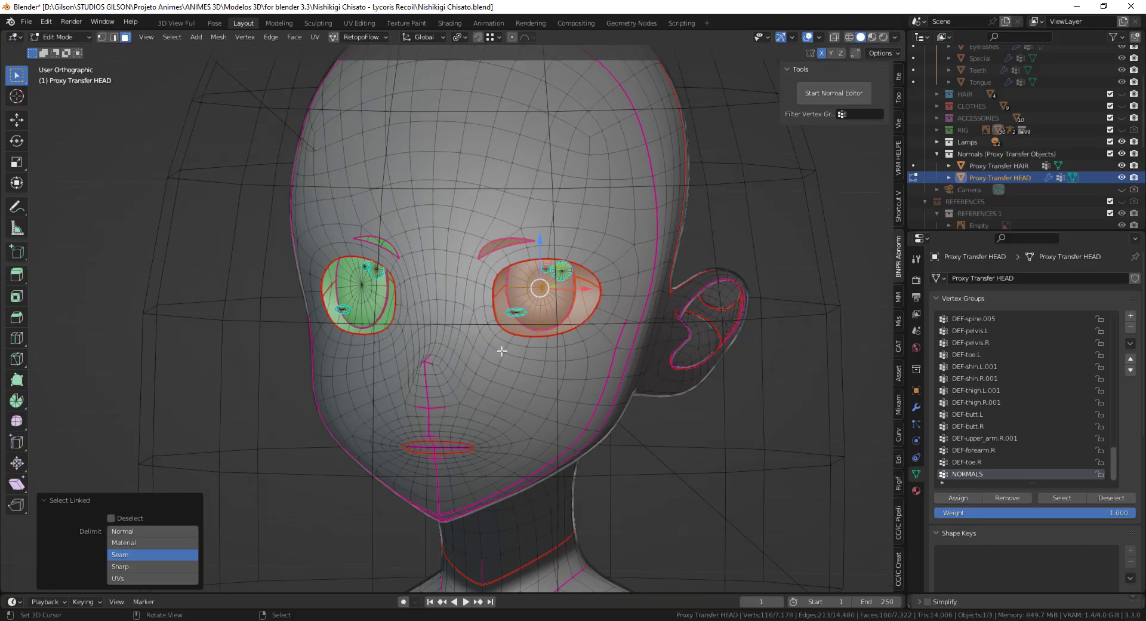
pyautogui.press('KP_7')
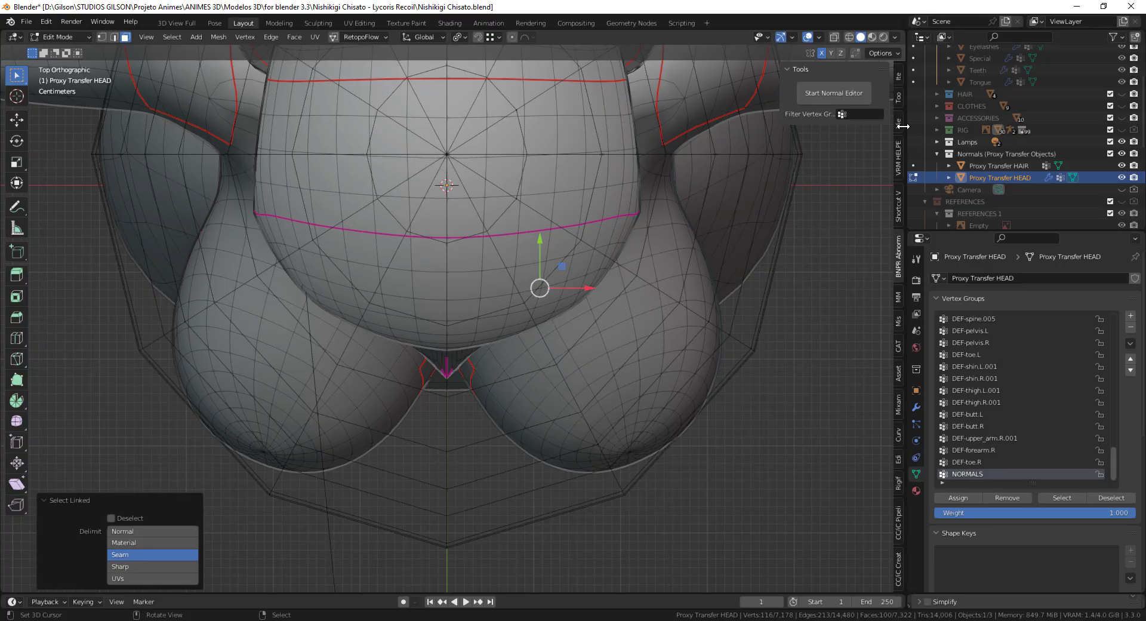
pyautogui.click(834, 94)
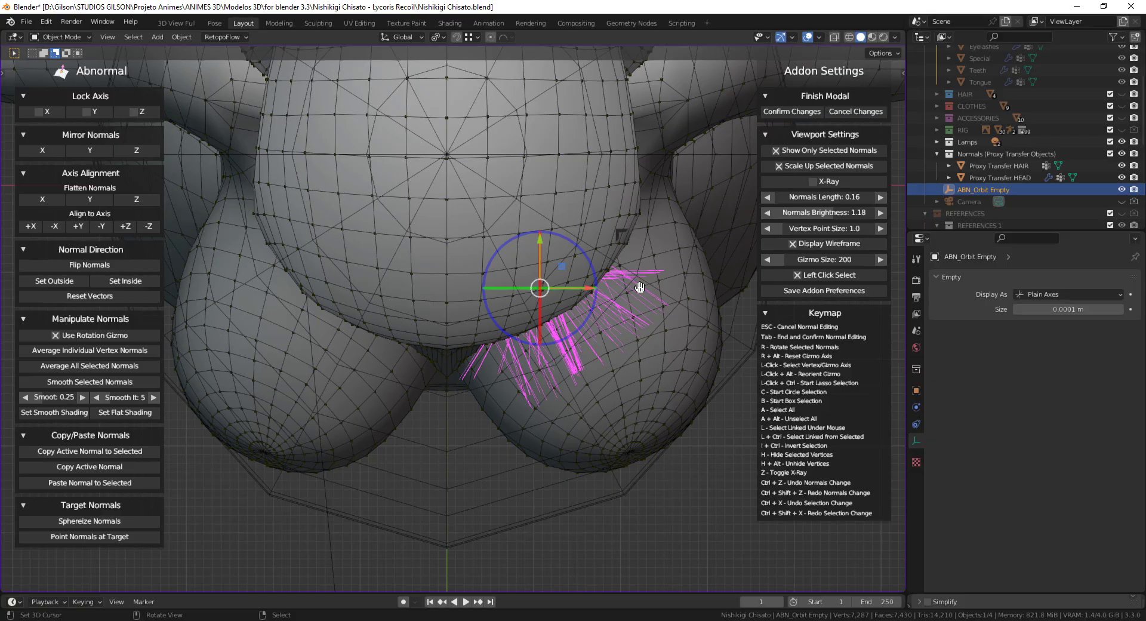
# - Confirm the edited chest normals on the proxy head and make the Body active
pyautogui.click(103, 227)
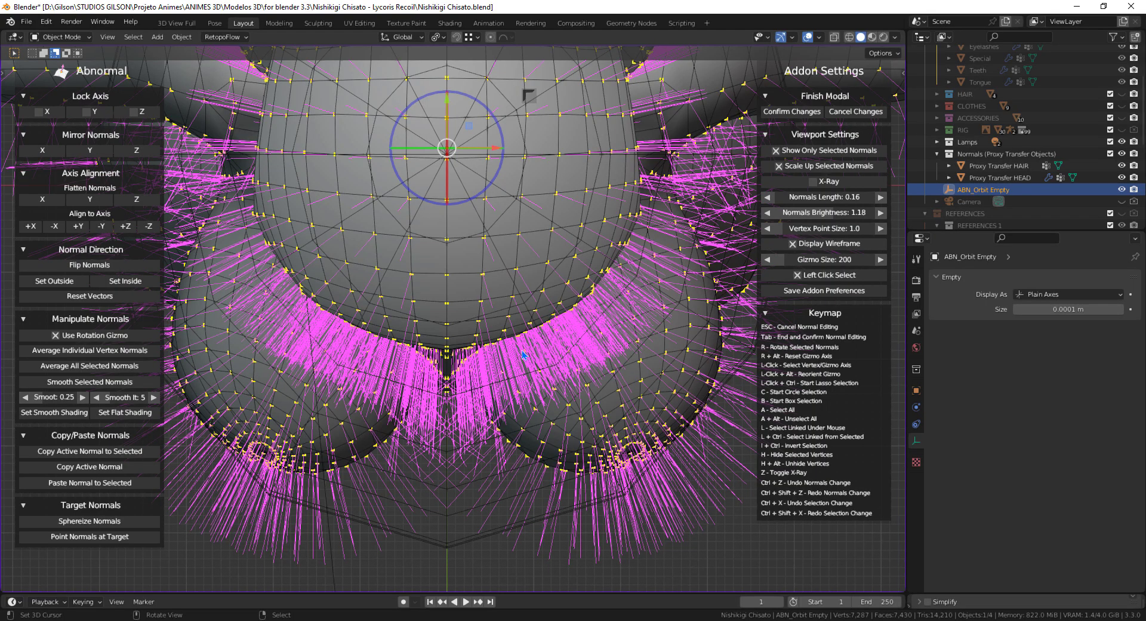
pyautogui.moveTo(792, 118)
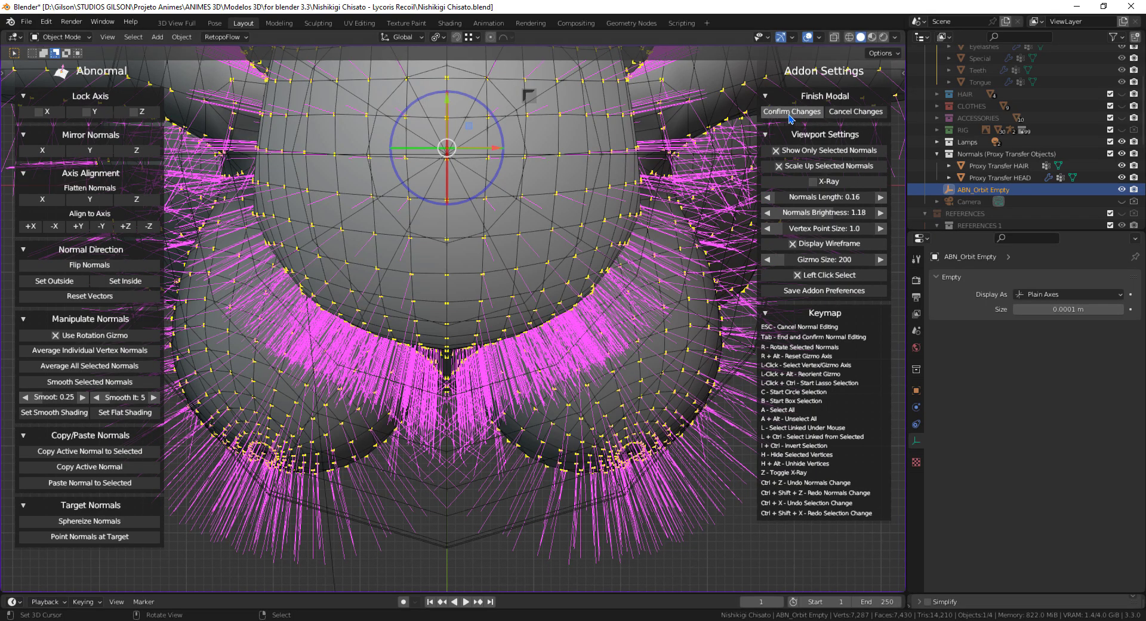
pyautogui.click(792, 112)
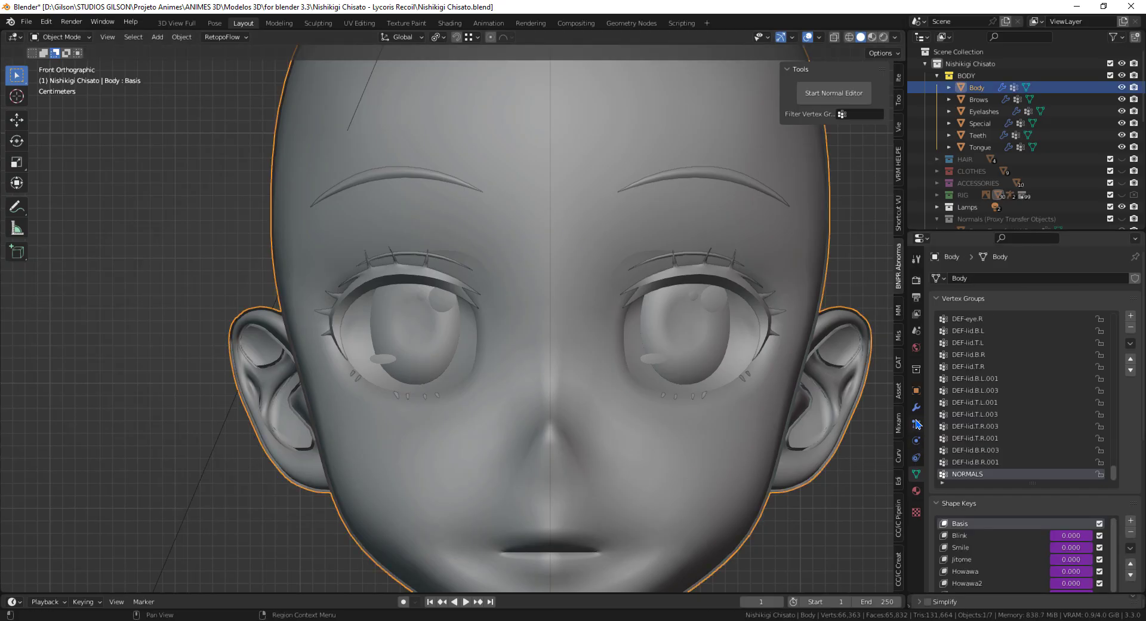
# - Add a Data Transfer modifier to the Body with Proxy Transfer HEAD as its source
pyautogui.click(917, 407)
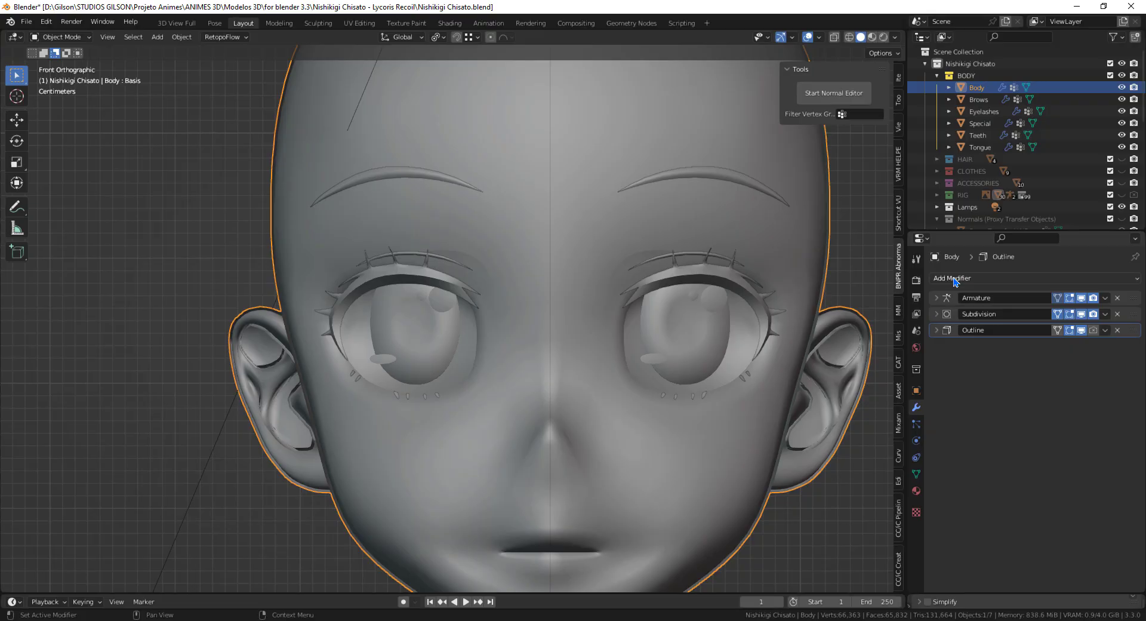
pyautogui.click(952, 278)
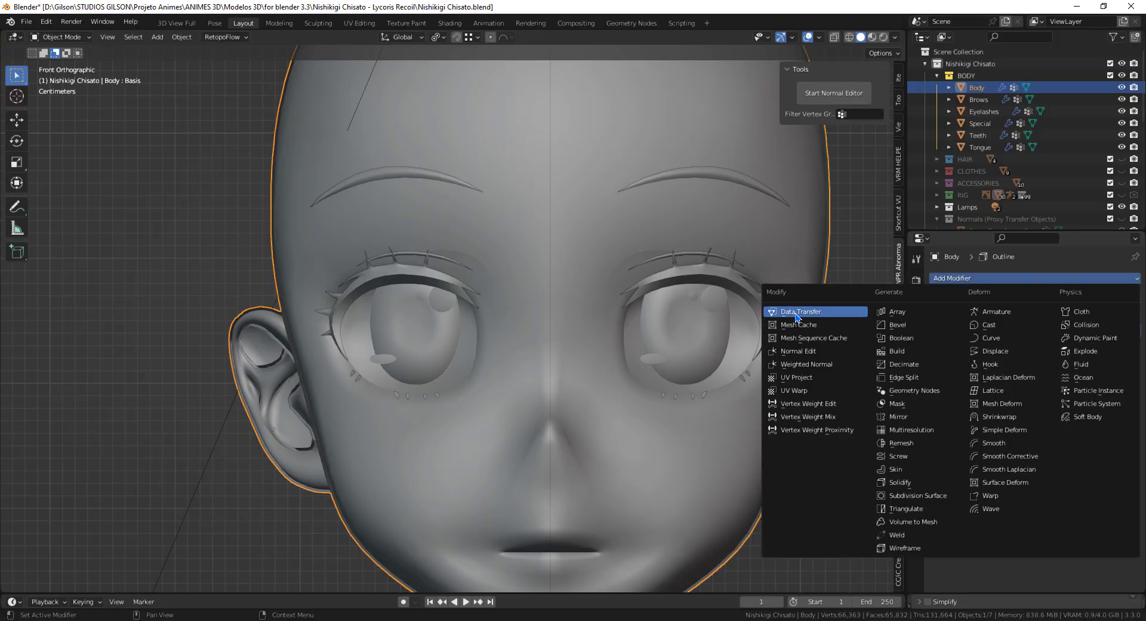
pyautogui.click(800, 311)
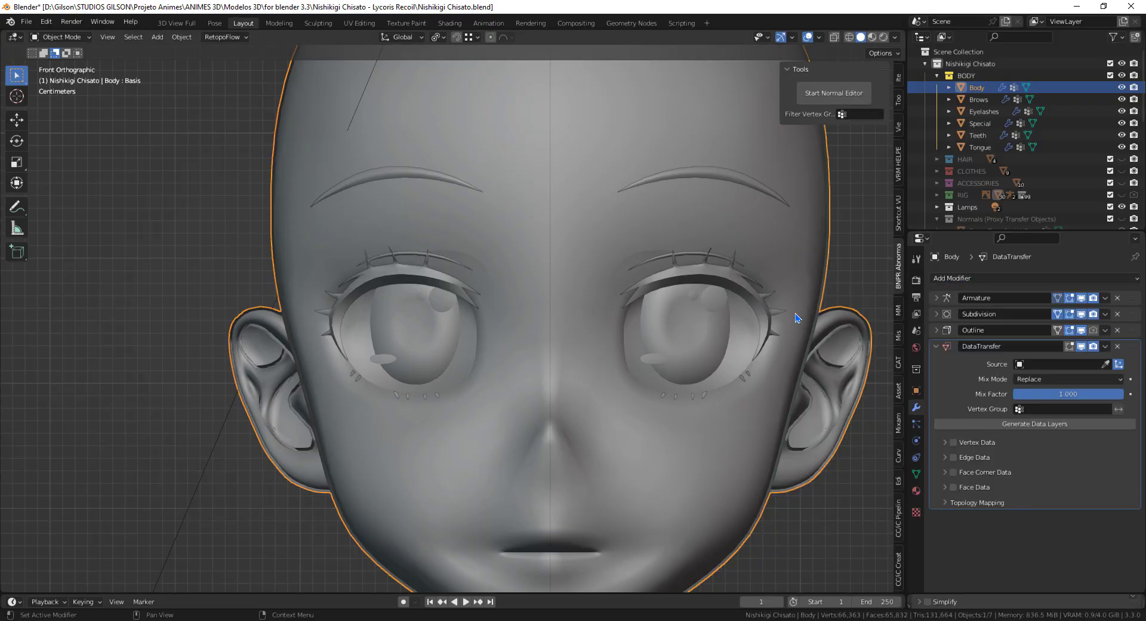
pyautogui.click(1060, 364)
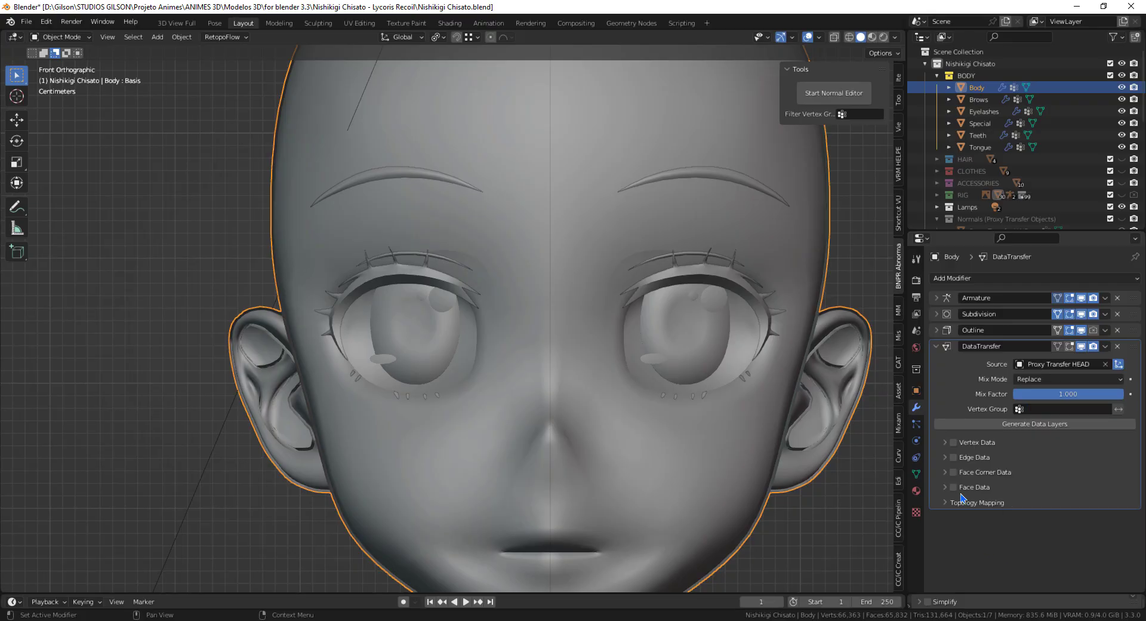
# - Enable Face Corner Data custom normals, choose the corner mapping and limit it to the NORMALS vertex group
pyautogui.click(952, 472)
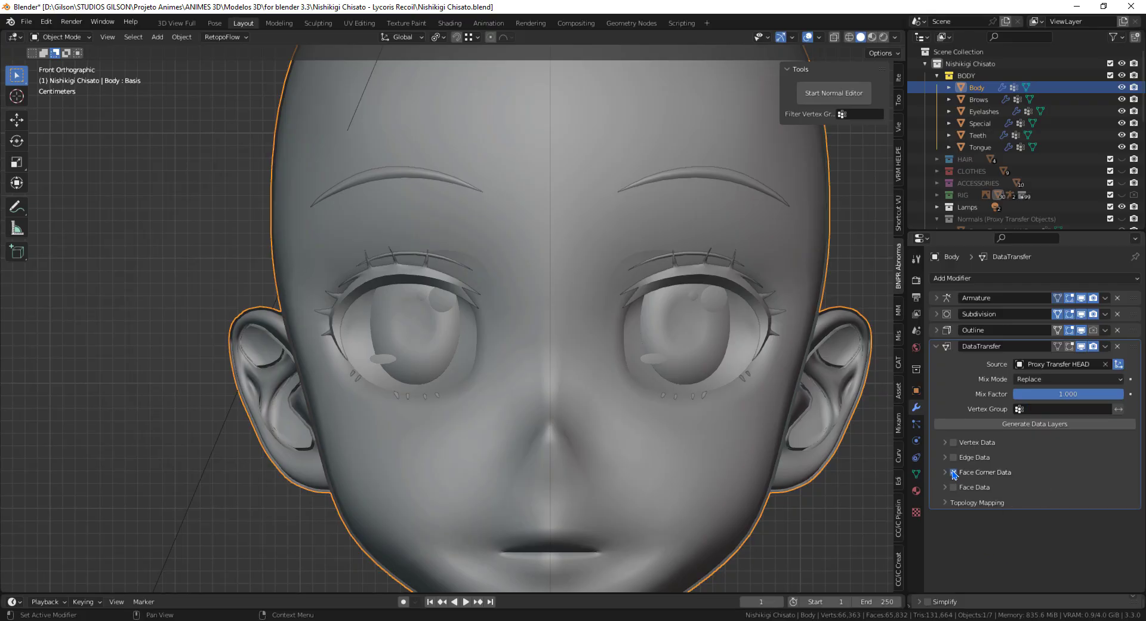
pyautogui.click(945, 473)
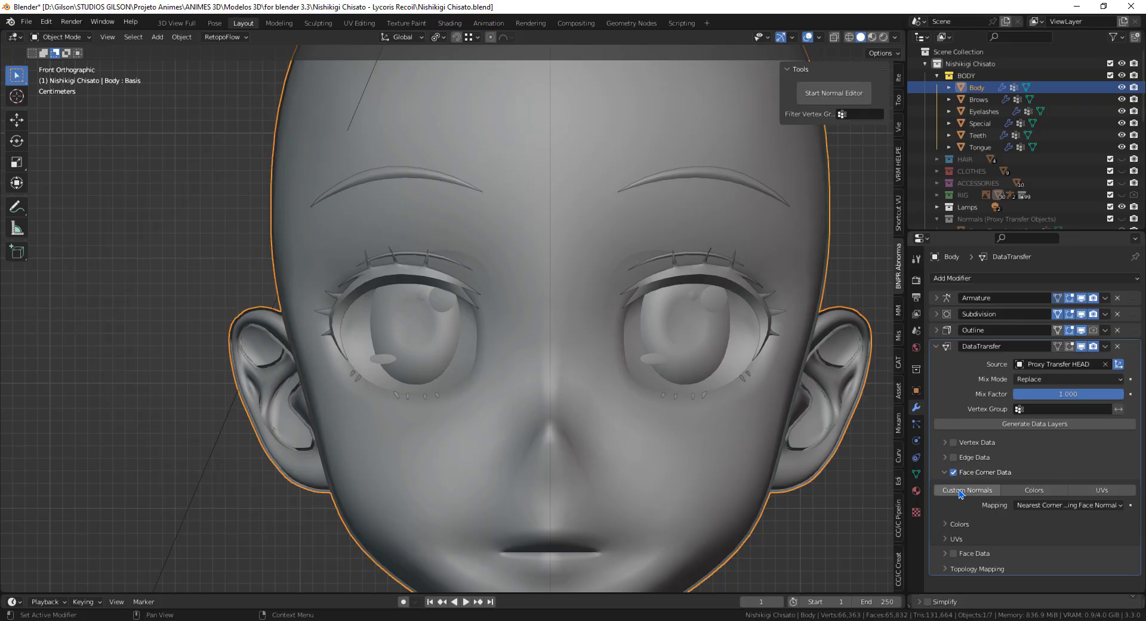
pyautogui.moveTo(988, 490)
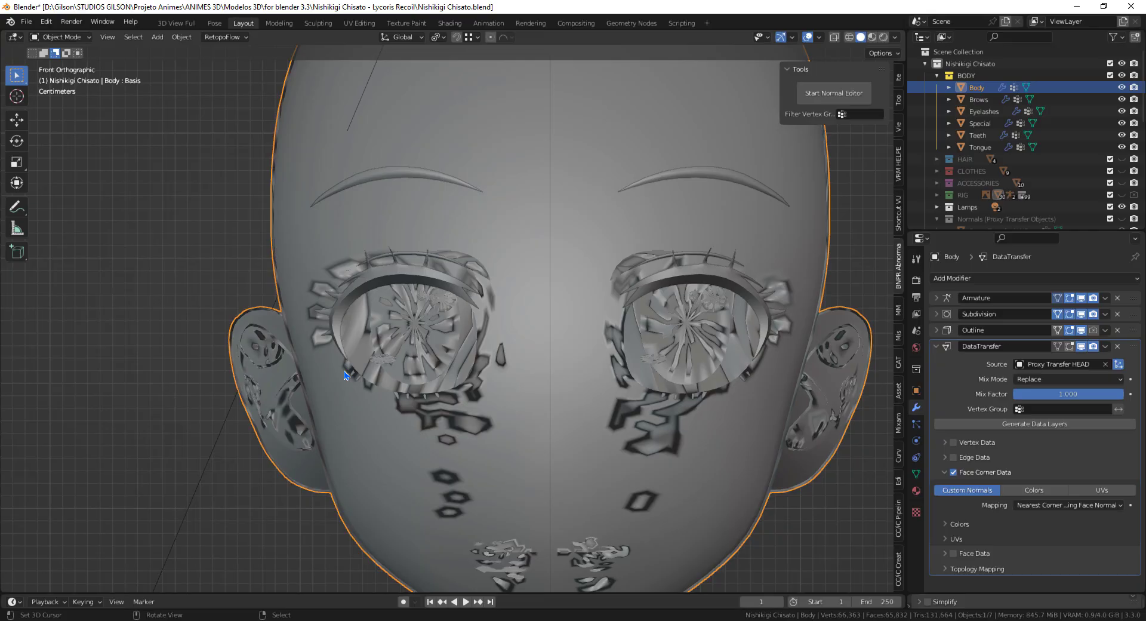
pyautogui.click(1068, 505)
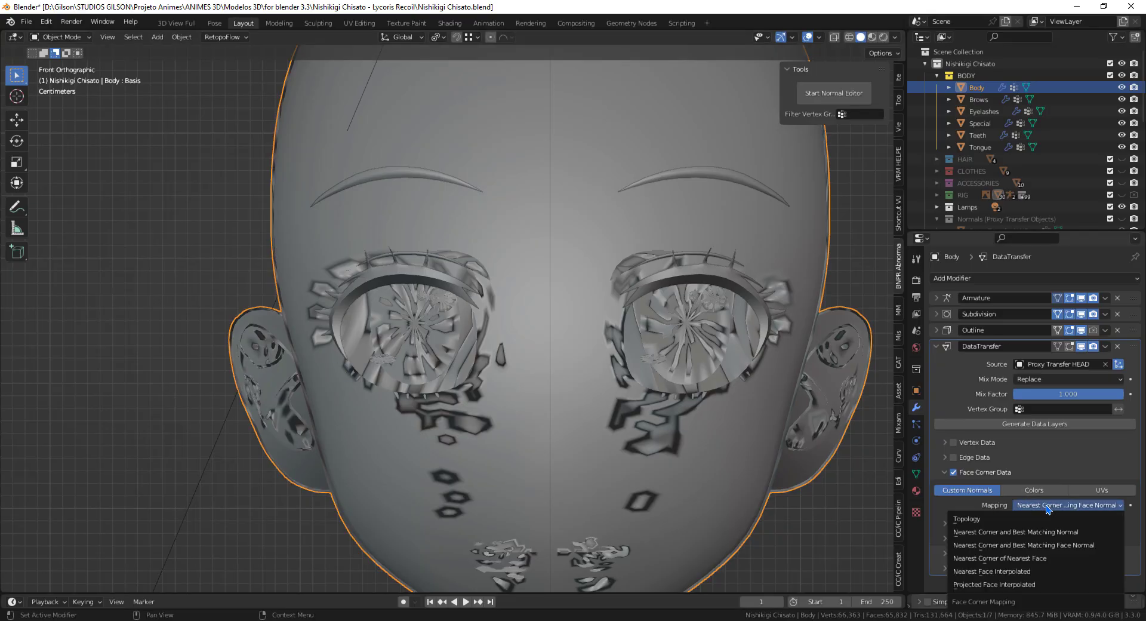
pyautogui.click(967, 520)
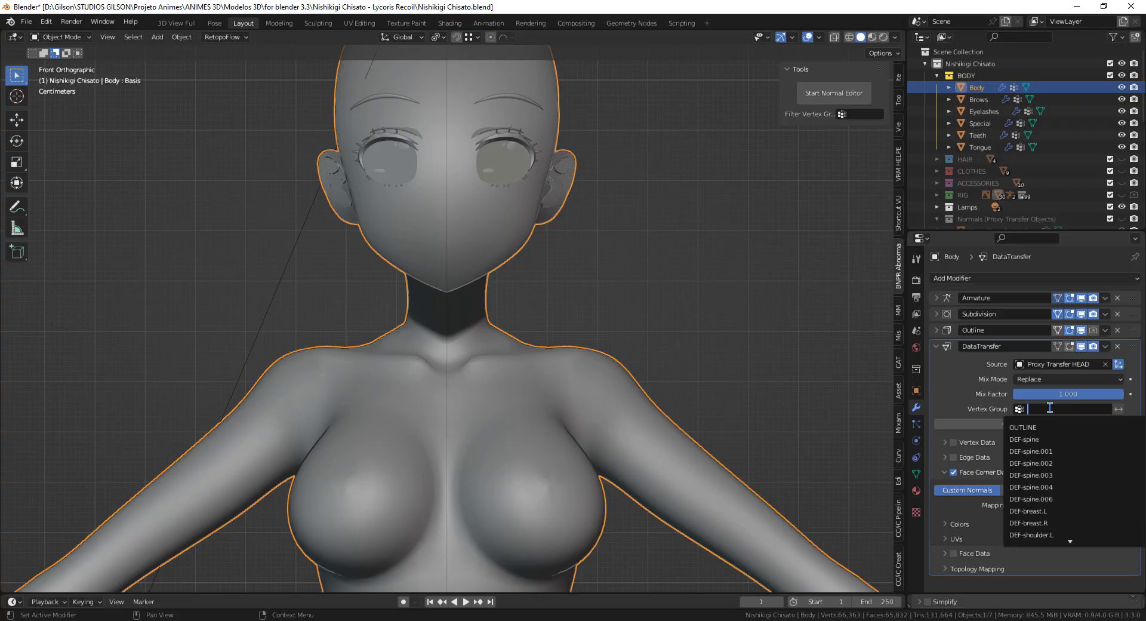
pyautogui.write('nor')
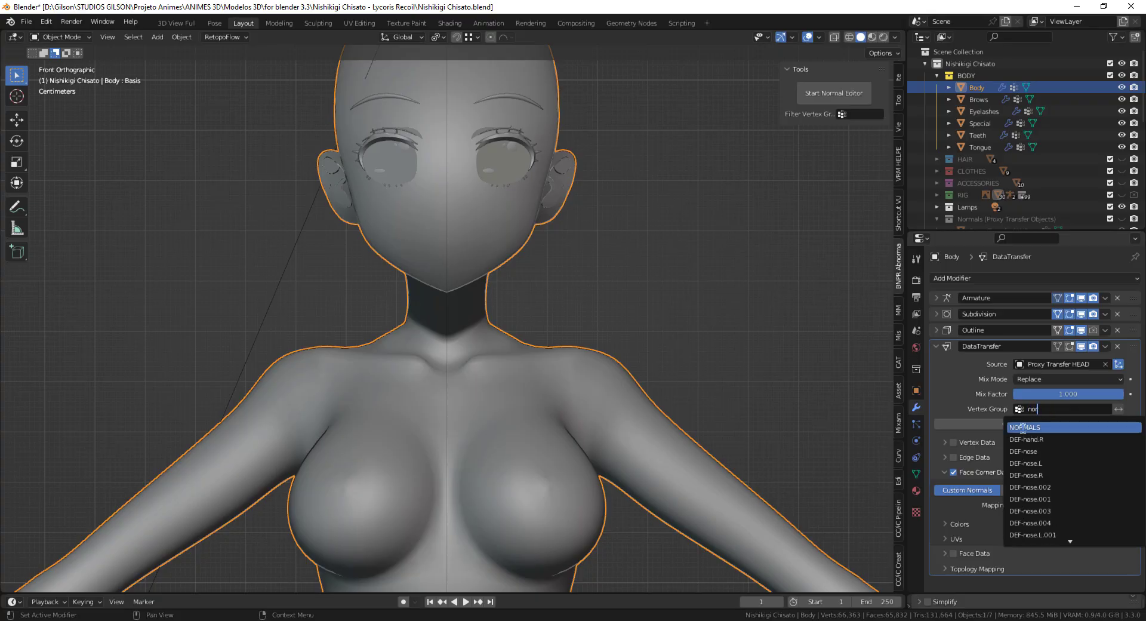
pyautogui.click(1024, 427)
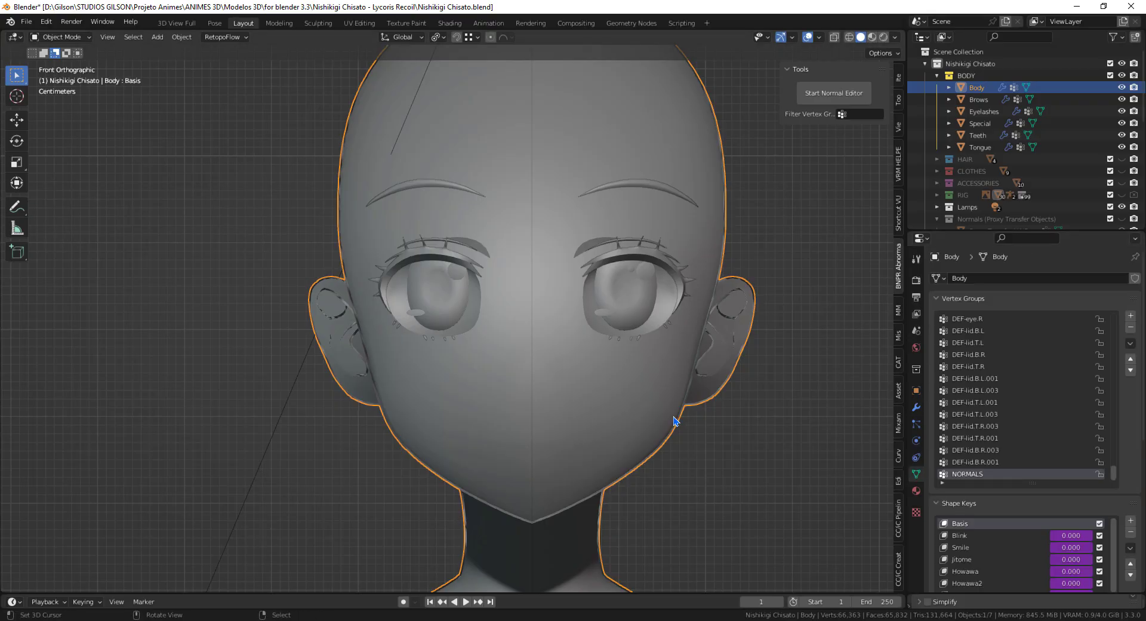
# - Select the linked eye faces in Edit Mode and return to Object Mode to view the shading
pyautogui.press('Tab')
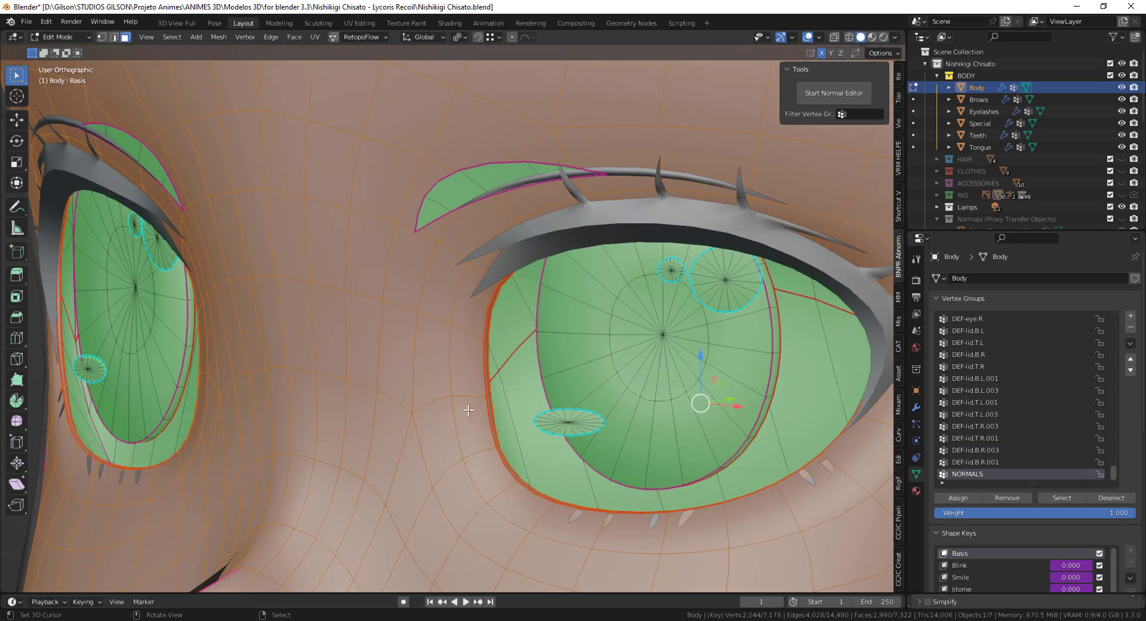
pyautogui.press('L')
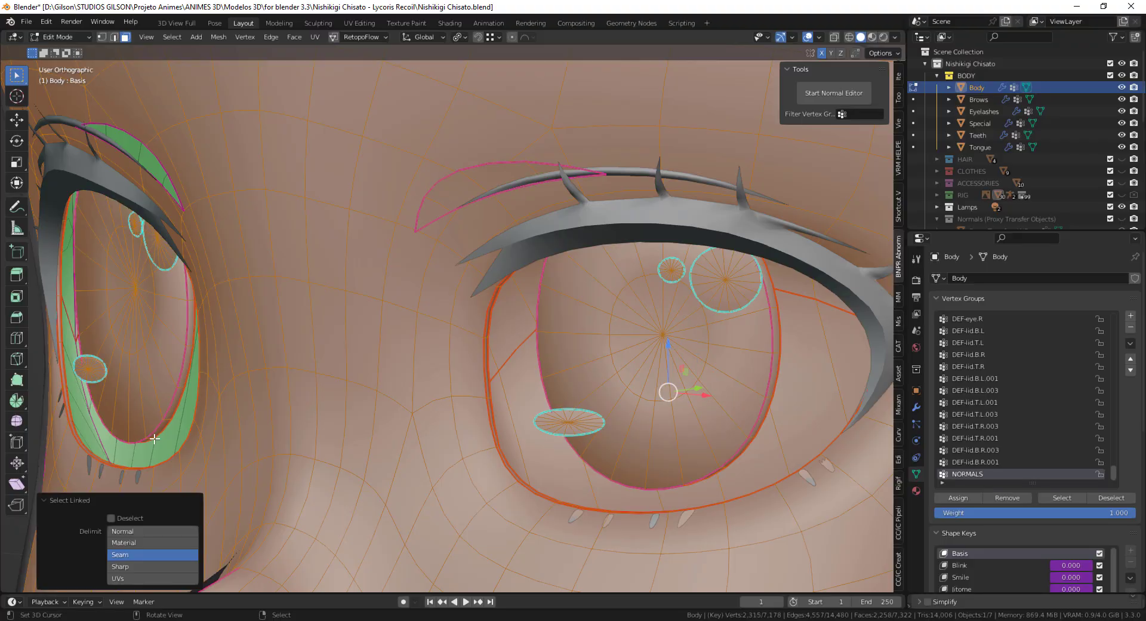
pyautogui.scroll(-3)
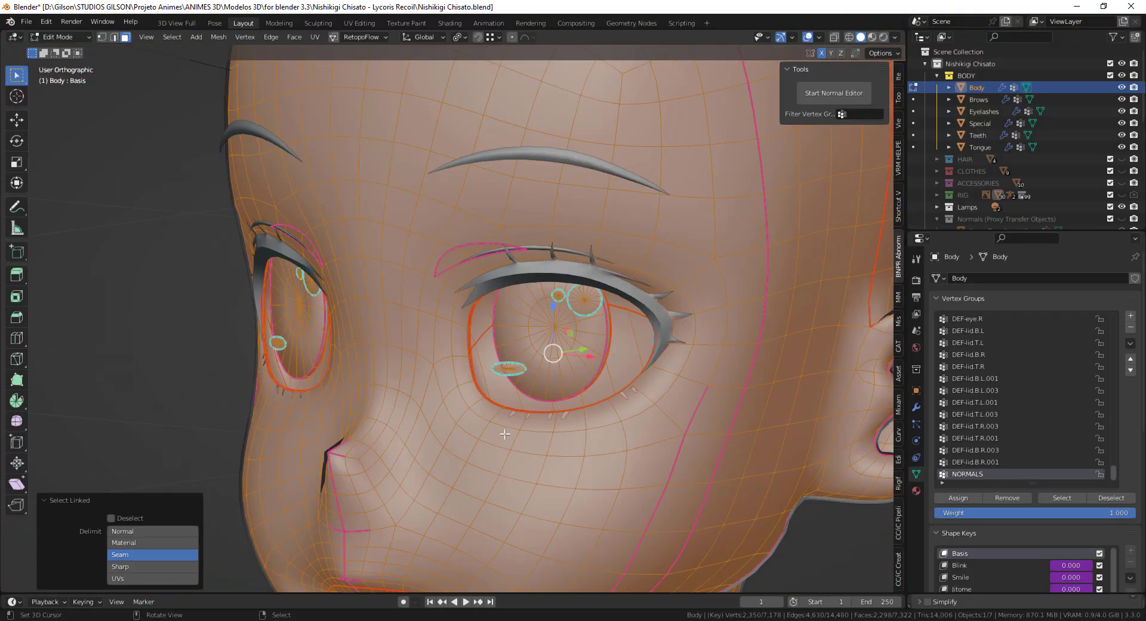
pyautogui.press('Tab')
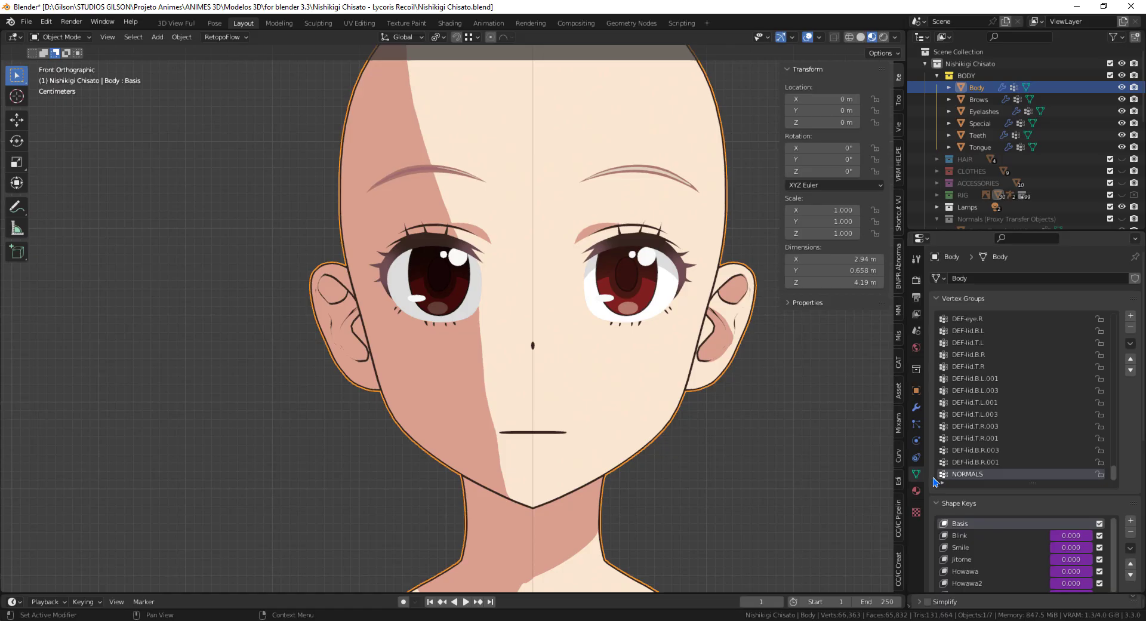
# - Preview the I, E and U mouth shape keys against the toon shading
pyautogui.scroll(-3)
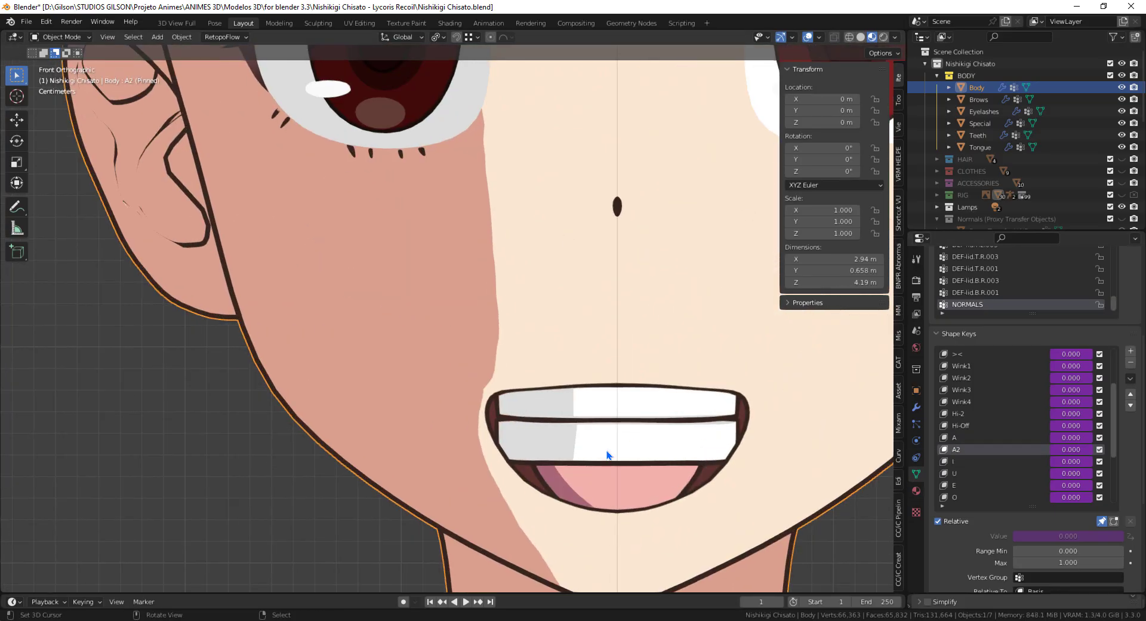
pyautogui.click(970, 460)
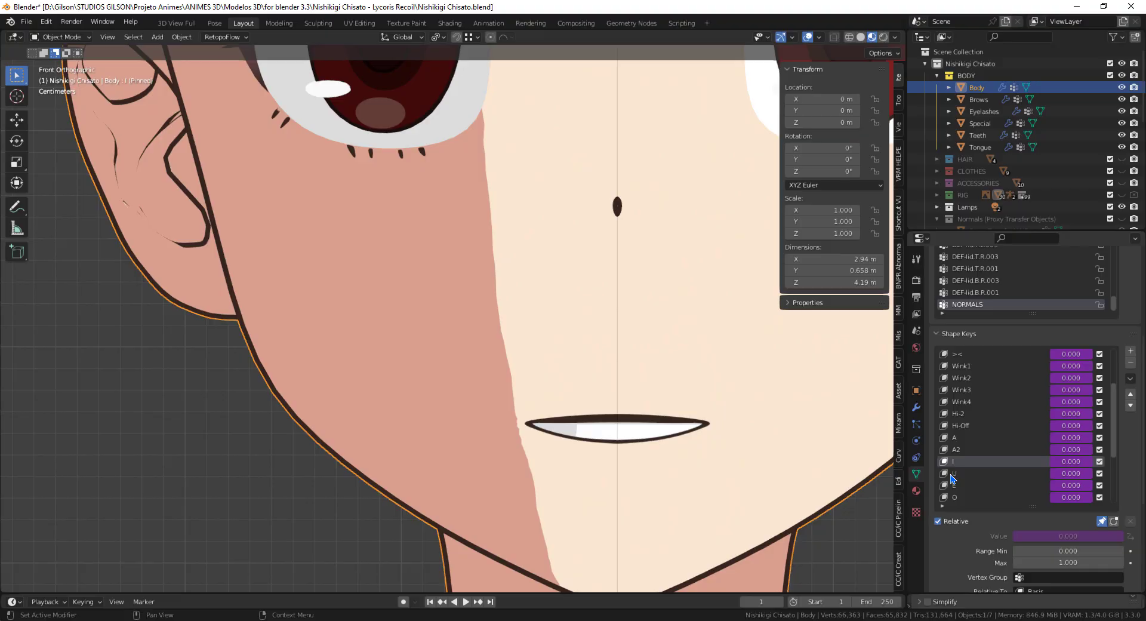
pyautogui.click(976, 486)
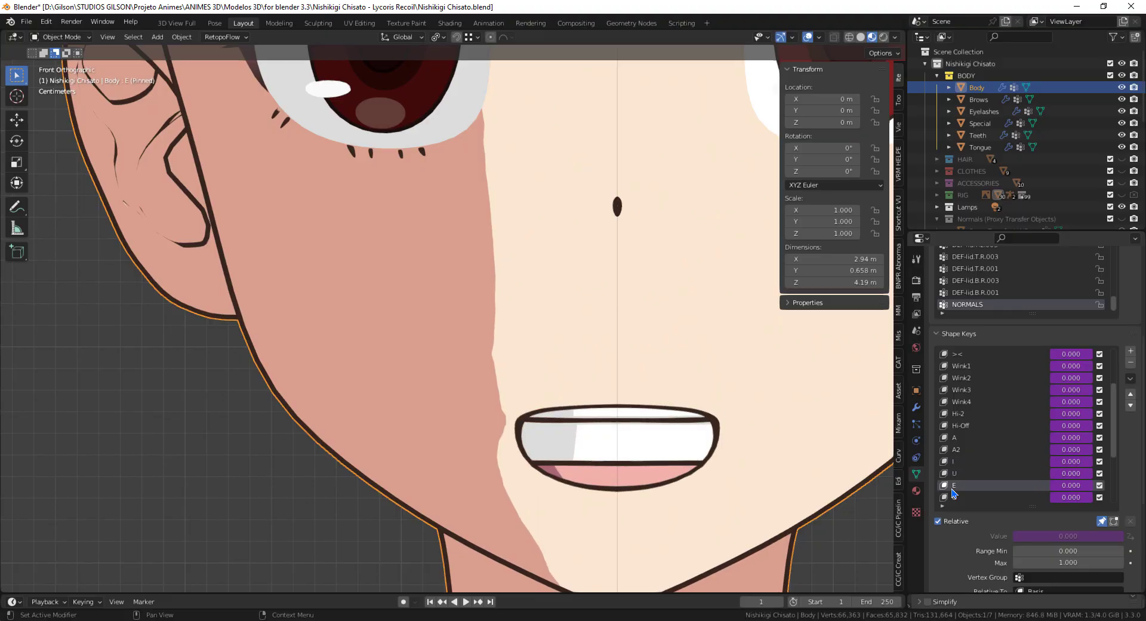
pyautogui.click(981, 462)
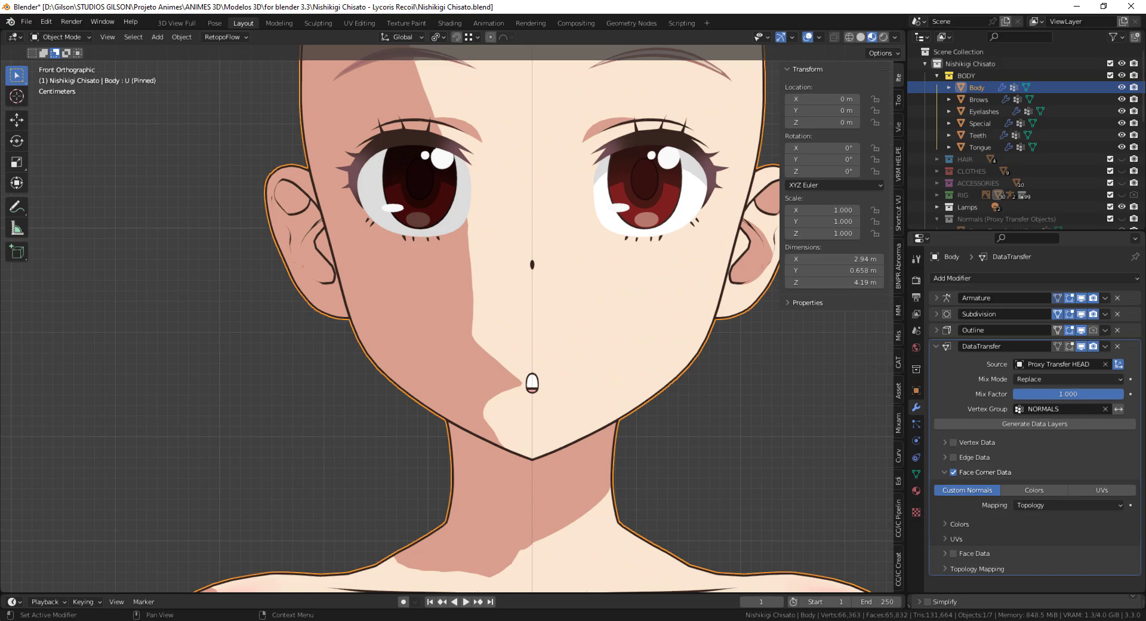
# - Drop the DataTransfer Mix Factor to compare shading, restore it to 1.0 and go to the shape keys
pyautogui.moveTo(1096, 394); pyautogui.dragTo(1053, 394)
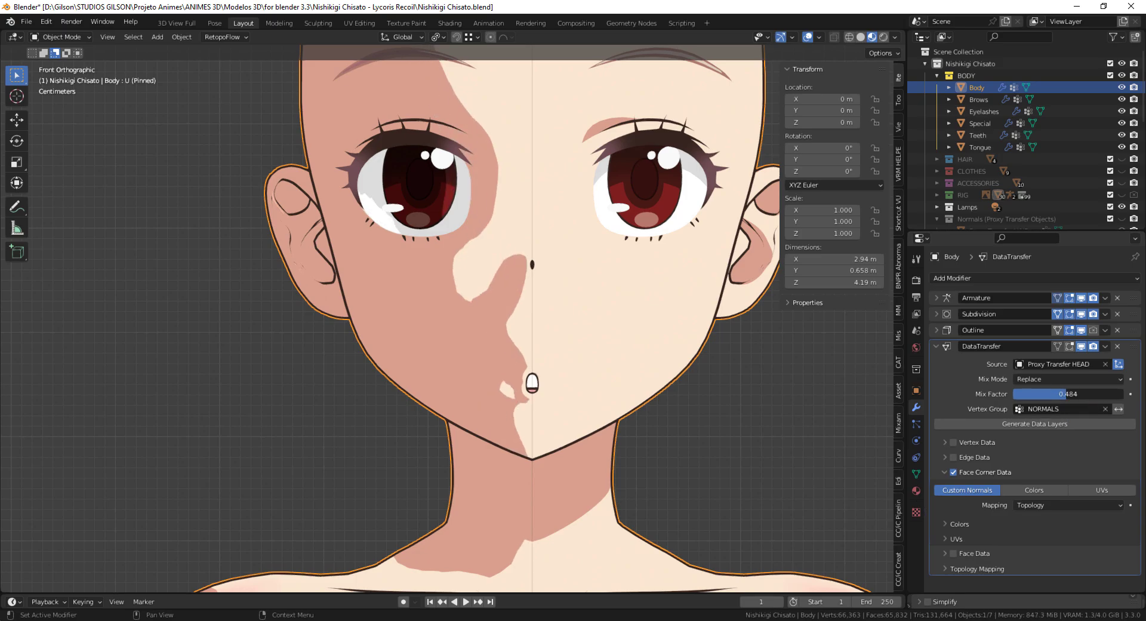
pyautogui.moveTo(1067, 394); pyautogui.dragTo(1126, 394)
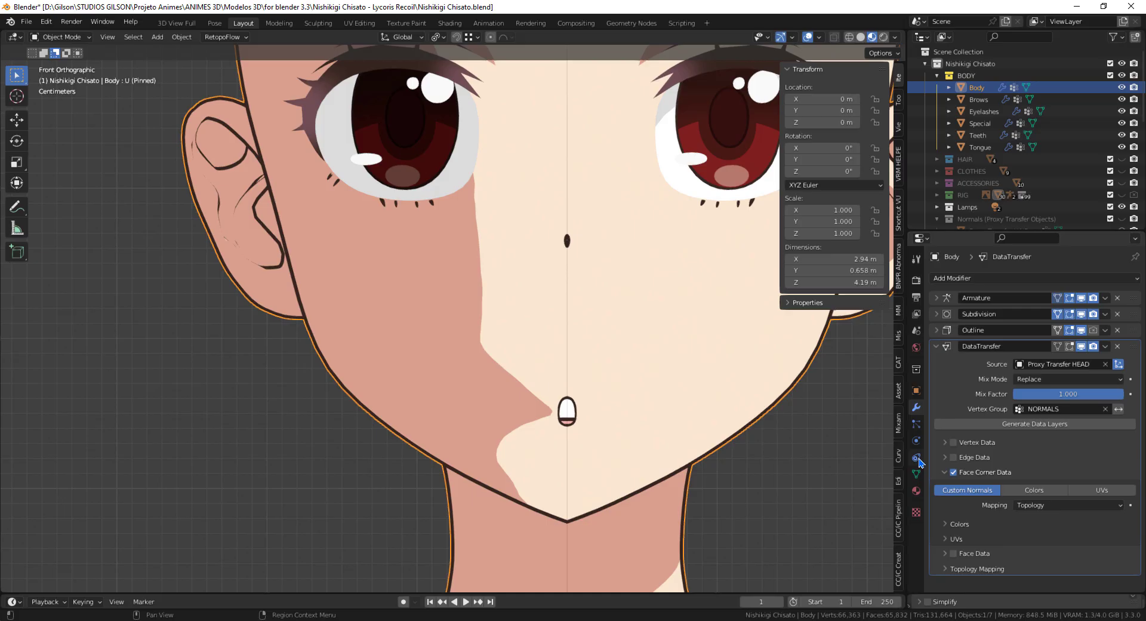
pyautogui.click(917, 473)
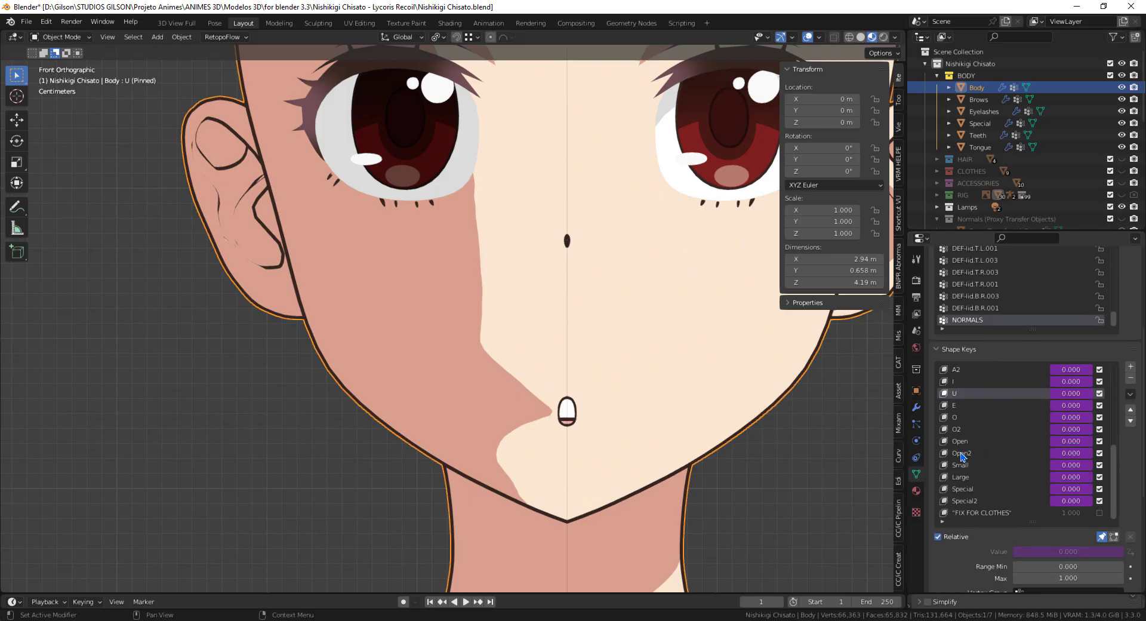
# - Preview the A2, U, O and Open mouth shape keys on the face
pyautogui.click(960, 477)
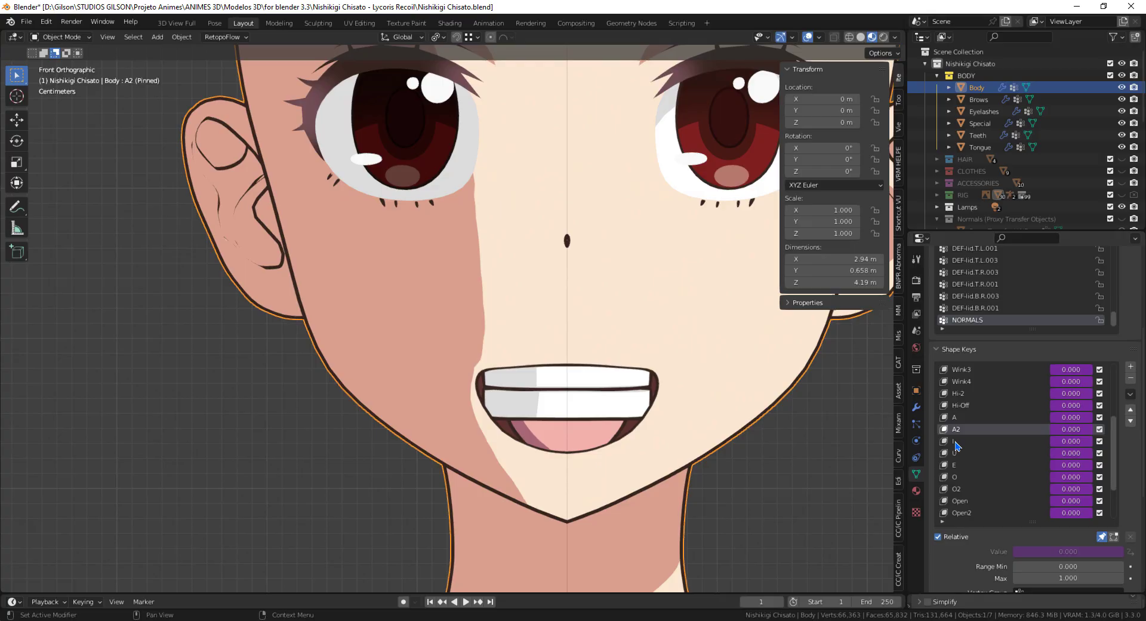
pyautogui.click(955, 453)
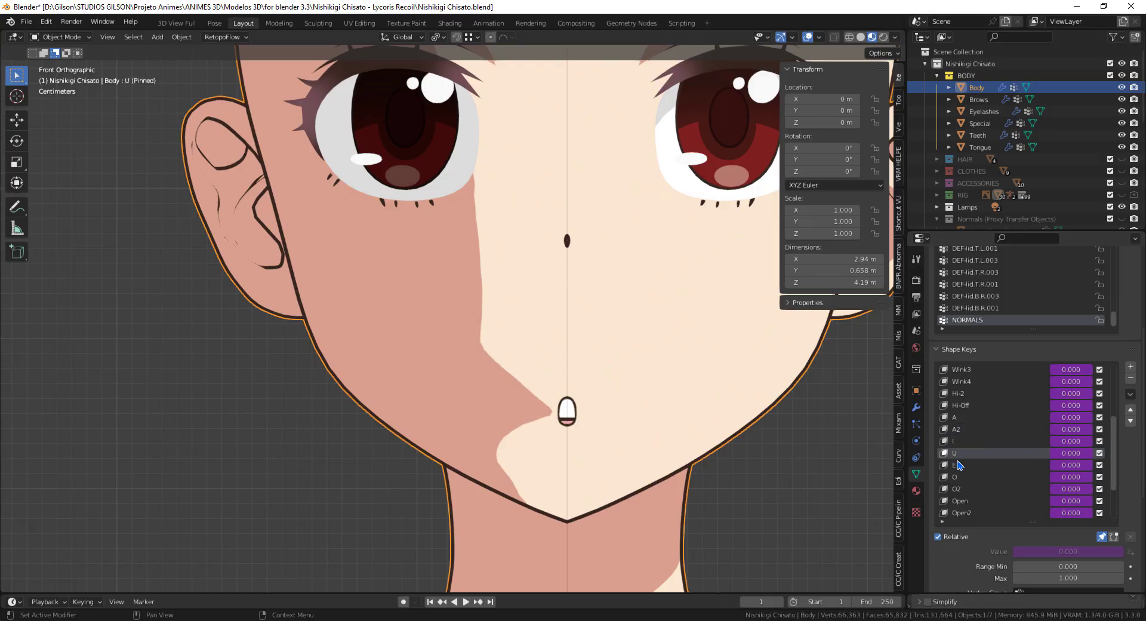
pyautogui.click(955, 476)
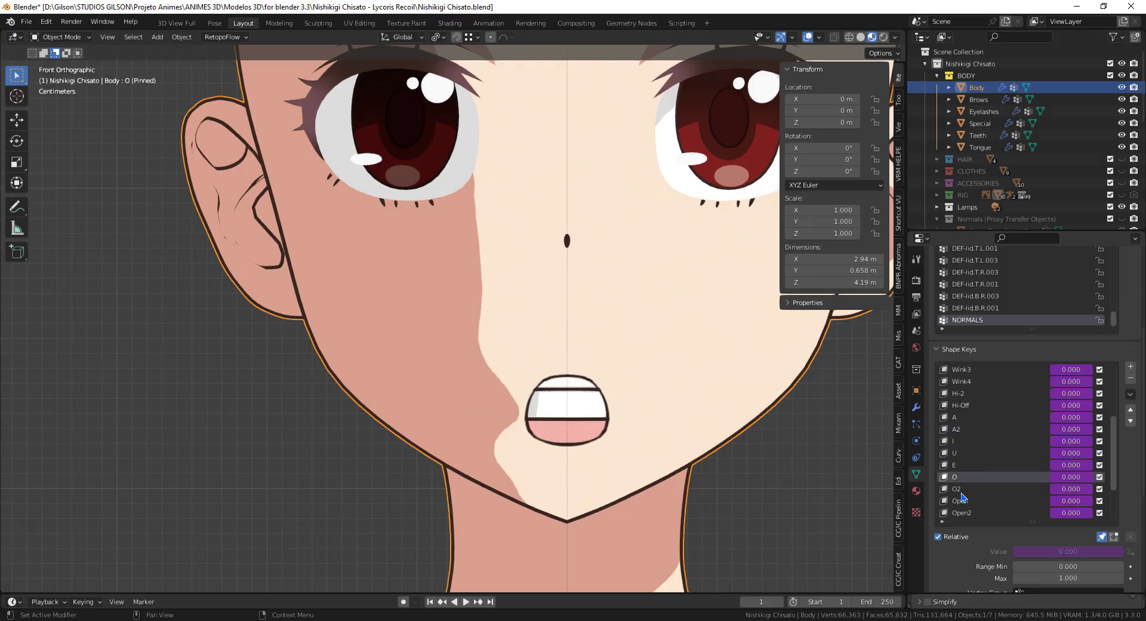
pyautogui.click(959, 500)
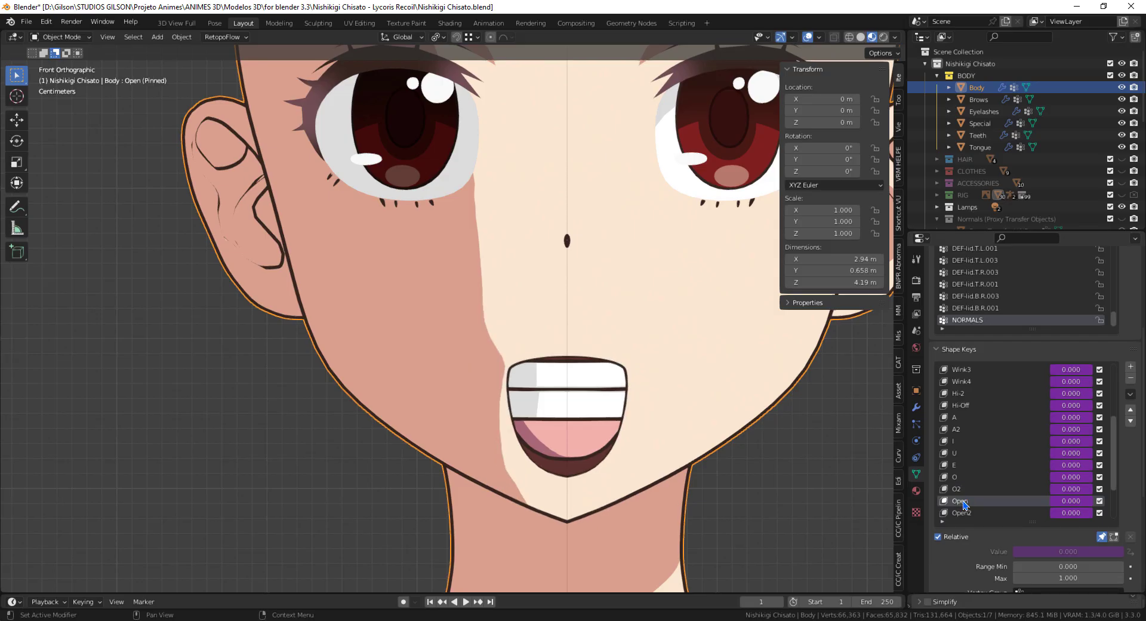
pyautogui.click(916, 408)
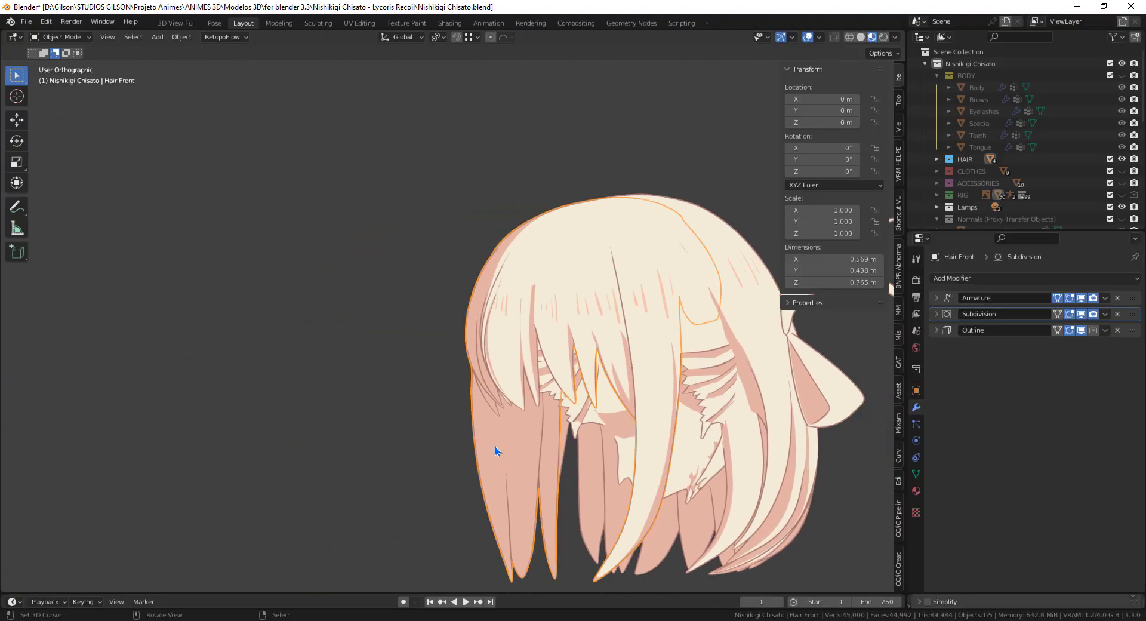
# - Enter Edit Mode on the Hair Back mesh, ready for the normal editor
pyautogui.press('Tab')
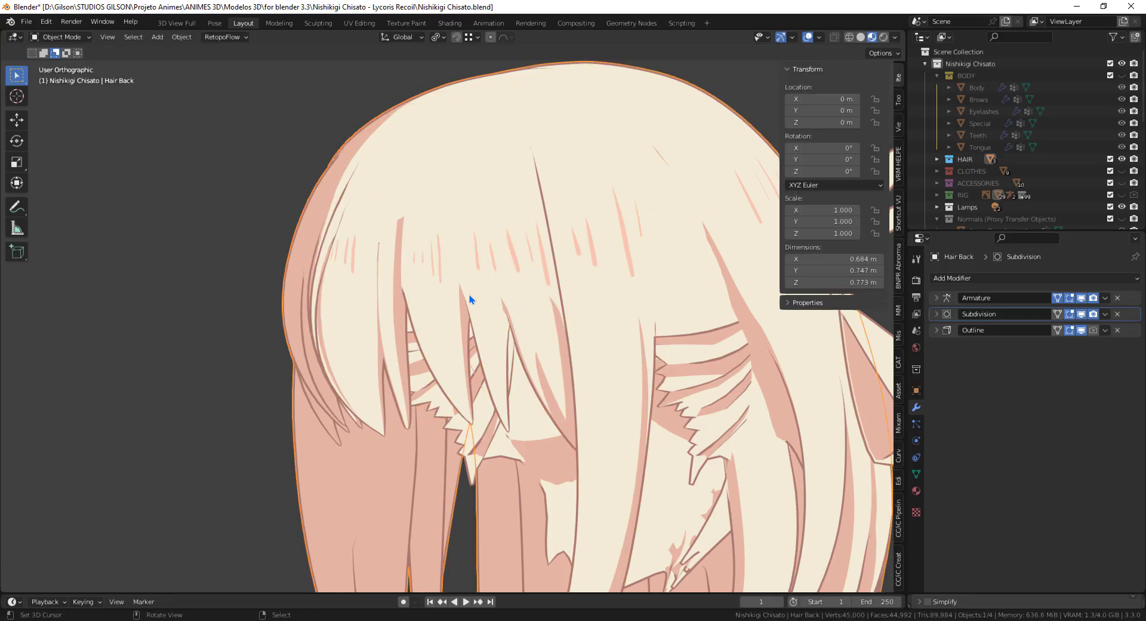
pyautogui.press('Tab')
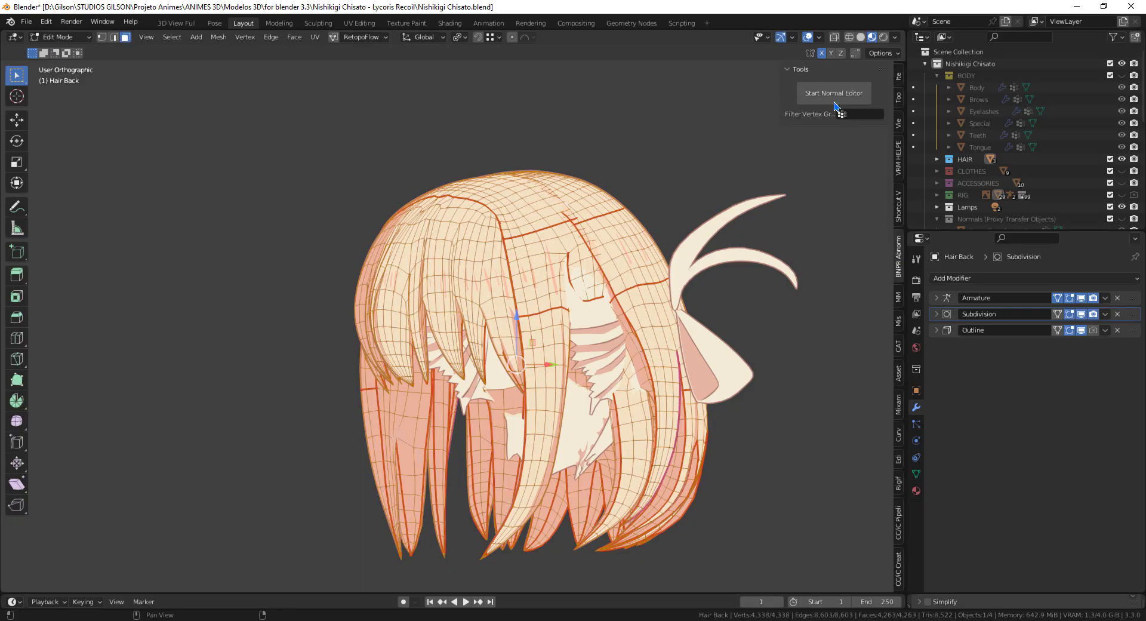
# - Start the Abnormal normal editing session on Hair Back and then end it
pyautogui.click(834, 93)
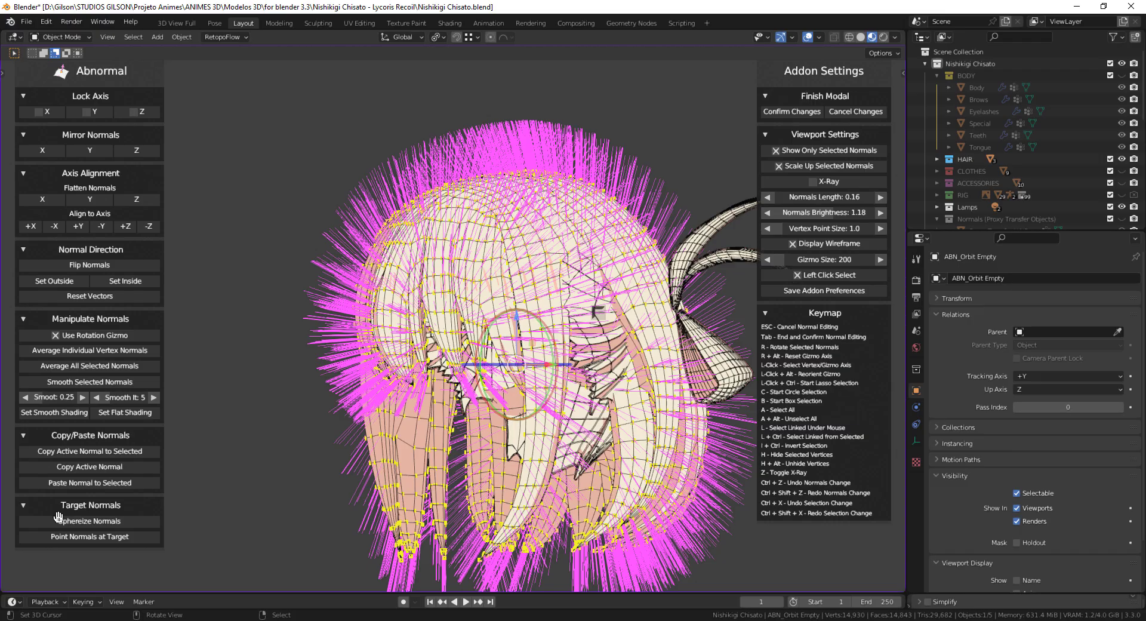
pyautogui.click(89, 520)
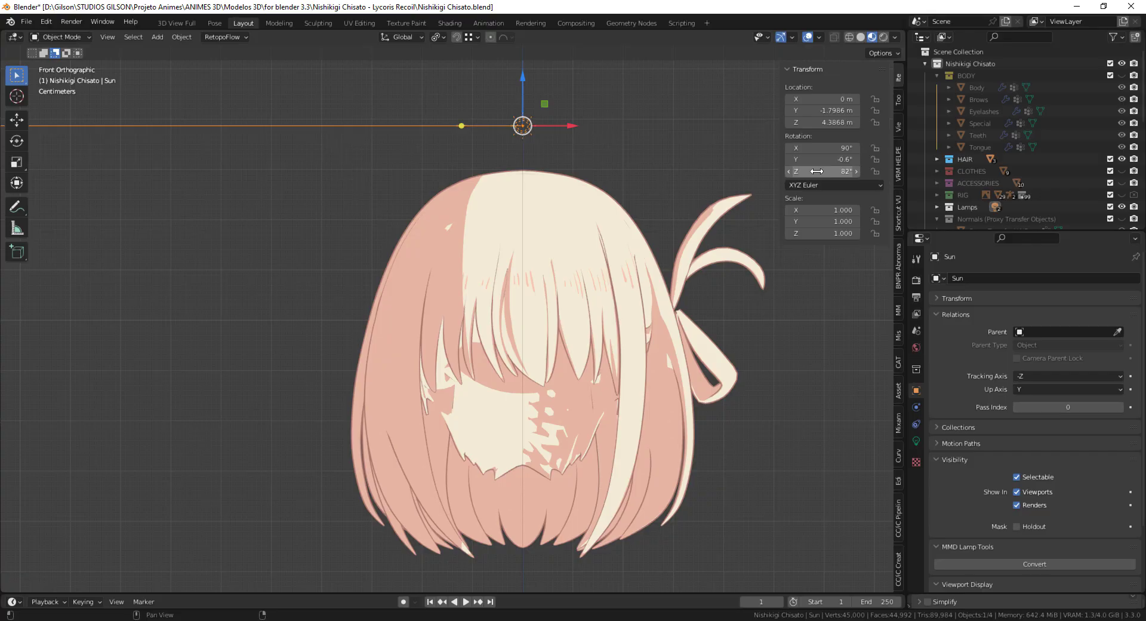
# - Rotate the Sun lamp to about 82° around Z to test the hair lighting
pyautogui.moveTo(819, 171); pyautogui.dragTo(844, 171)
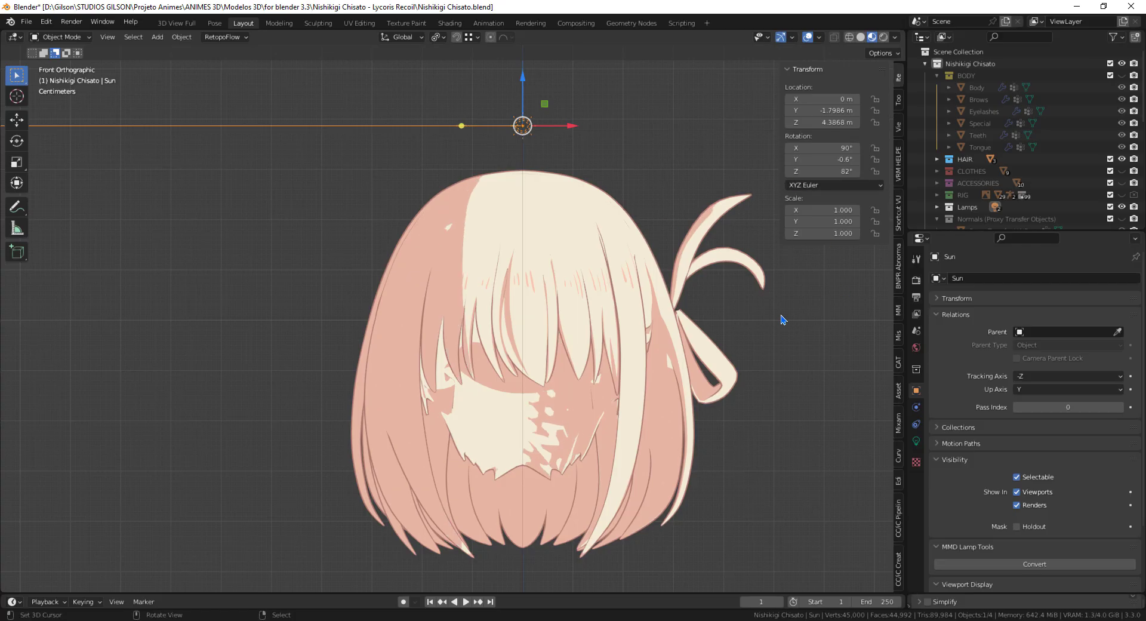
pyautogui.moveTo(525, 381)
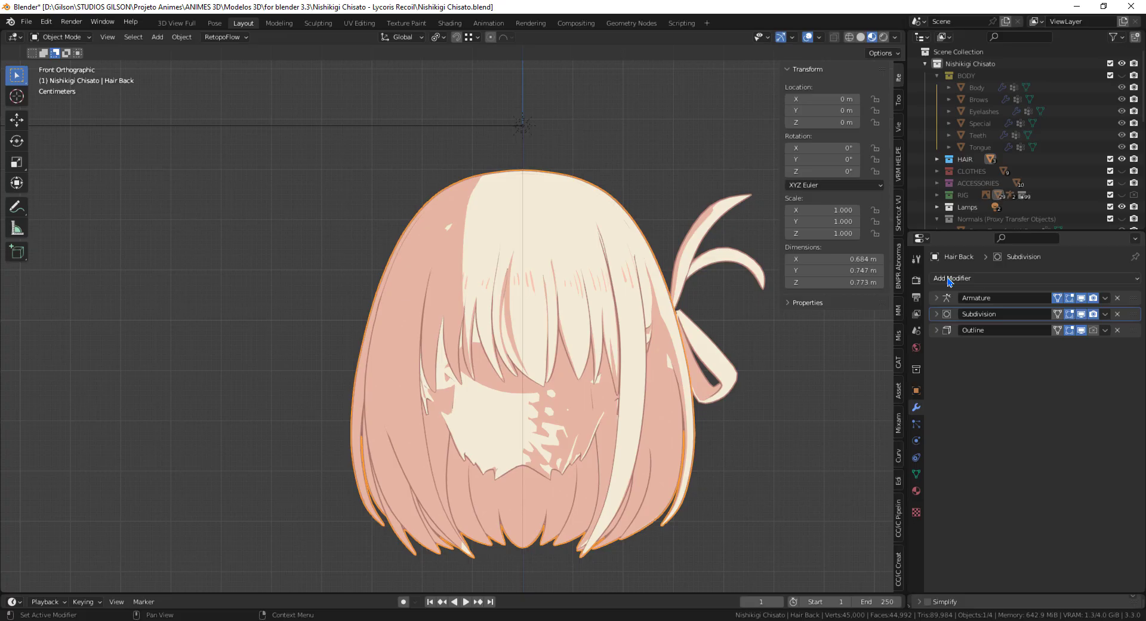
# - Add a Data Transfer modifier to Hair Back and unhide the Normals proxy collection
pyautogui.click(951, 278)
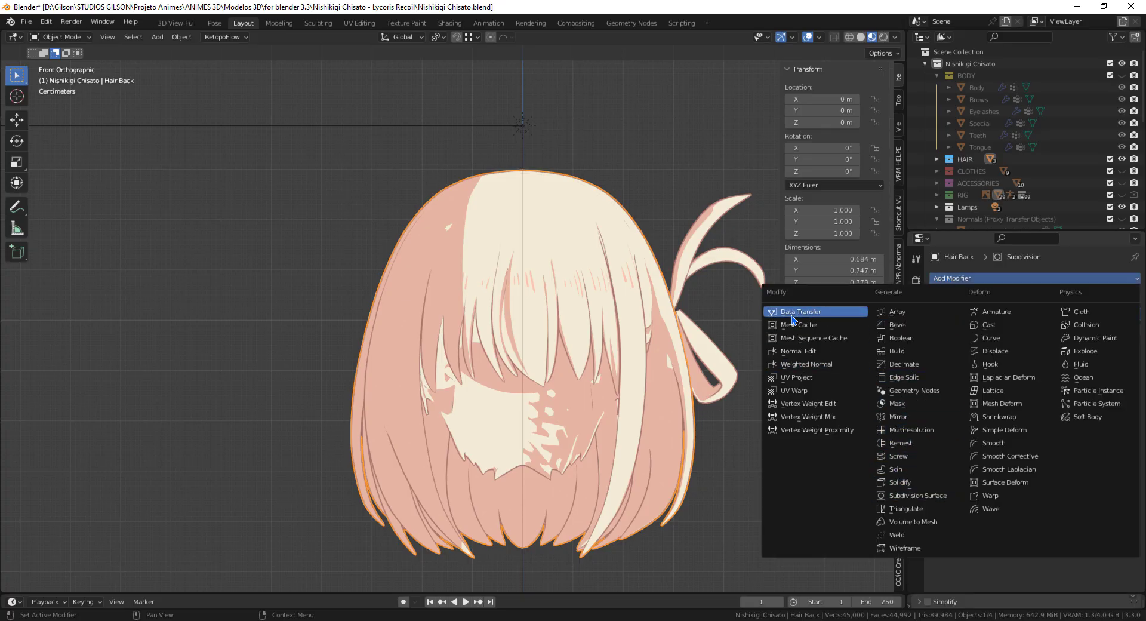
pyautogui.click(799, 312)
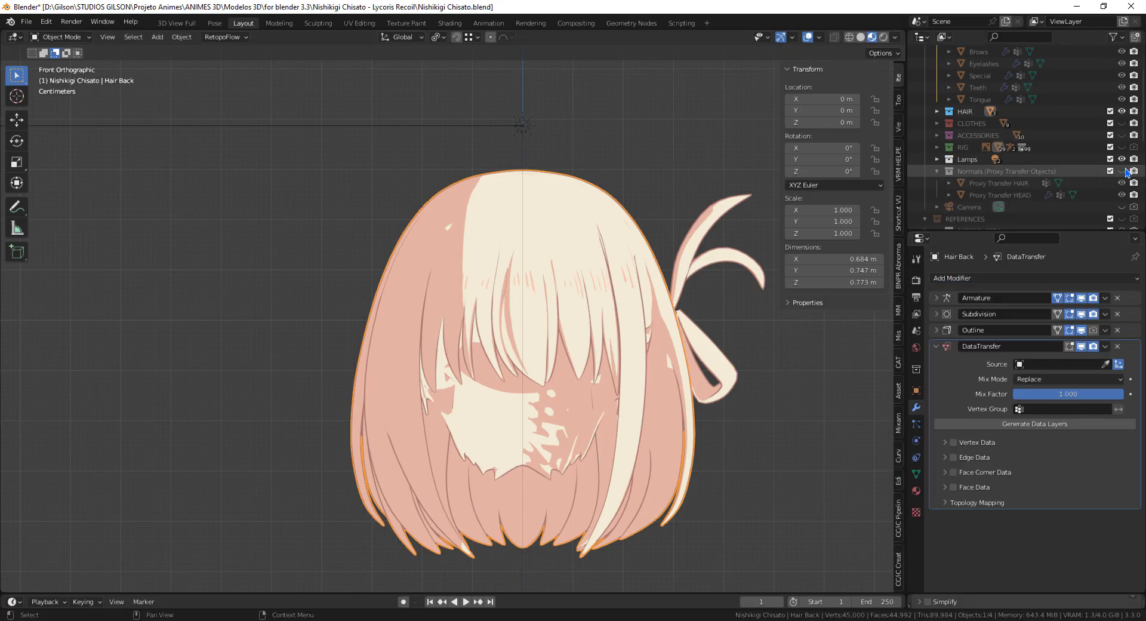
pyautogui.click(998, 183)
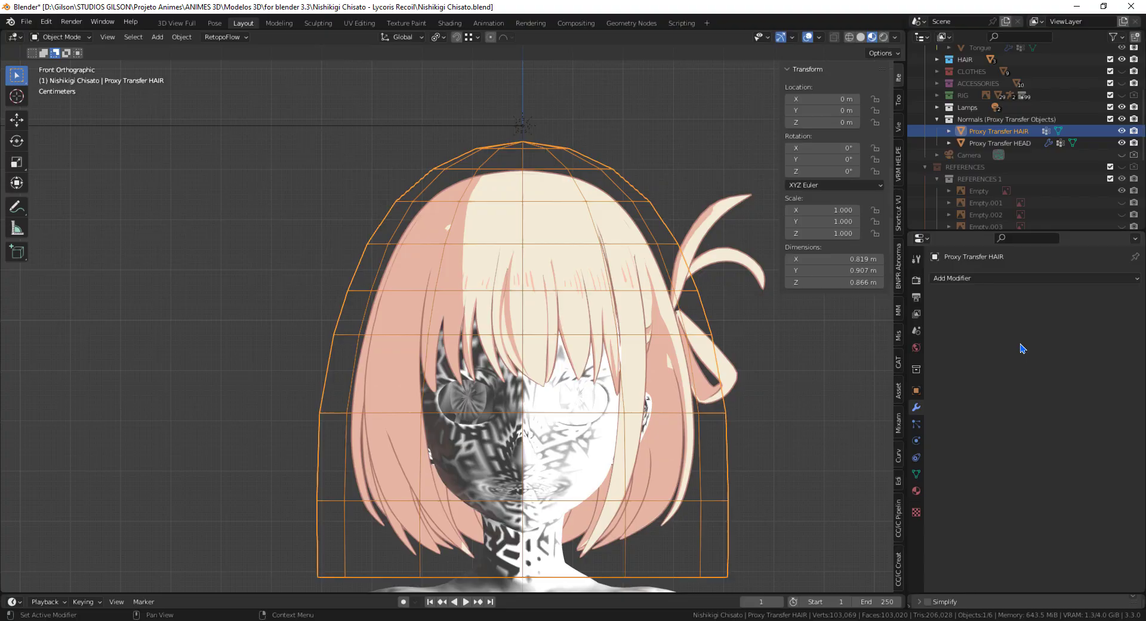
pyautogui.moveTo(1122, 131)
pyautogui.write('Proxy Transfer HAIR')
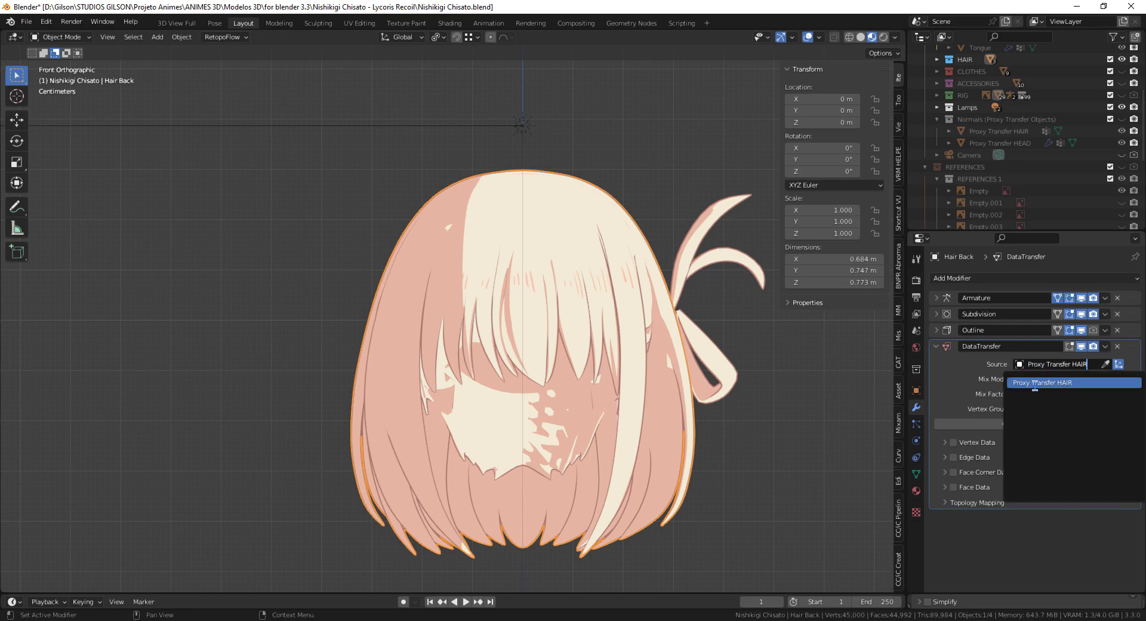
# - Source Proxy Transfer HAIR, transfer Face Corner custom normals with Projected Face Interpolated mapping
pyautogui.click(1041, 382)
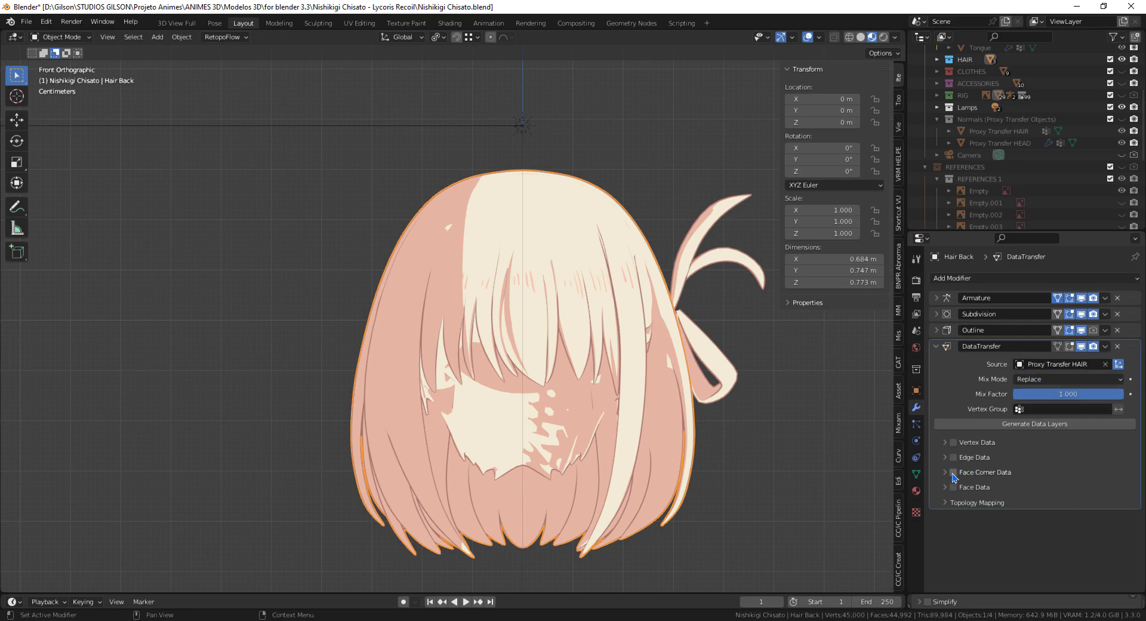
pyautogui.click(952, 472)
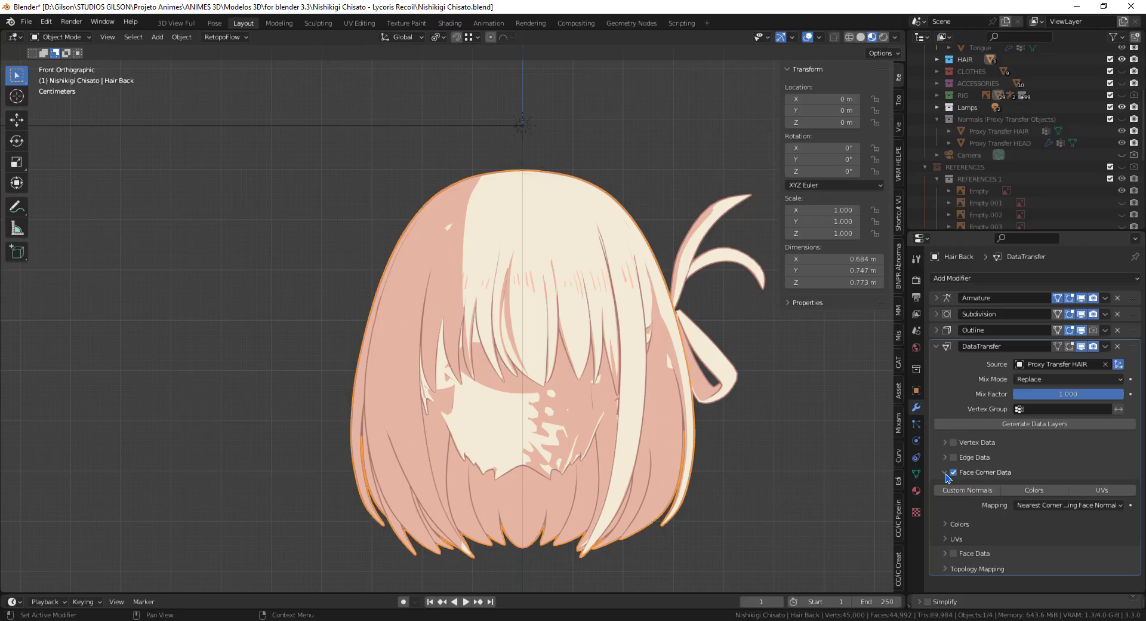
pyautogui.click(967, 491)
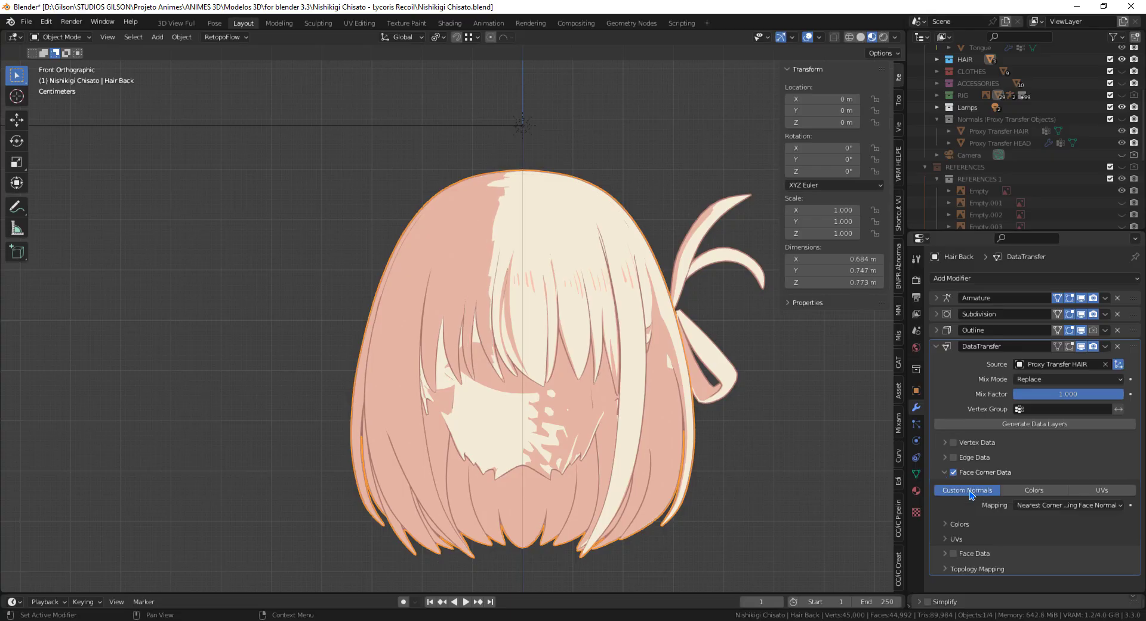
pyautogui.click(1067, 505)
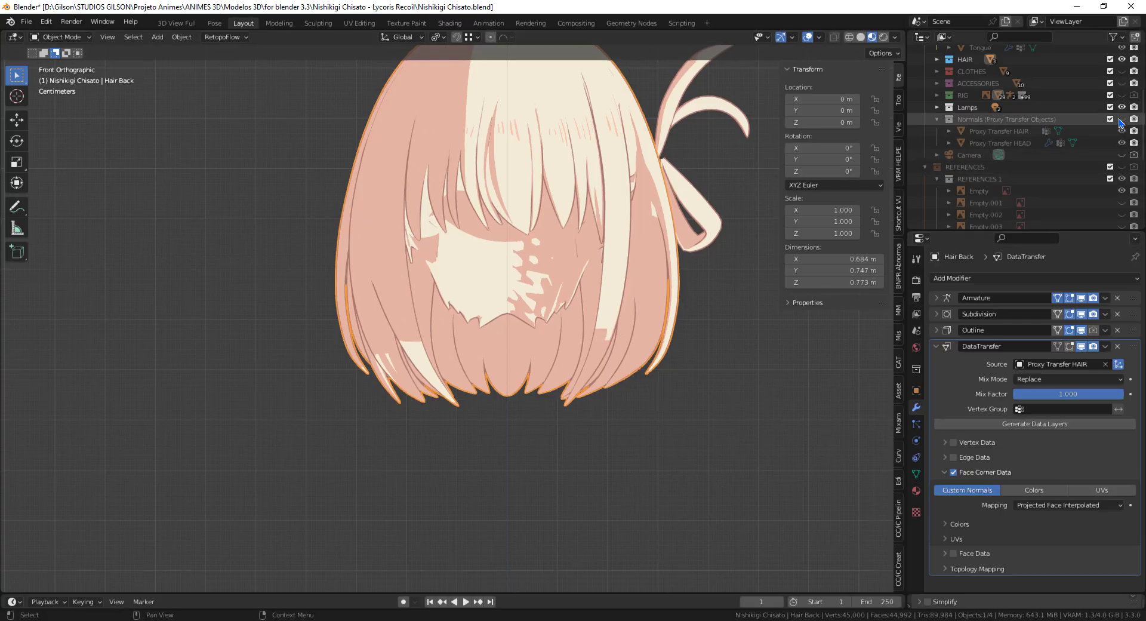
pyautogui.click(1001, 131)
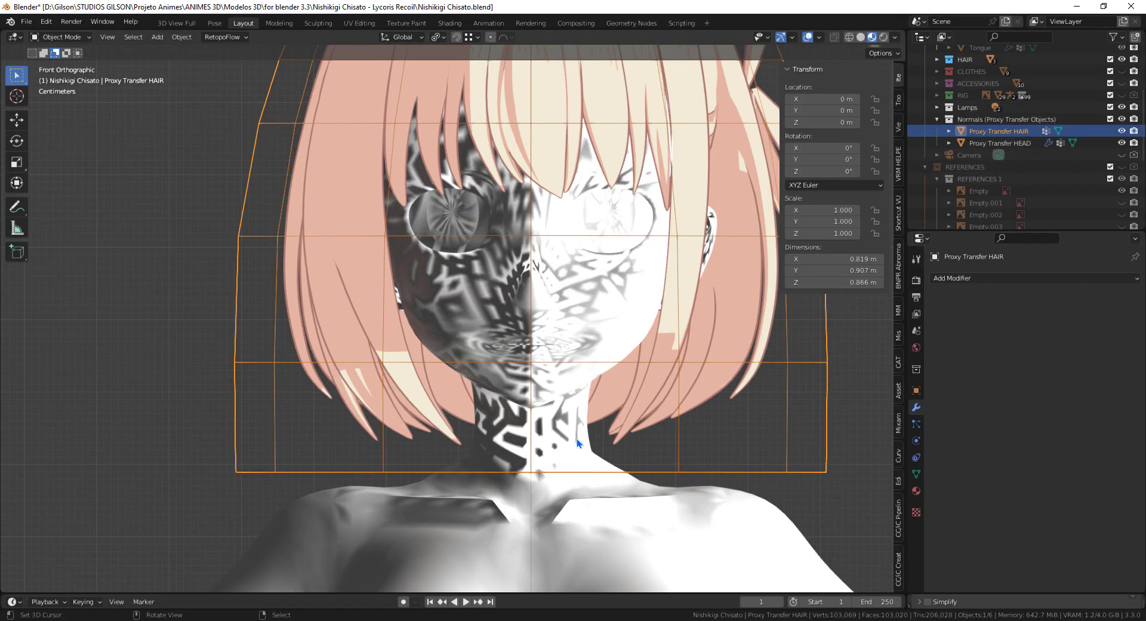
# - Leave local view to show the full toon-shaded character and select the Body
pyautogui.press('Tab')
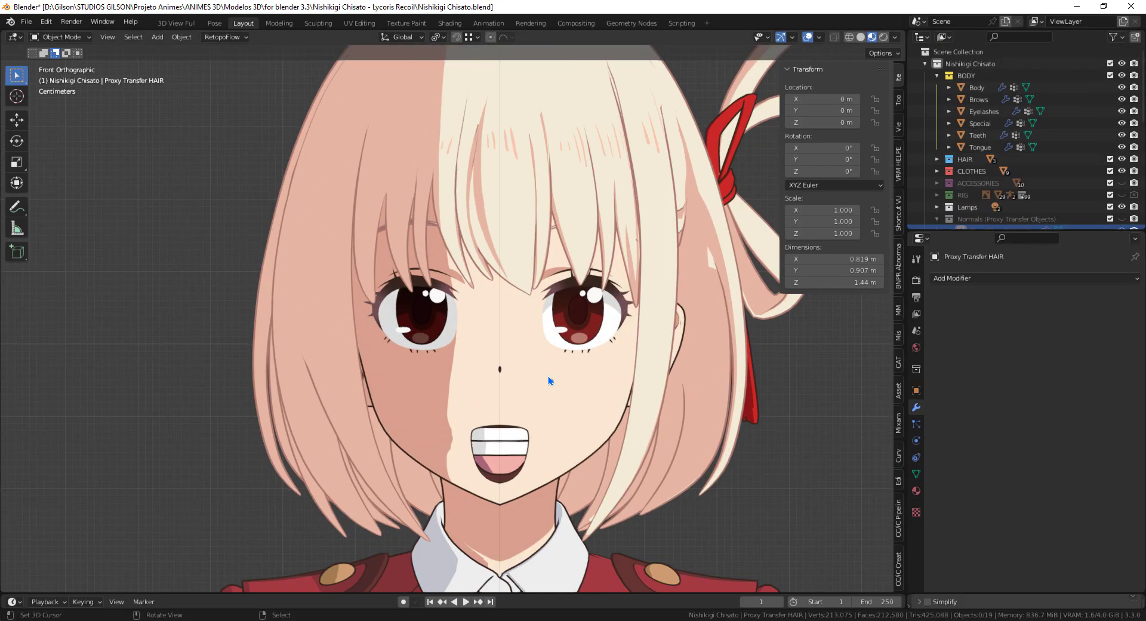
pyautogui.click(976, 87)
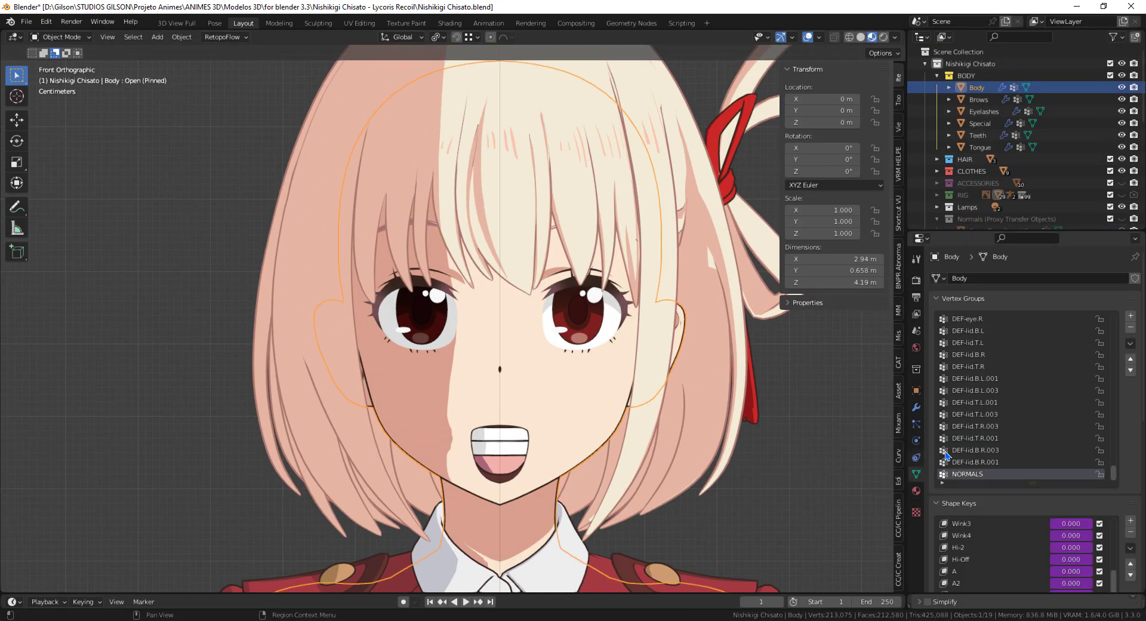